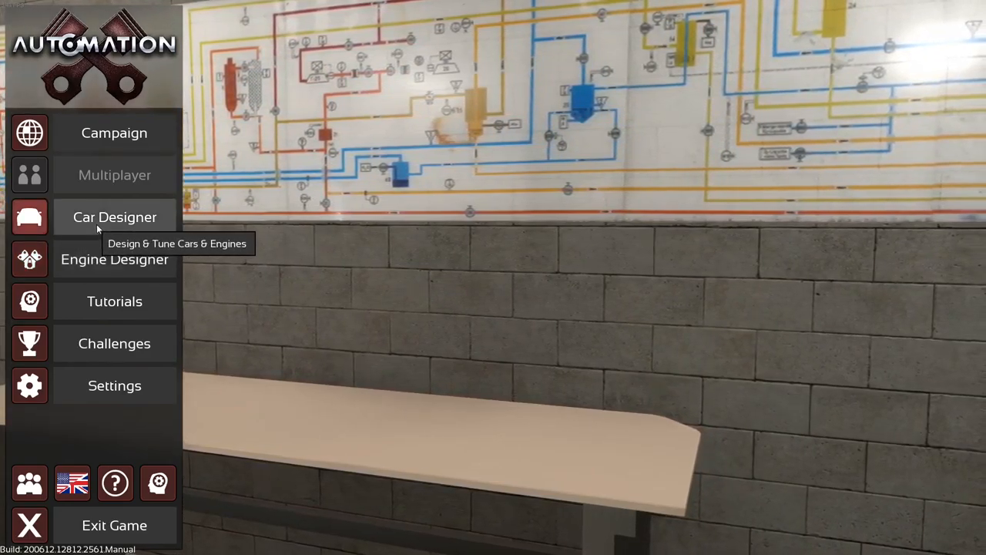
- Start a brand new car model, Model 2, from the Car Designer's Car Manager
click(114, 217)
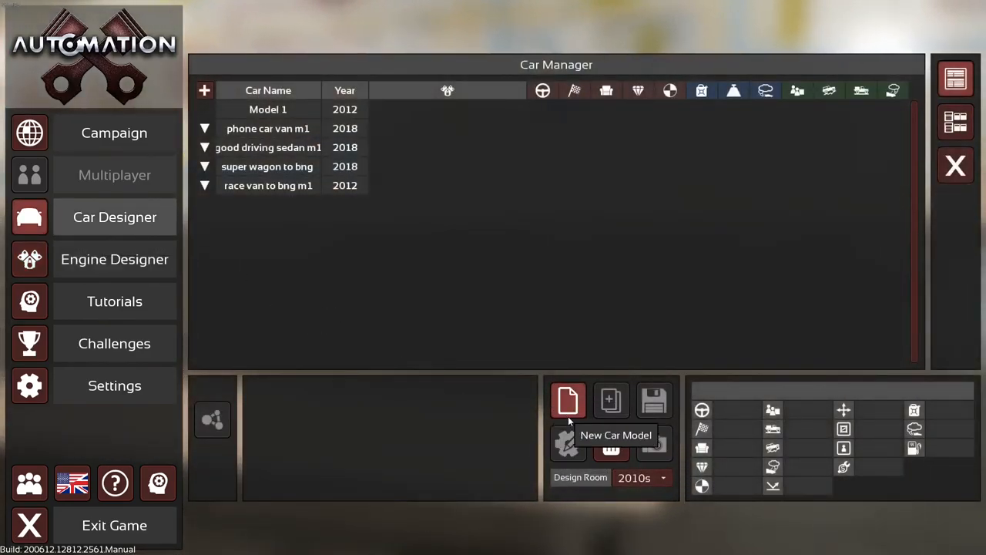
click(568, 399)
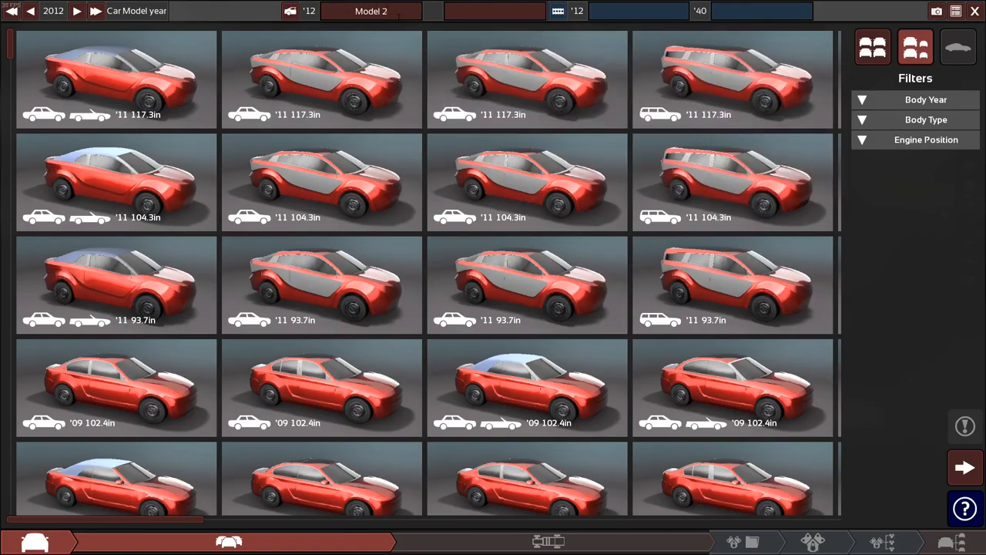
mouse_move(76, 10)
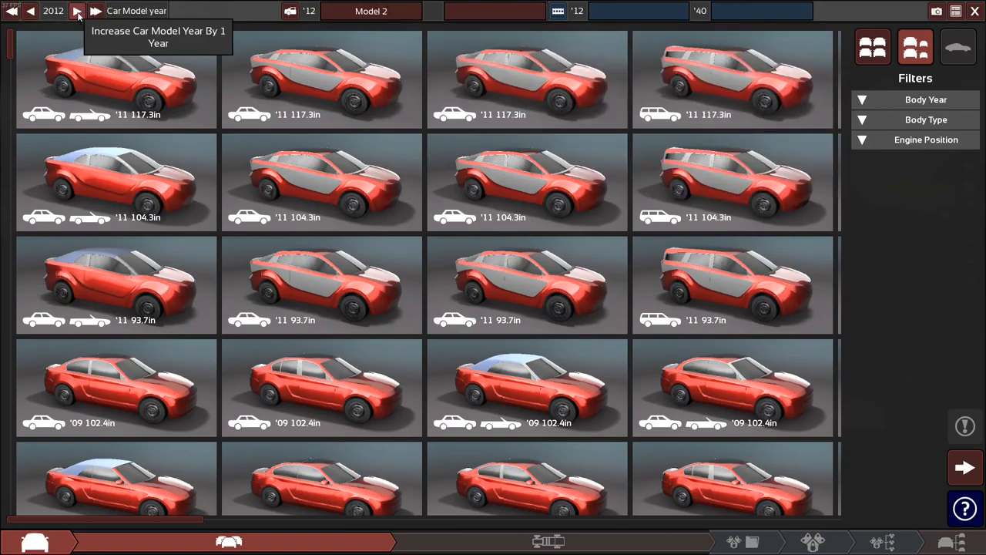
- Step the model year forward, back a decade or more, then forward a decade again
click(77, 11)
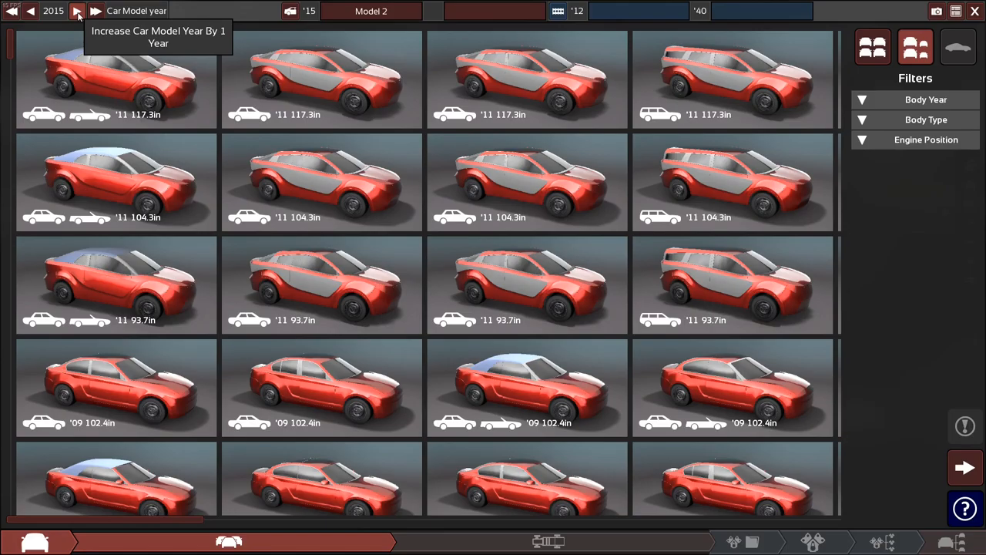
click(77, 11)
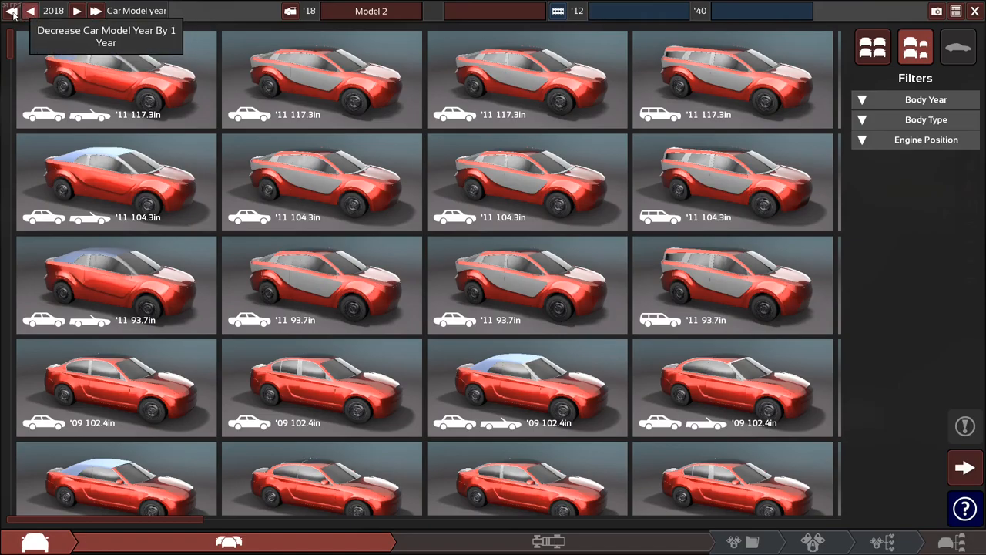
click(30, 10)
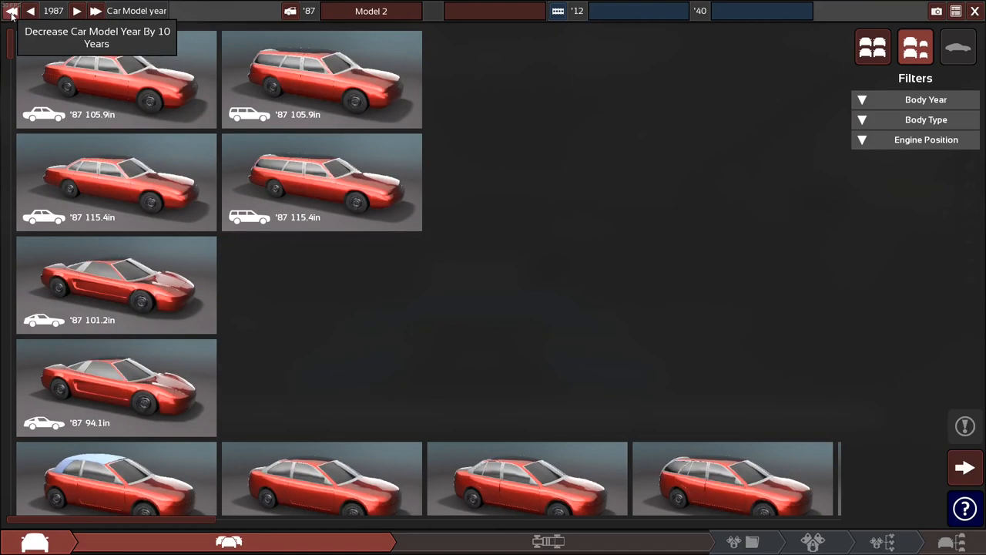
click(12, 11)
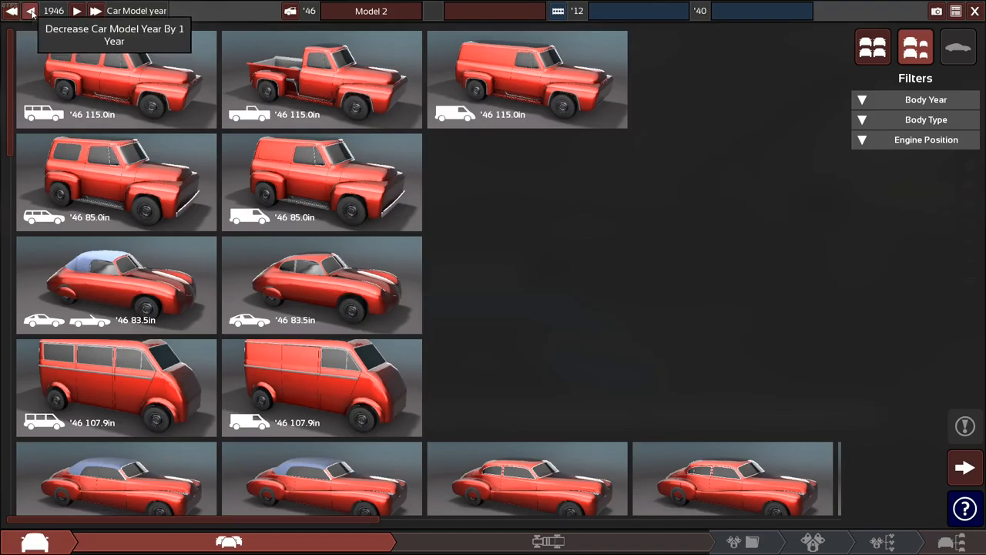
mouse_move(96, 11)
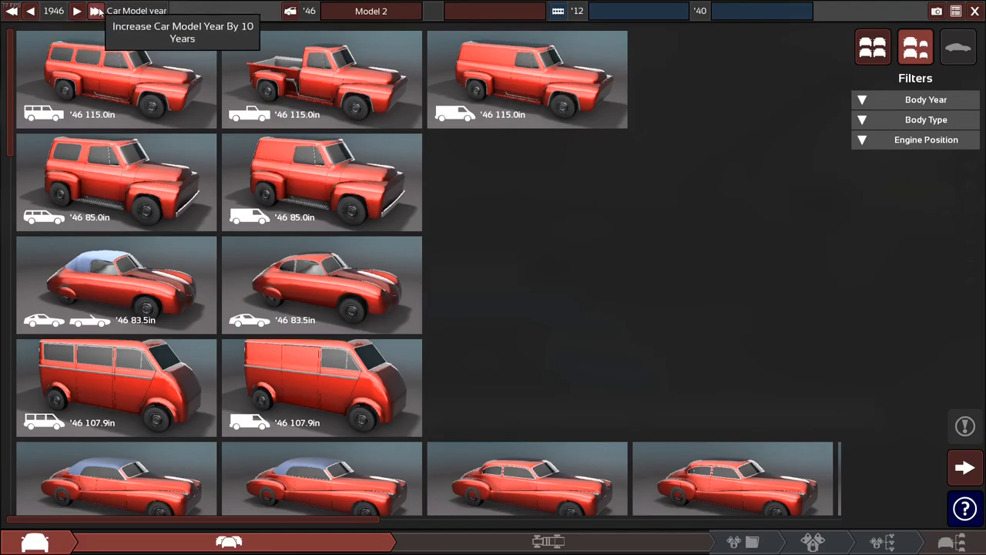
click(96, 11)
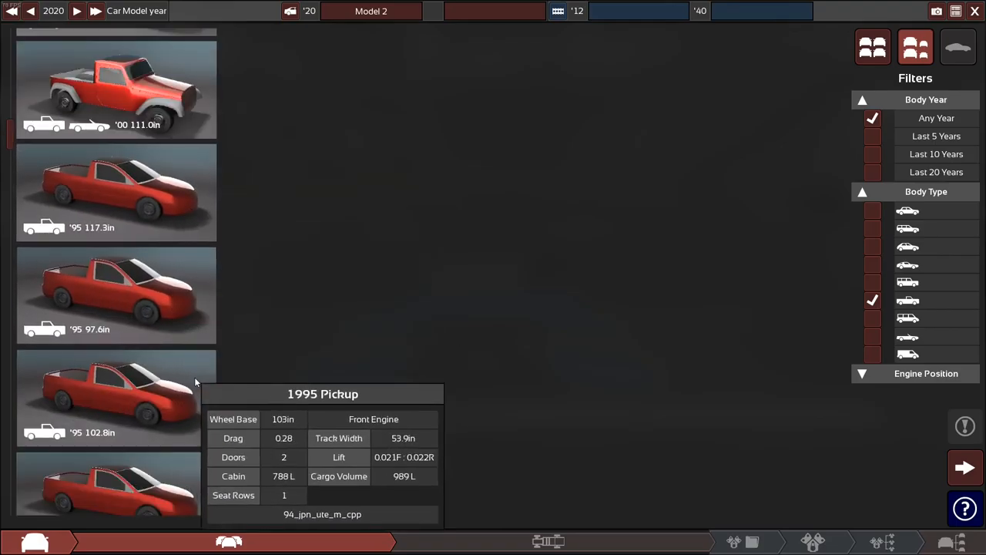
- Choose the '95 97.6in wheelbase pickup body for the model
click(116, 295)
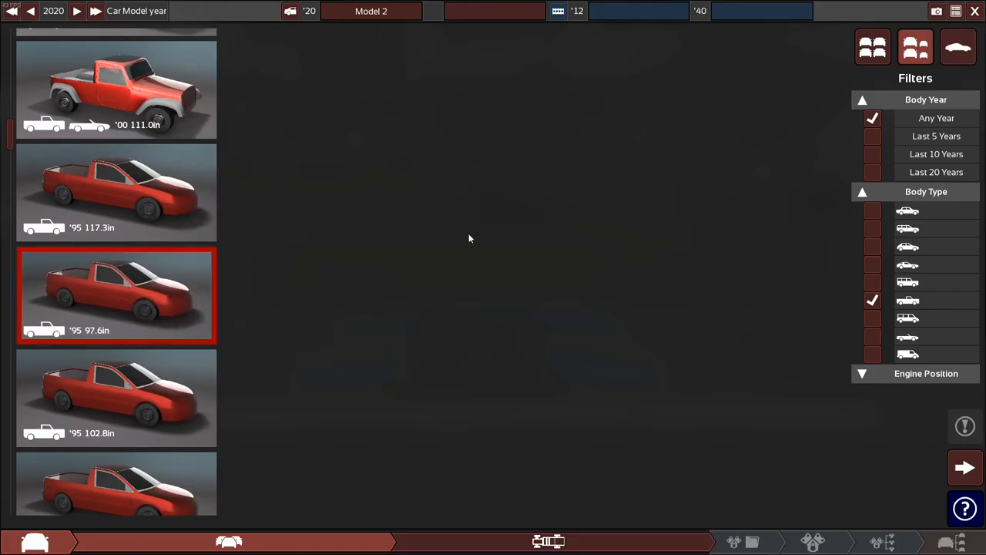
mouse_move(755, 430)
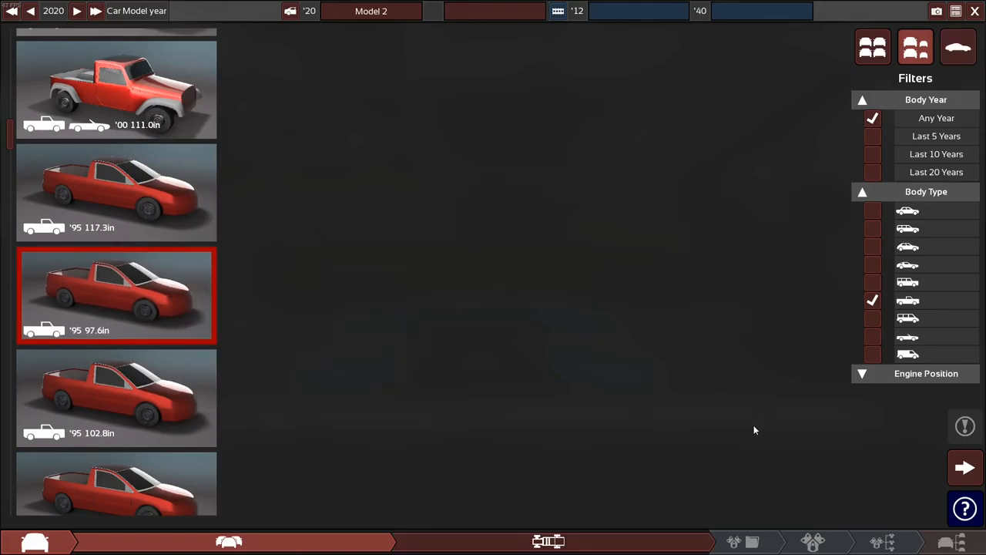
scroll(down, 3)
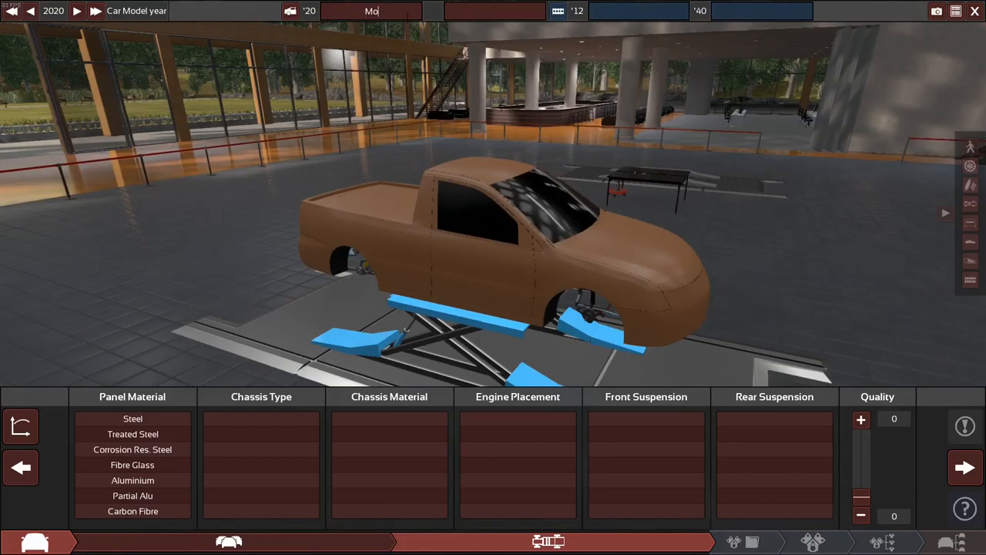
- Name the model Rig I3 R in the model name field
text(Rig I3 R)
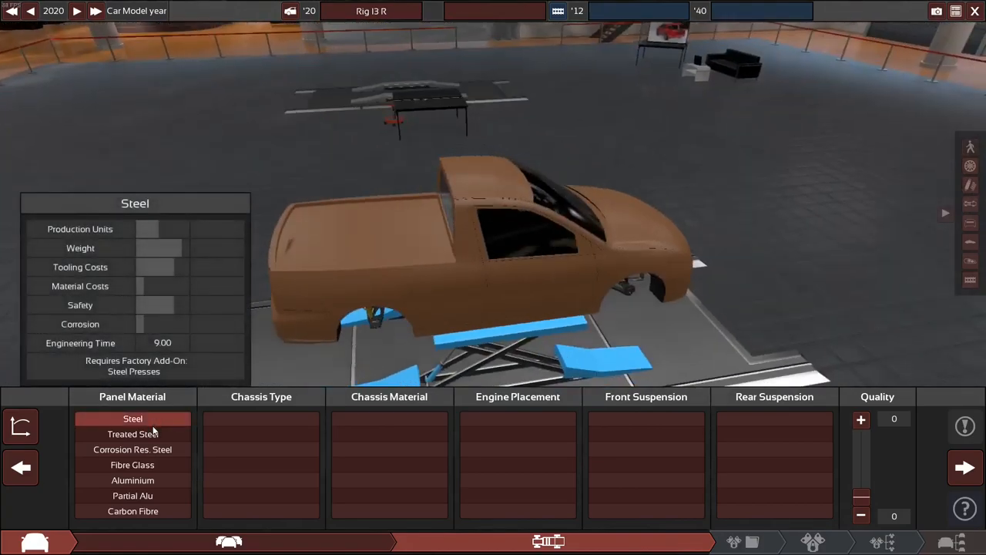
mouse_move(261, 396)
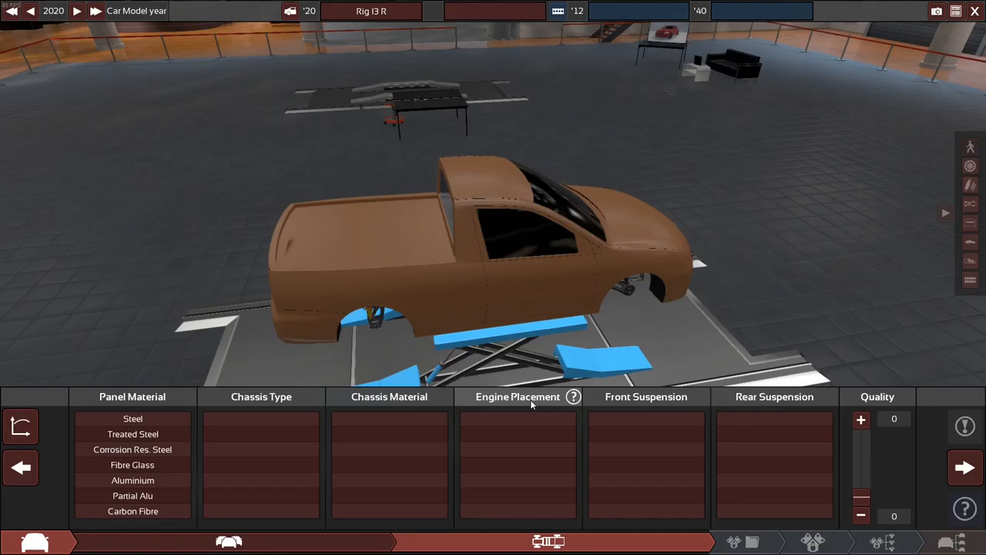
mouse_move(772, 407)
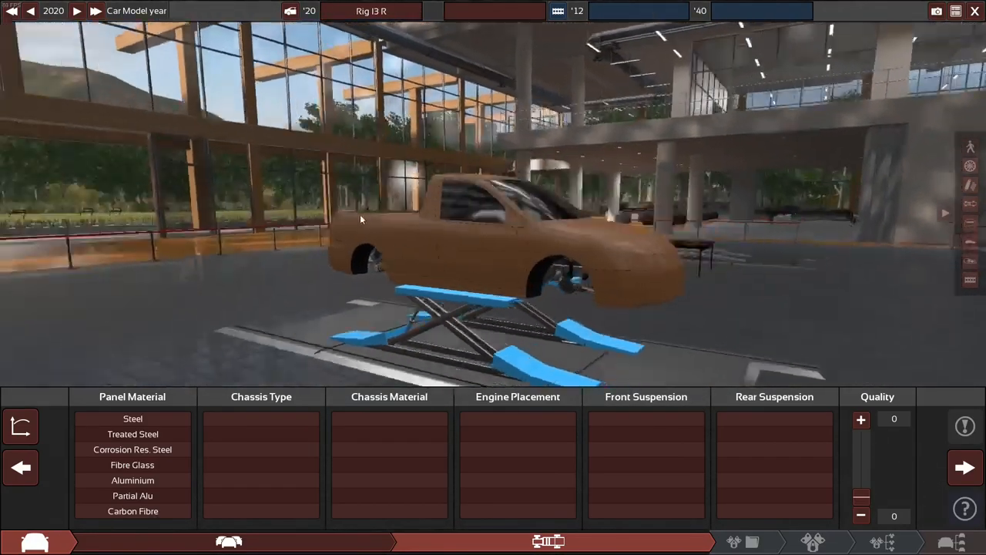
- Compare Steel, Treated Steel, Corrosion Res. Steel, Fibre Glass, Aluminium and Partial Alu panels
click(132, 419)
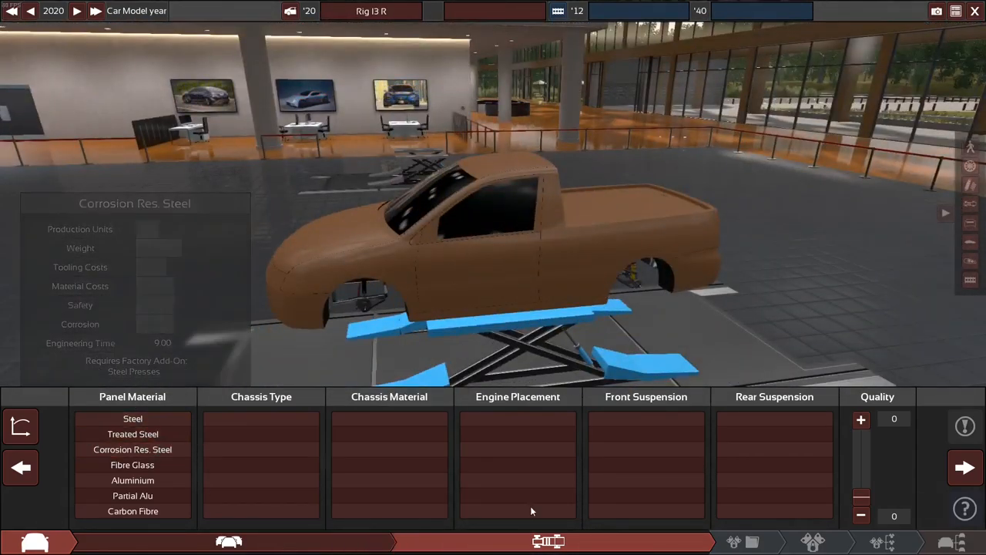
click(133, 450)
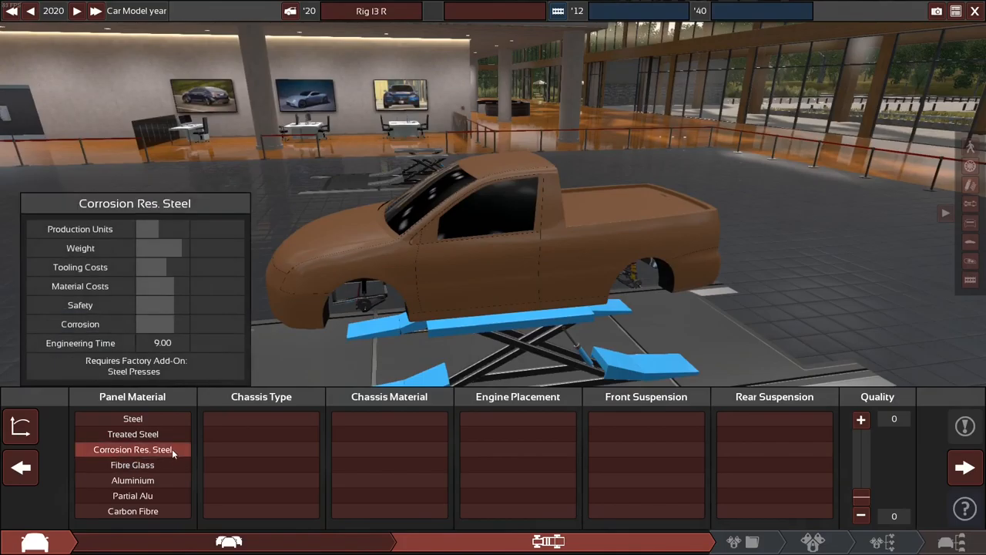
click(133, 418)
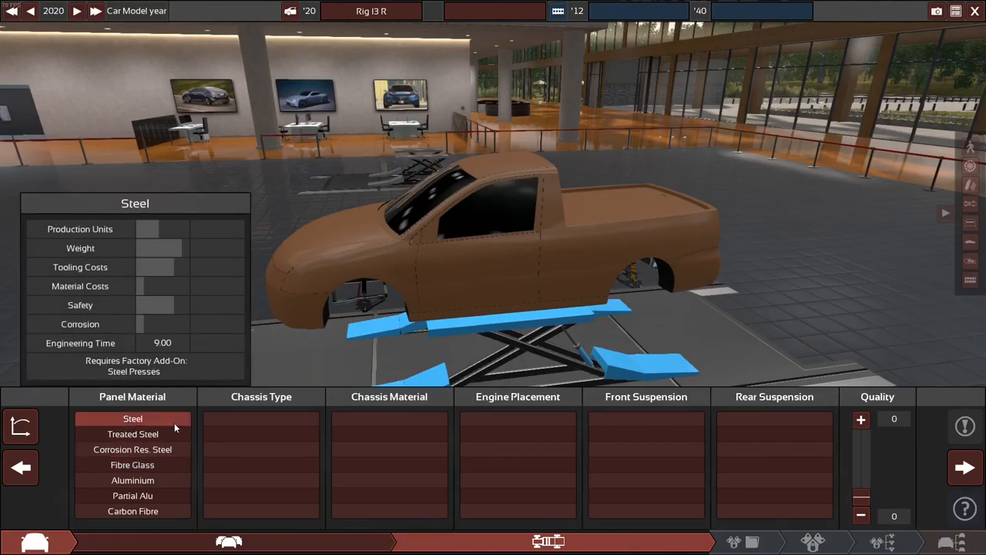
click(133, 464)
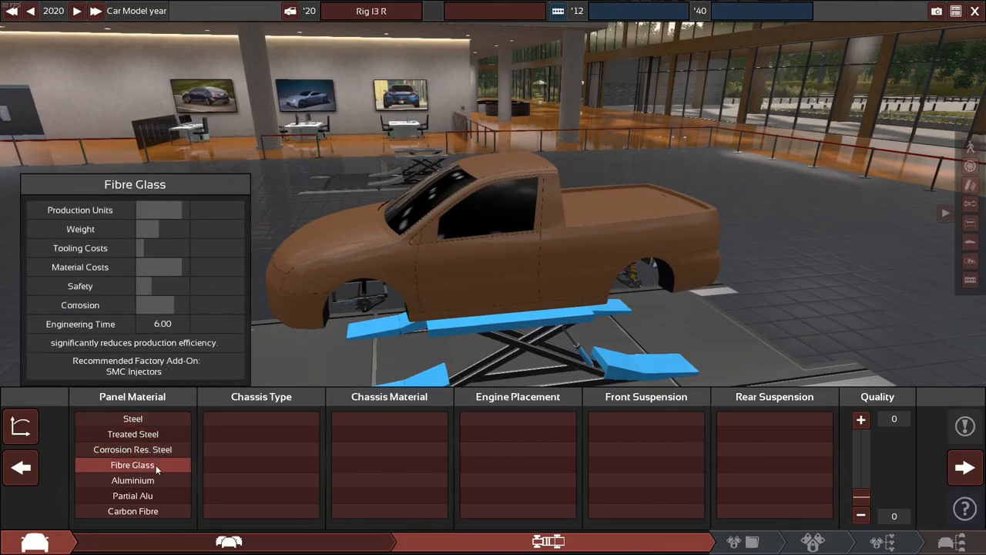
click(133, 418)
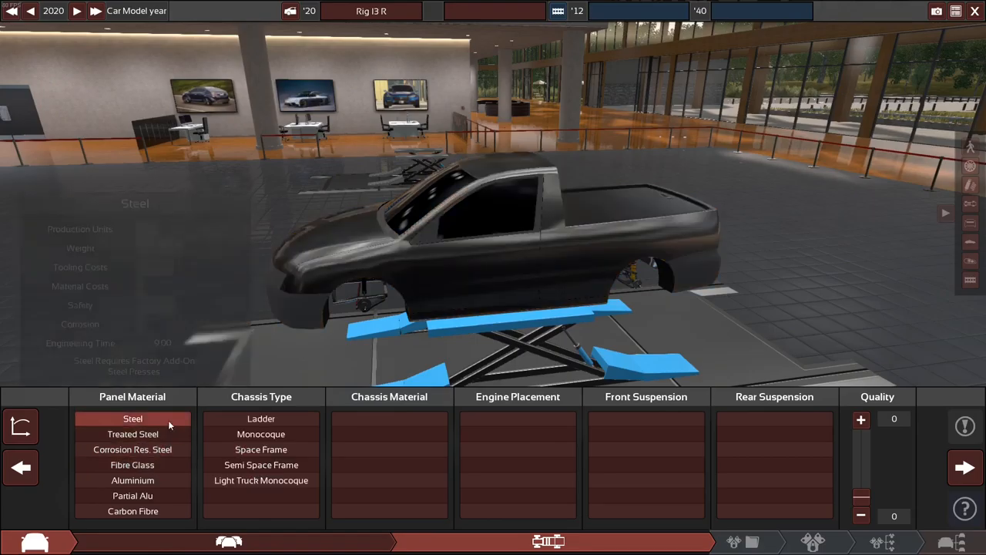
click(132, 434)
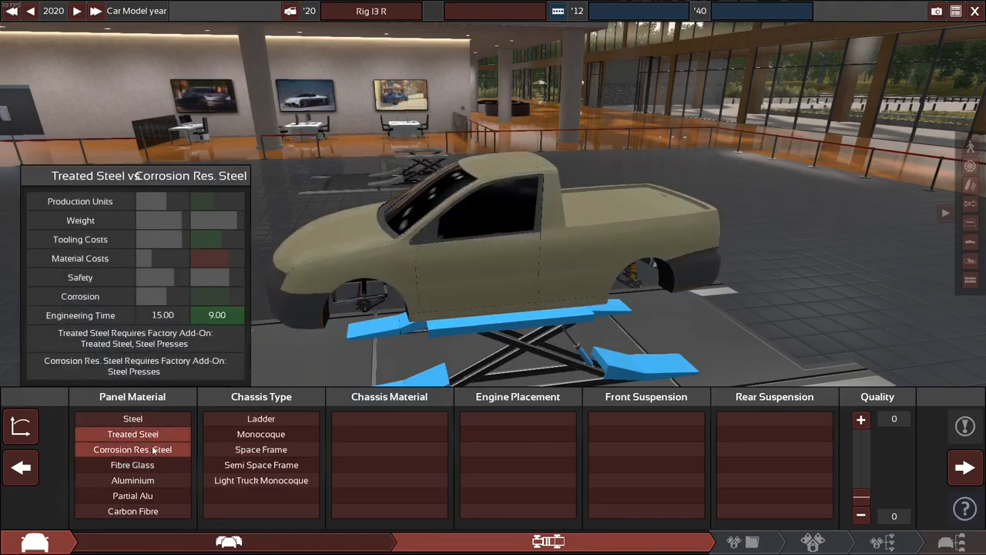
click(131, 464)
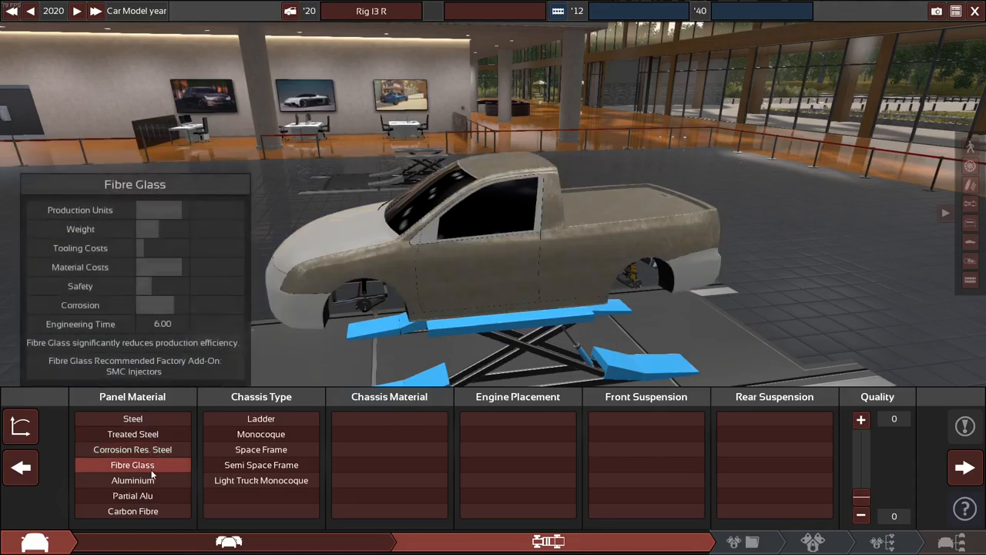
click(132, 480)
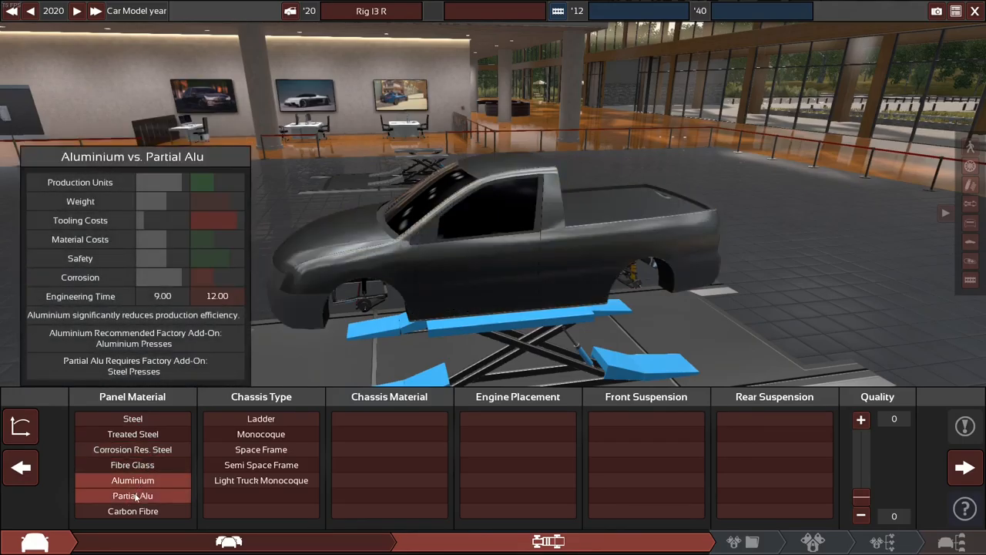
click(133, 511)
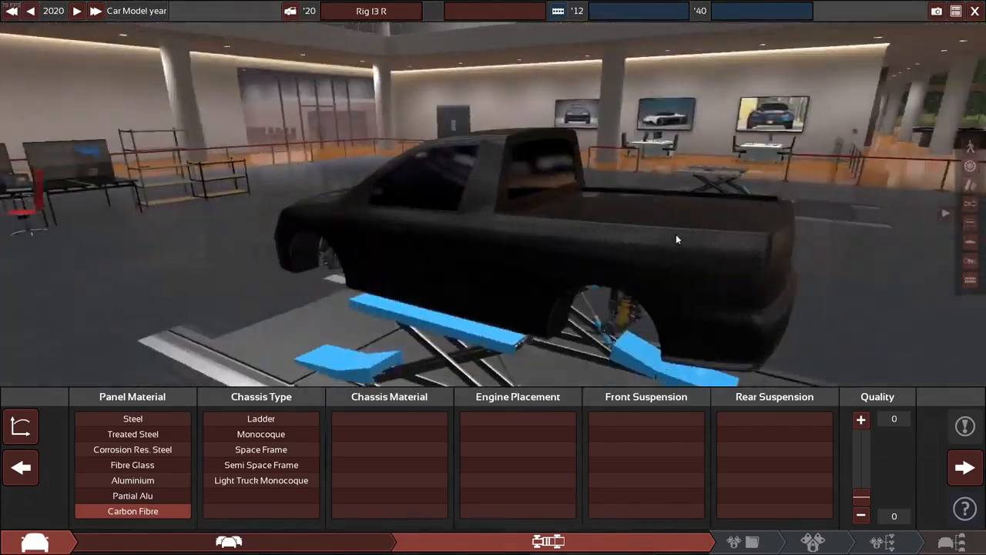
- Cycle Partial Alu, Aluminium and Fibre Glass, settling on Corrosion Res. Steel panels
drag(678, 239, 480, 336)
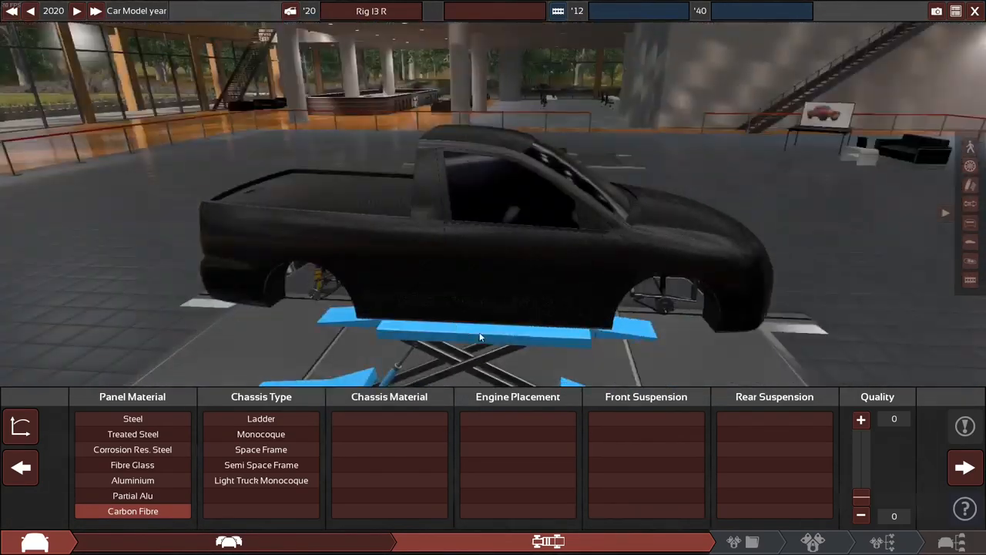
click(132, 496)
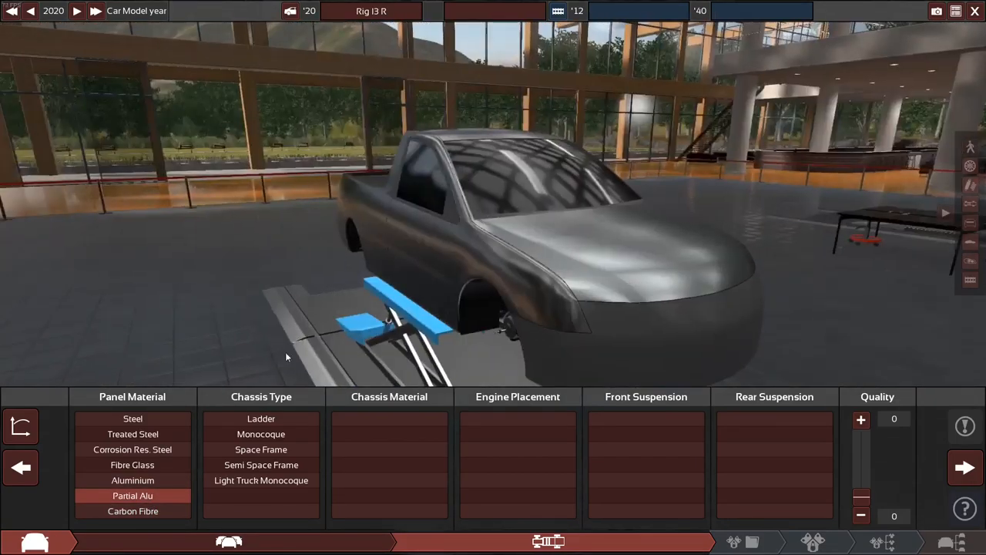
click(133, 480)
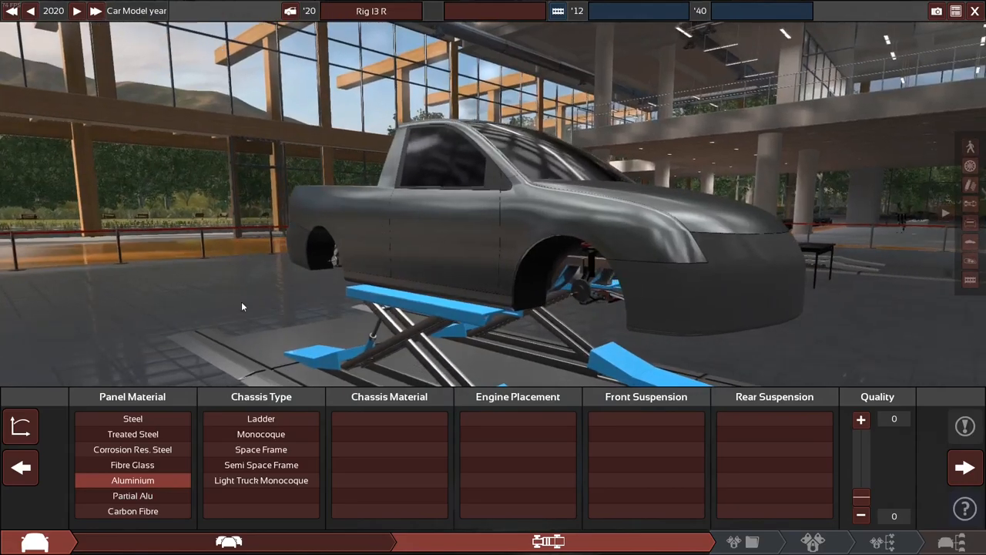
click(132, 465)
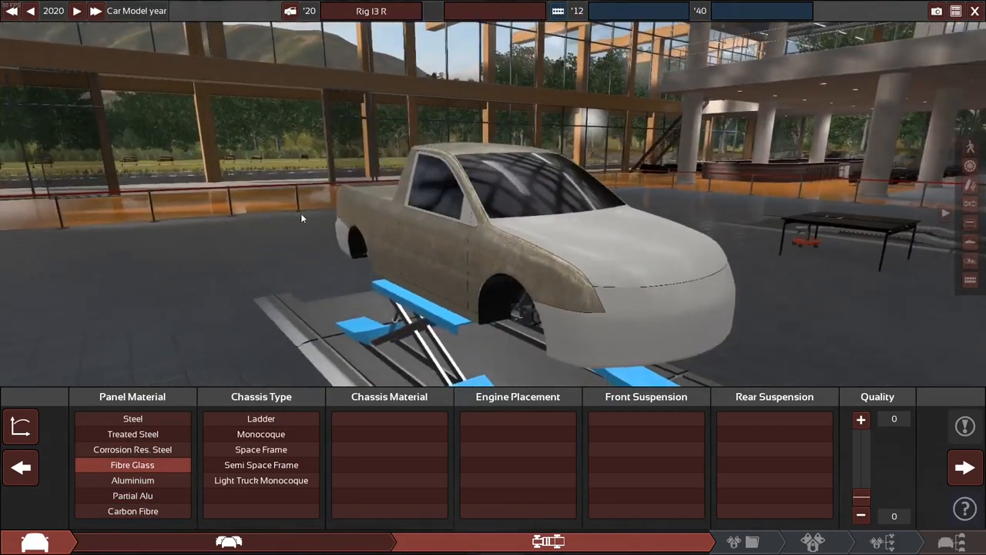
click(132, 449)
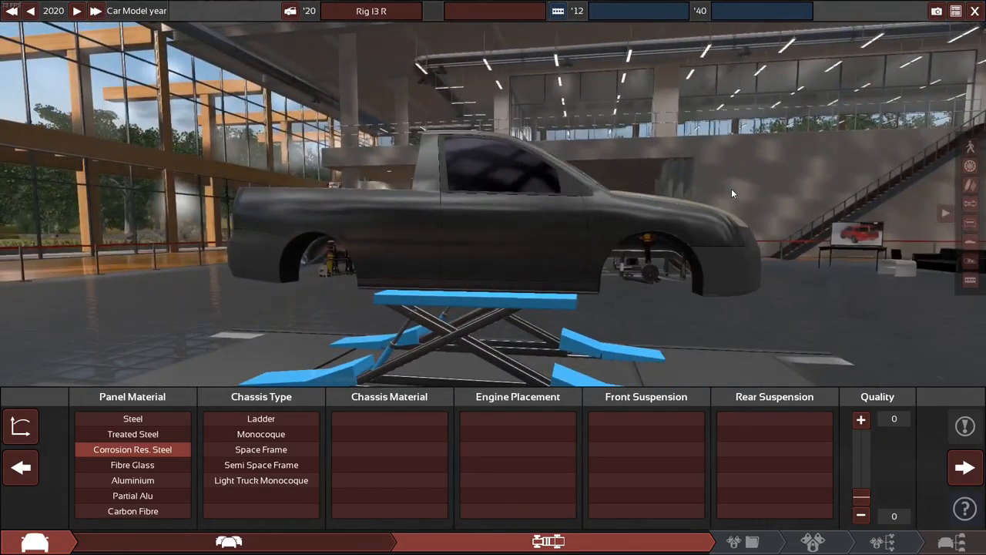
mouse_move(110, 414)
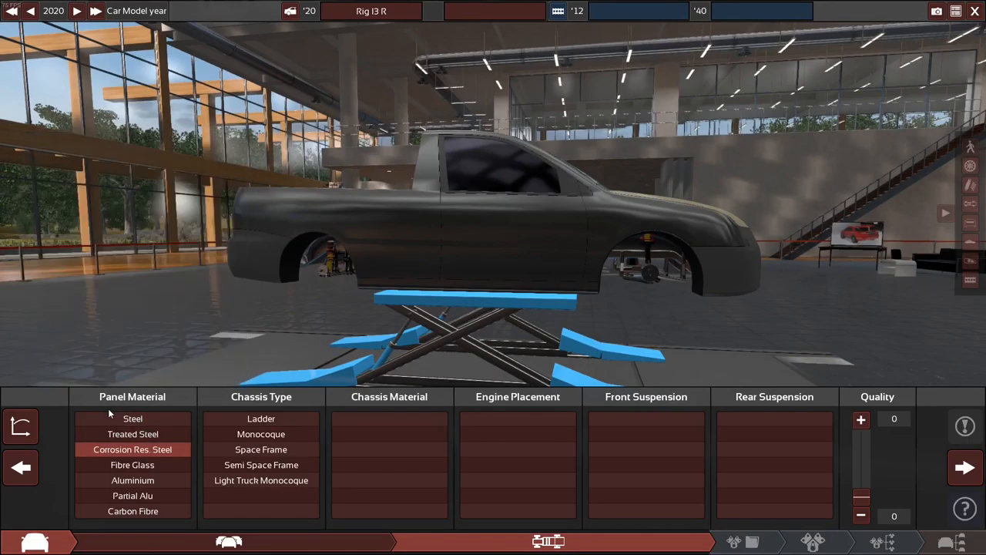
- Make the body panels Steel after comparing Corrosion Res. Steel and Aluminium
click(133, 419)
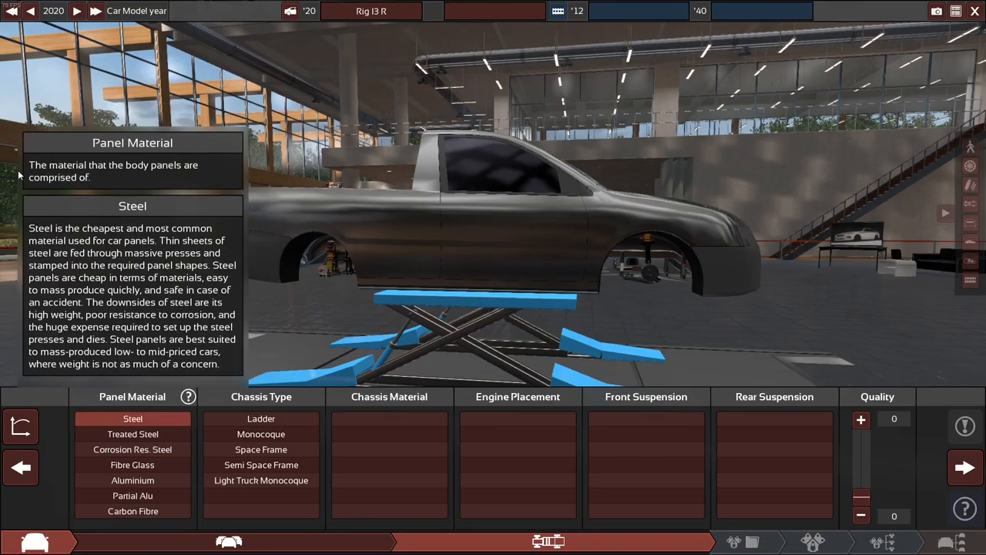
mouse_move(299, 362)
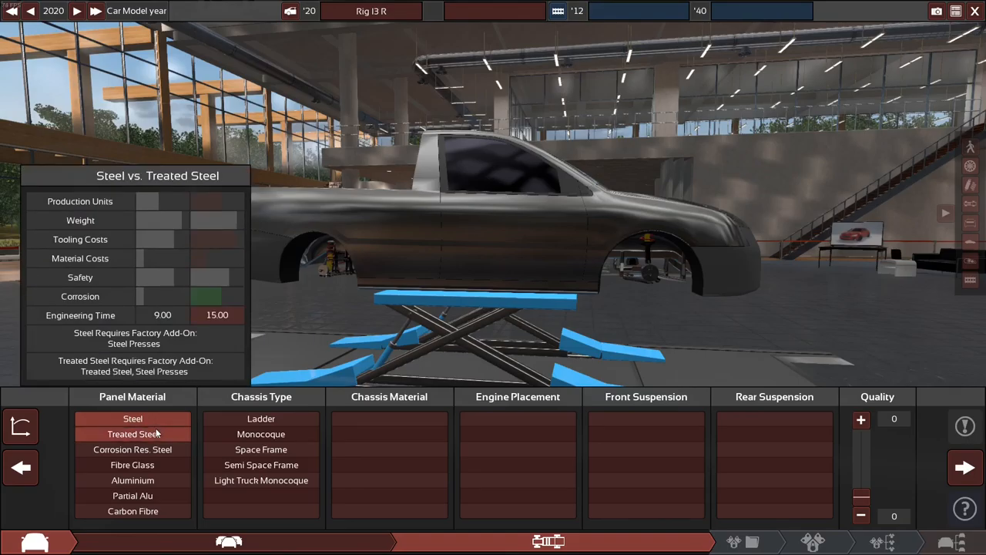
click(132, 449)
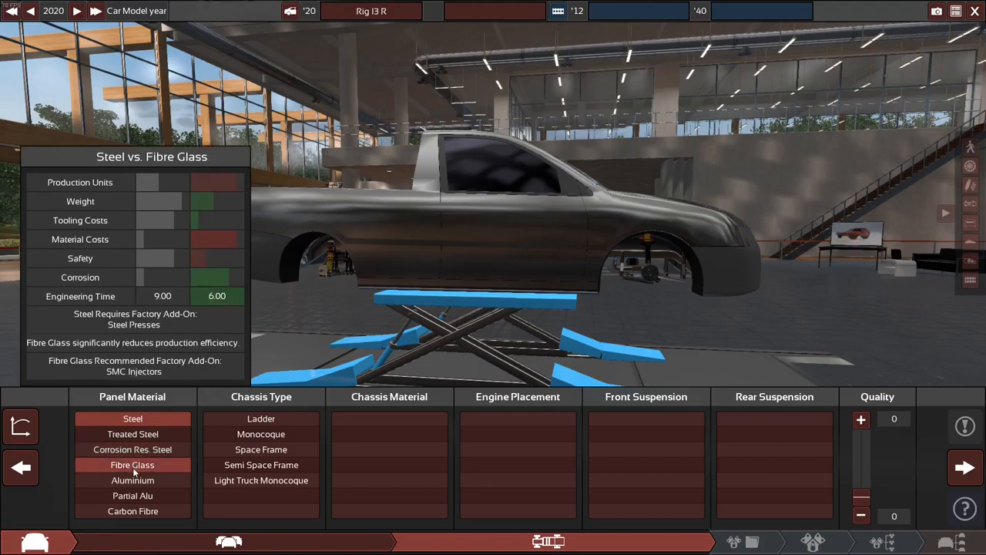
click(132, 480)
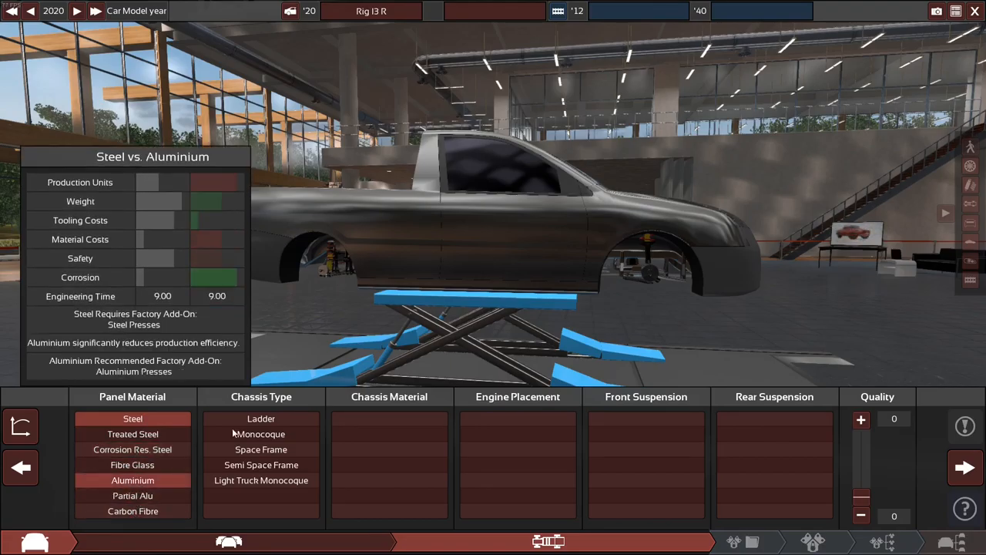
click(132, 419)
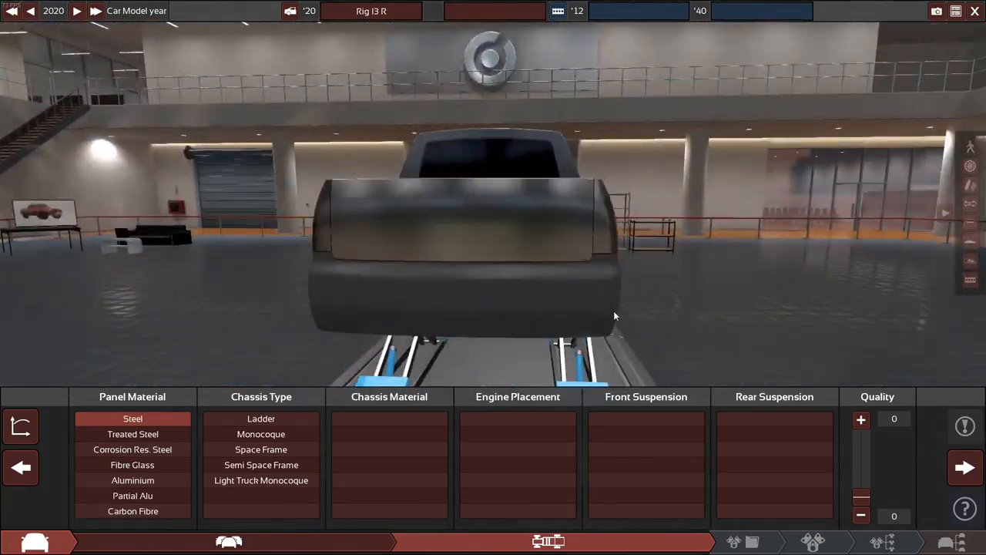
mouse_move(131, 449)
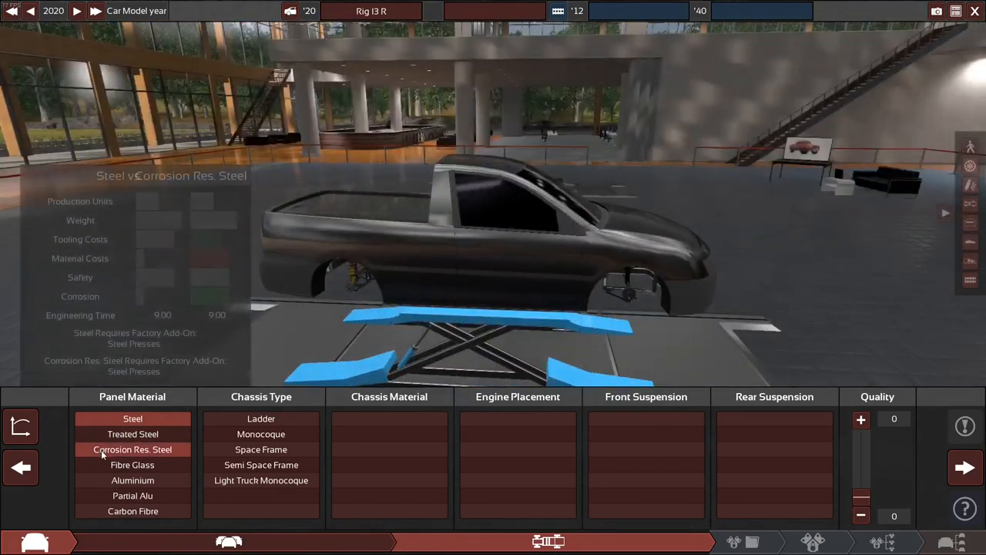
- Switch the body panels to Fibre Glass after checking Partial Alu
click(133, 464)
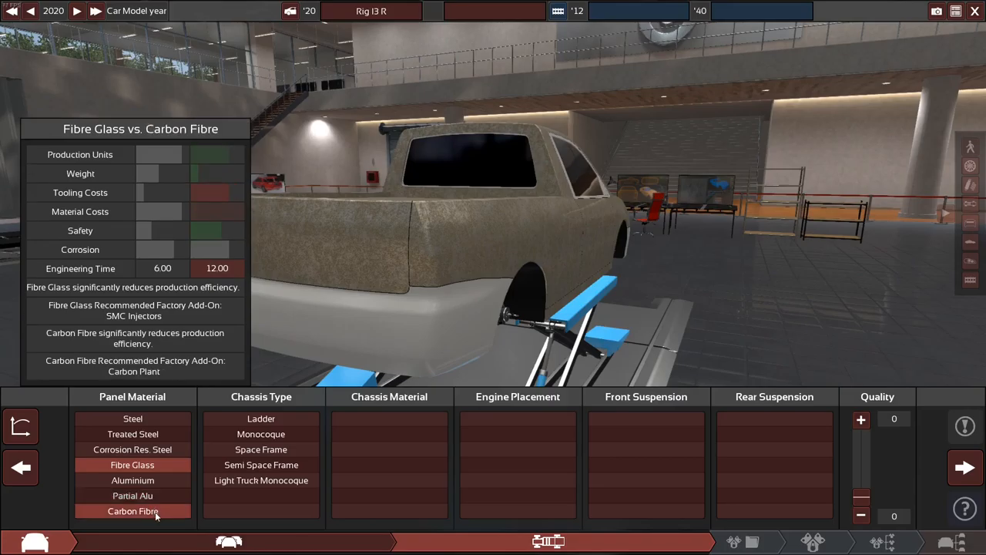
click(133, 511)
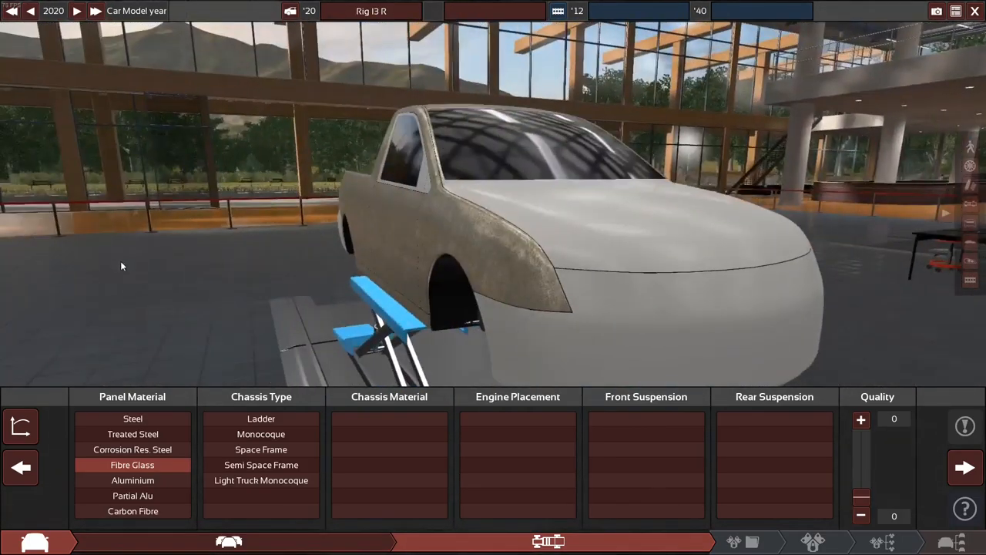
- Compare chassis types and make the chassis a Light Truck Monocoque
click(261, 434)
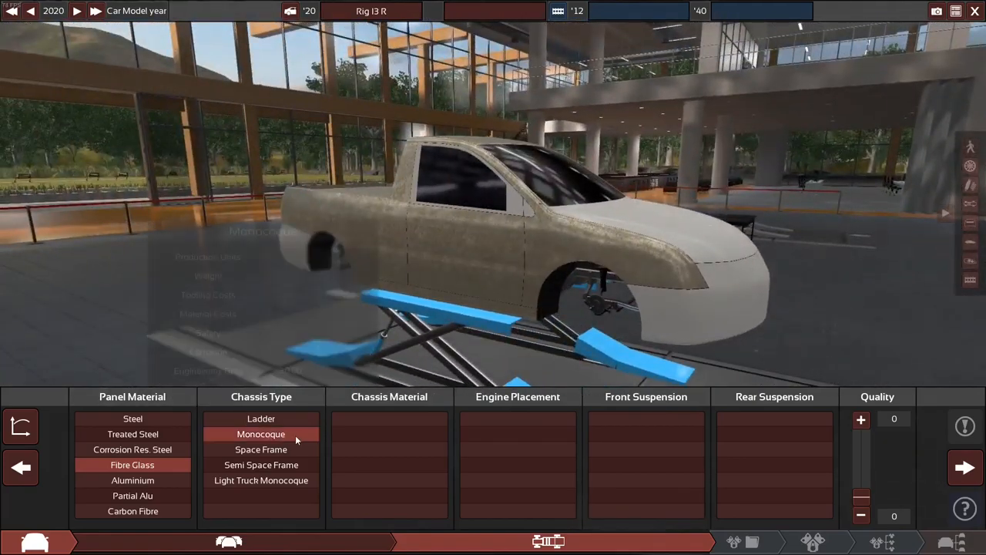
click(260, 418)
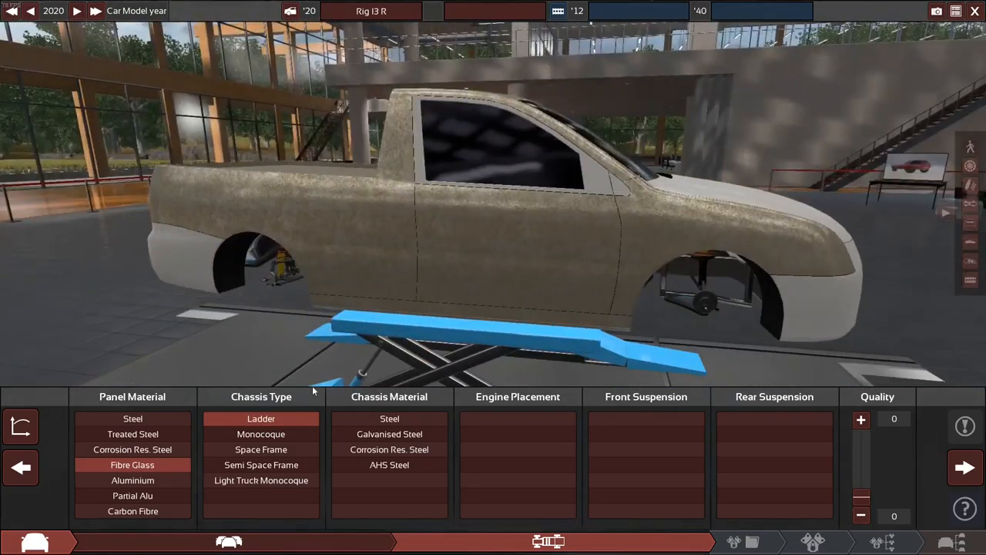
mouse_move(260, 434)
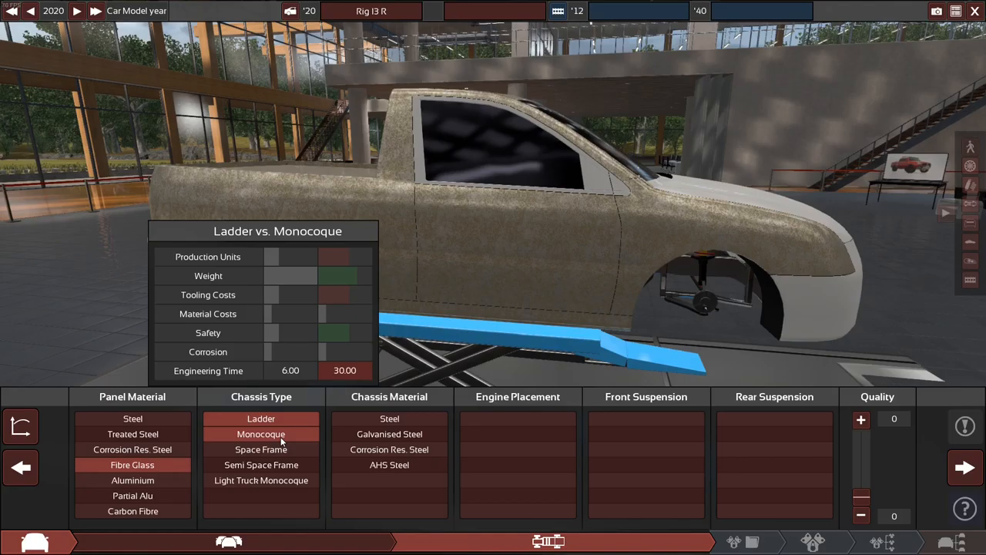
click(261, 449)
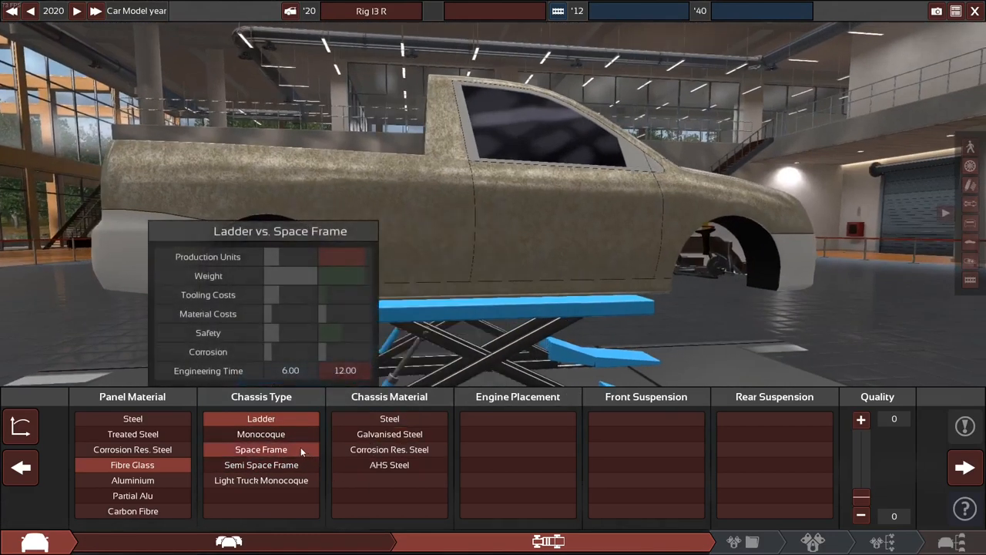
click(261, 480)
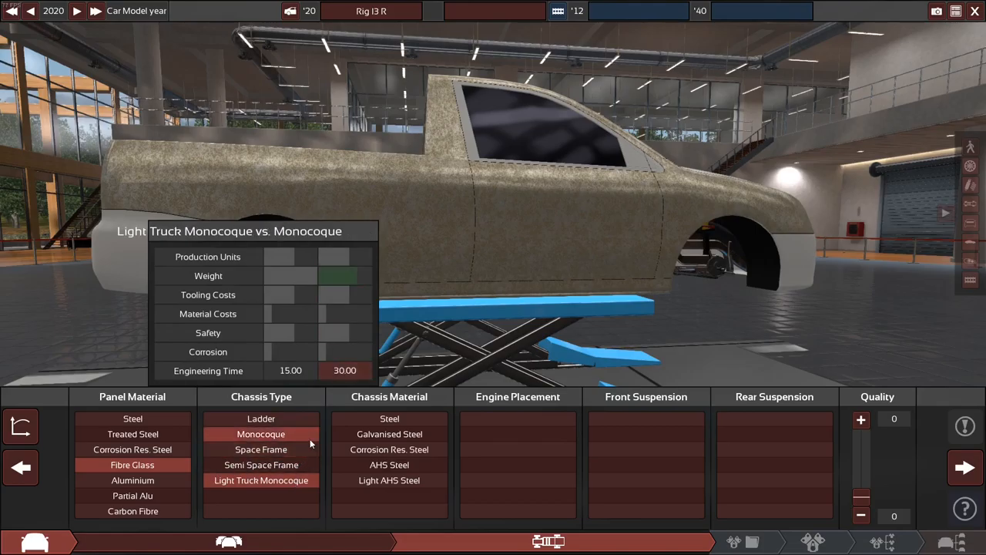
click(317, 396)
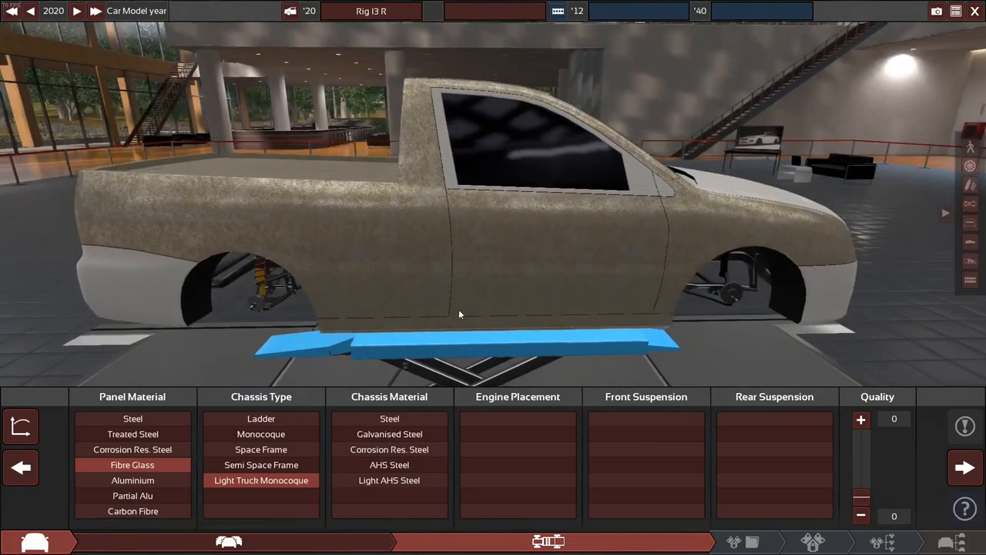
mouse_move(390, 418)
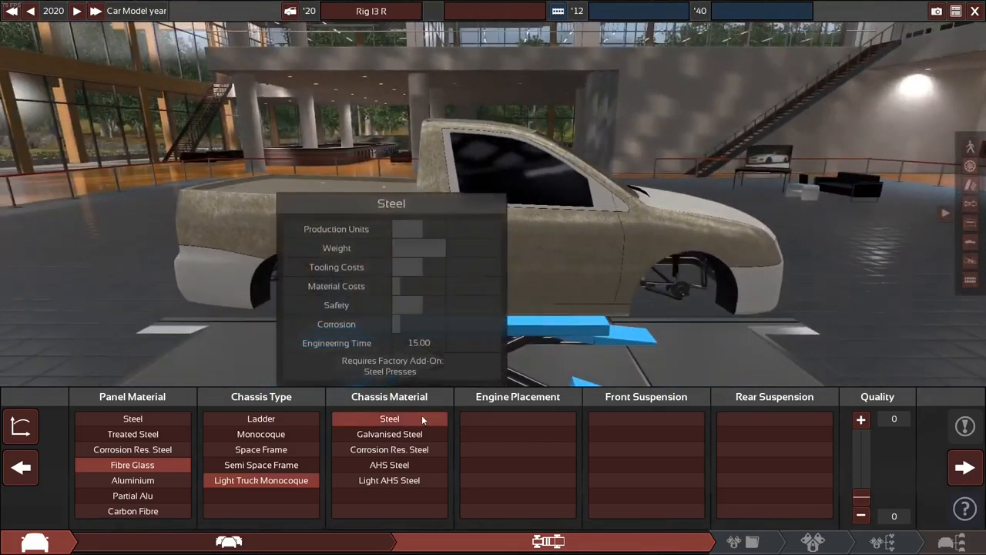
- Compare Steel and build the monocoque chassis from AHS Steel
click(389, 418)
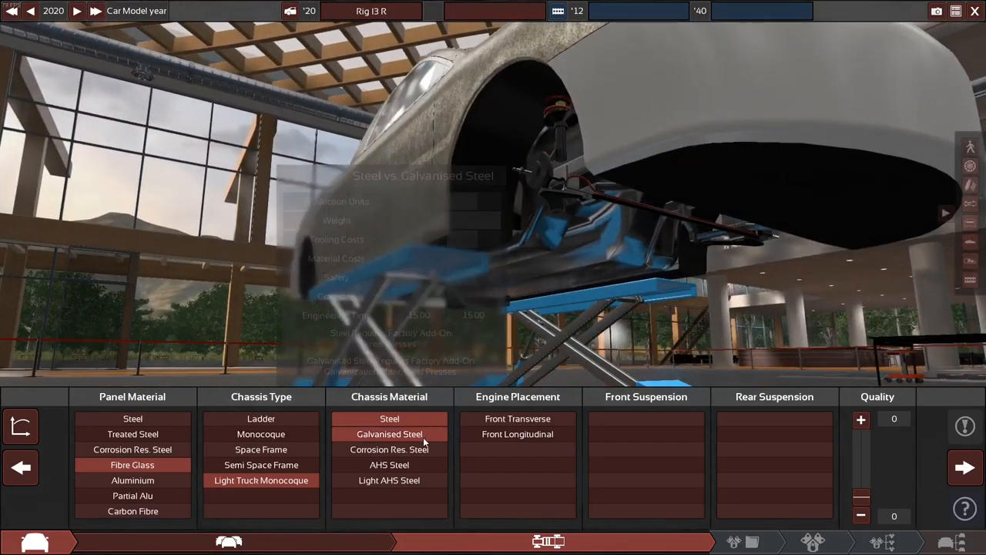
mouse_move(389, 464)
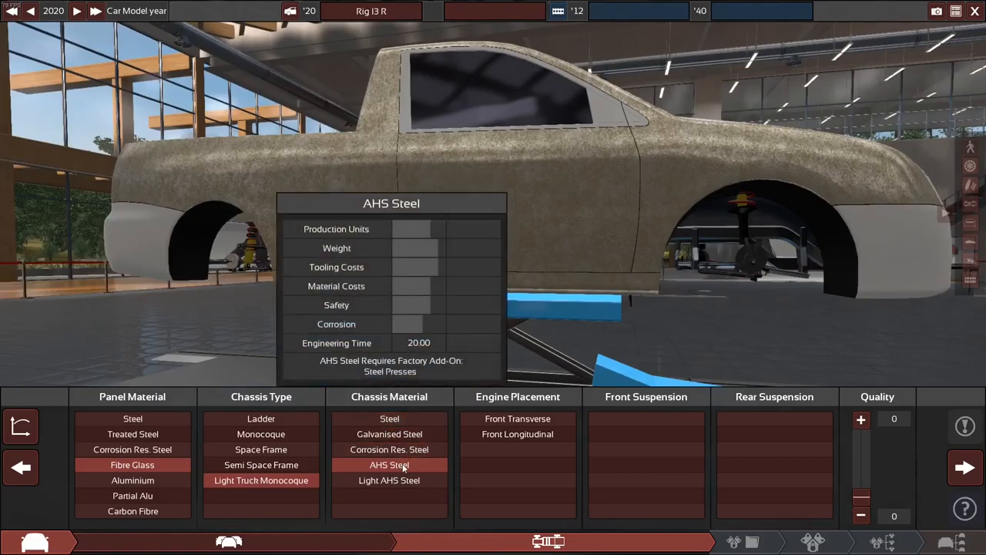
mouse_move(390, 480)
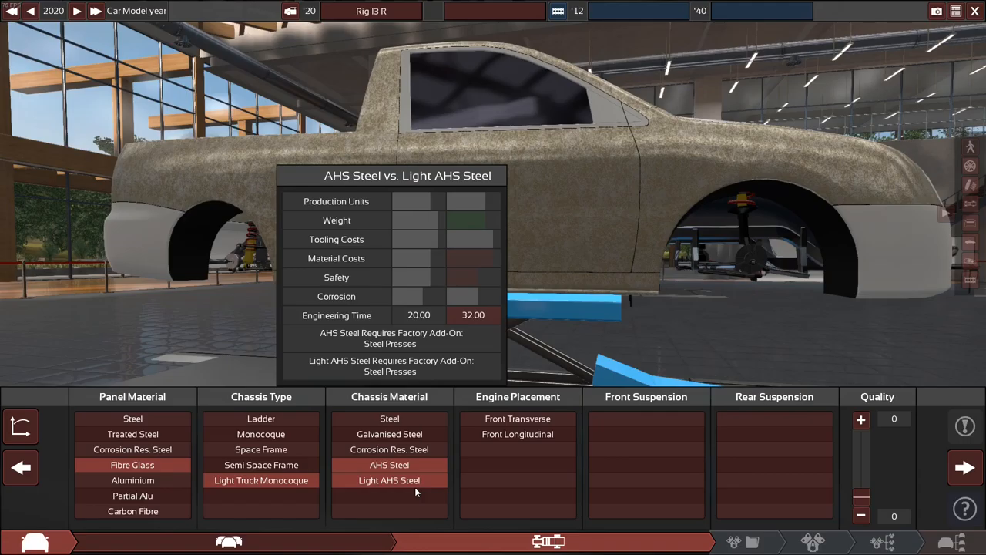
click(389, 464)
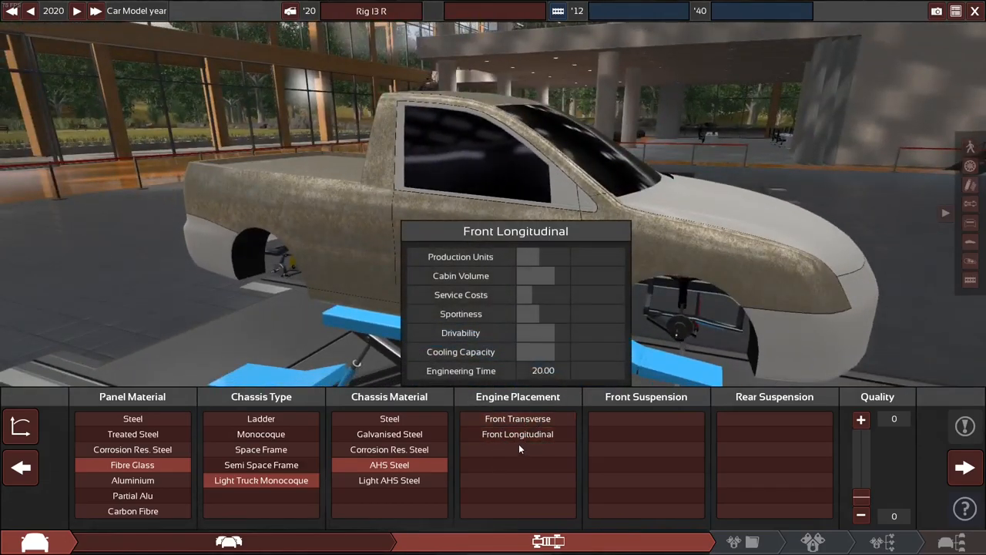
- Mount the engine front longitudinally and give the front MacPherson Strut suspension
click(517, 434)
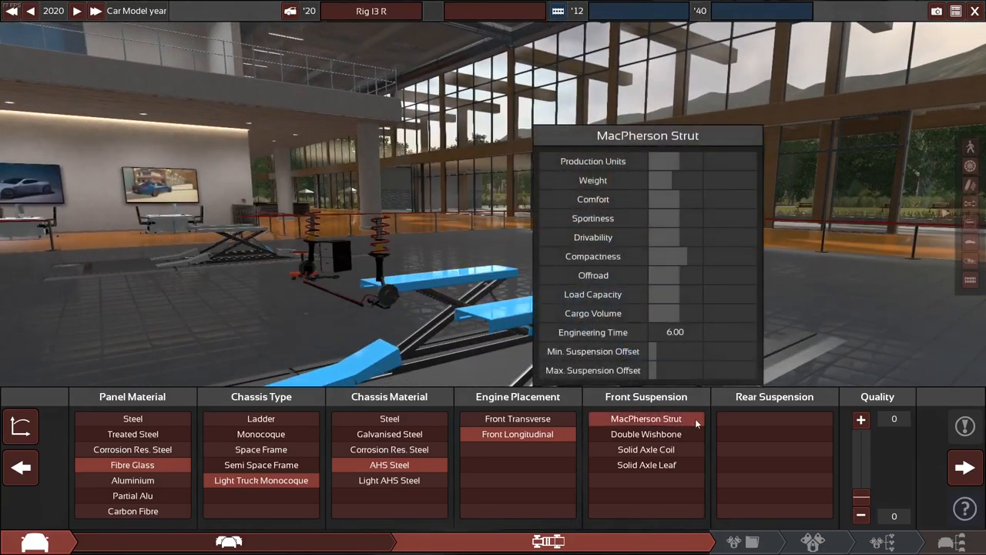
click(646, 418)
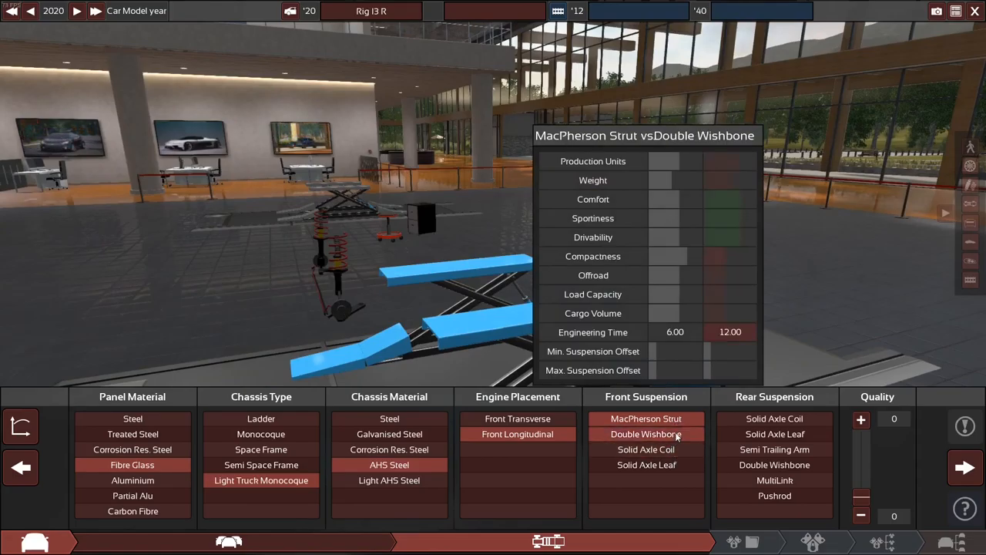
- Compare rear suspension types, settle on MultiLink and proceed to engine selection
click(774, 418)
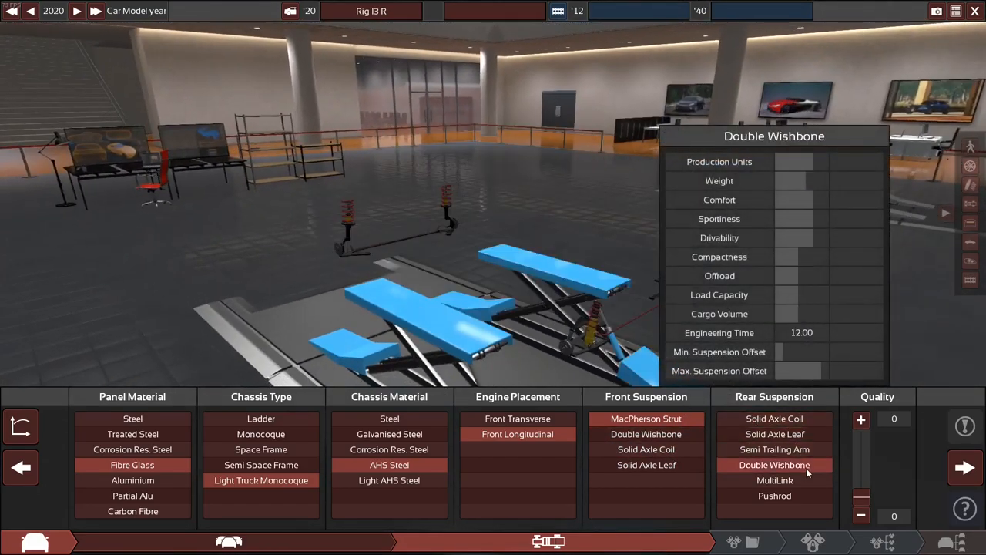
click(775, 419)
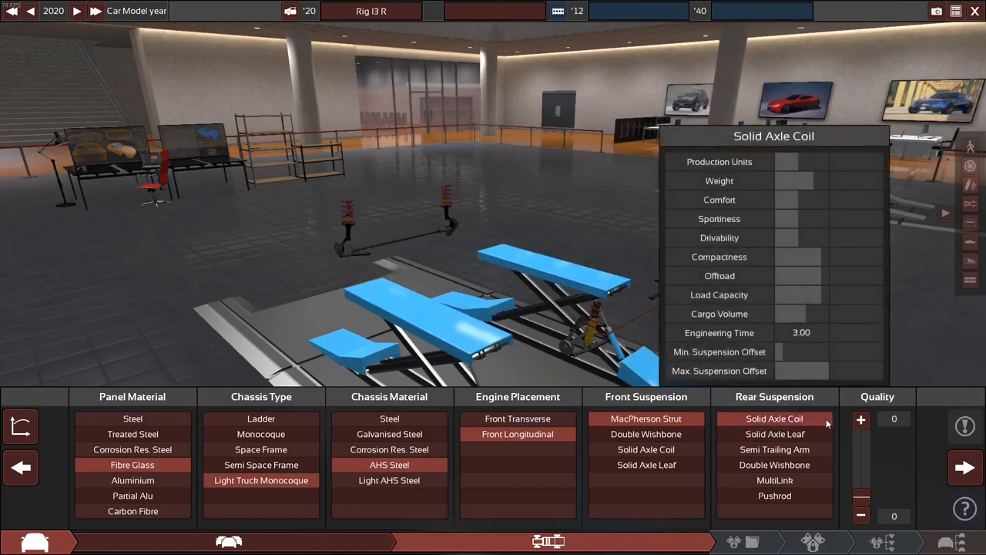
click(775, 449)
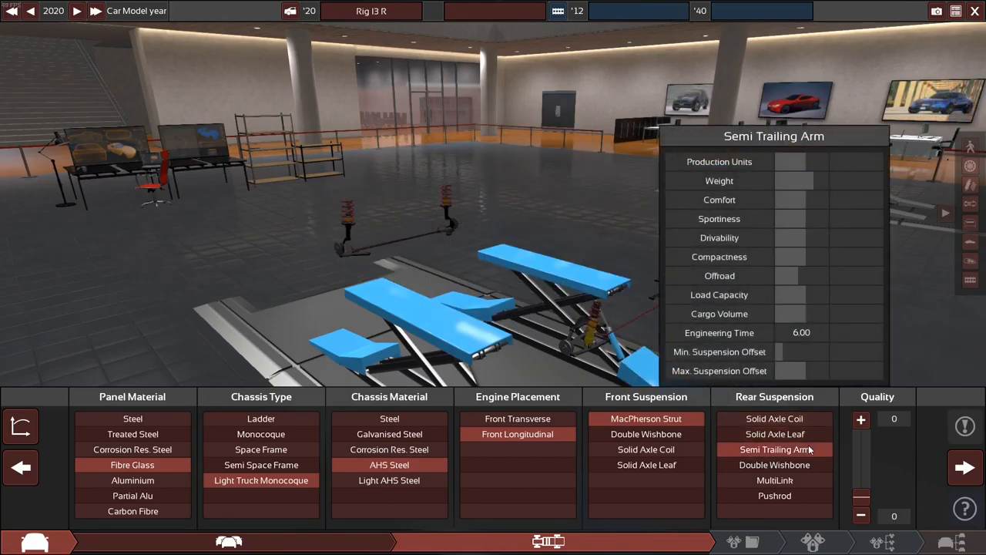
click(774, 495)
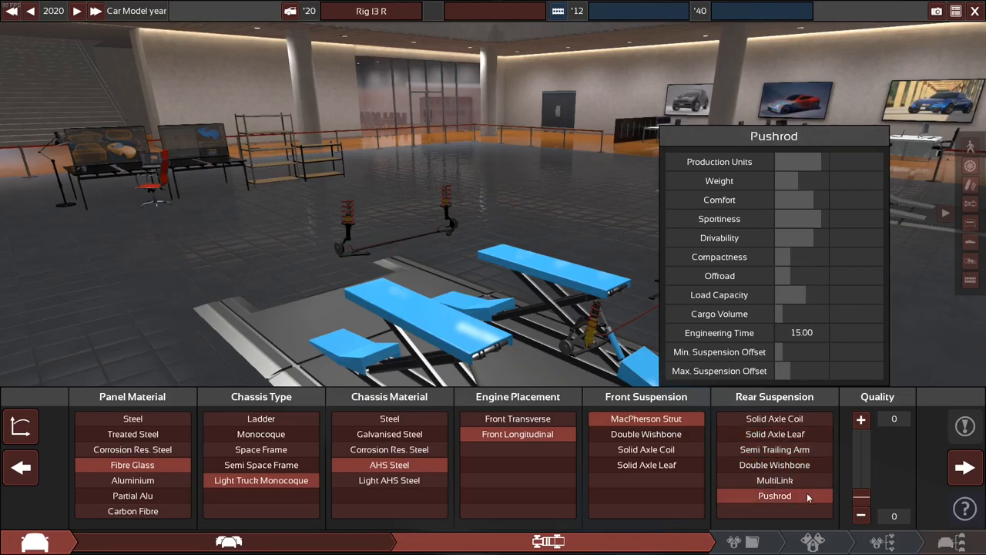
click(774, 480)
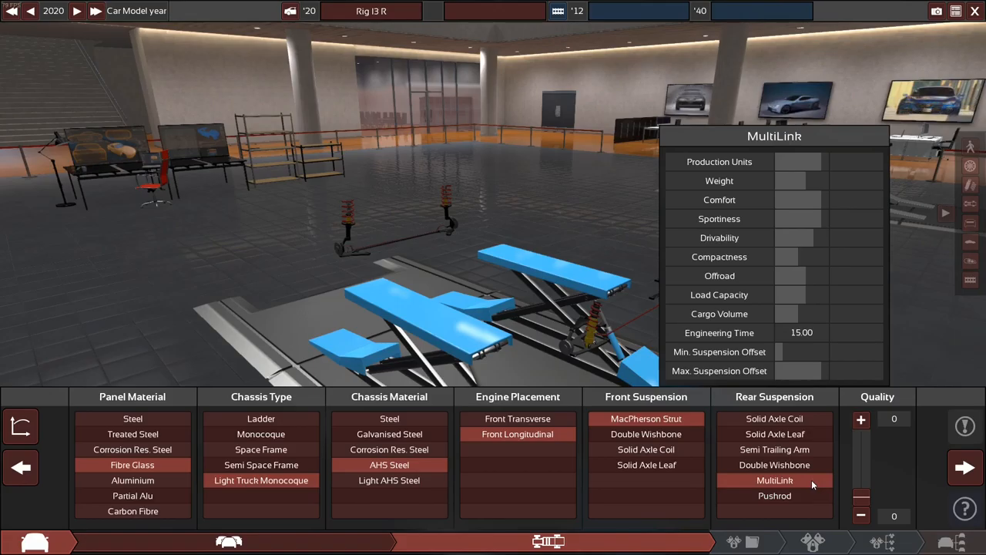
click(774, 450)
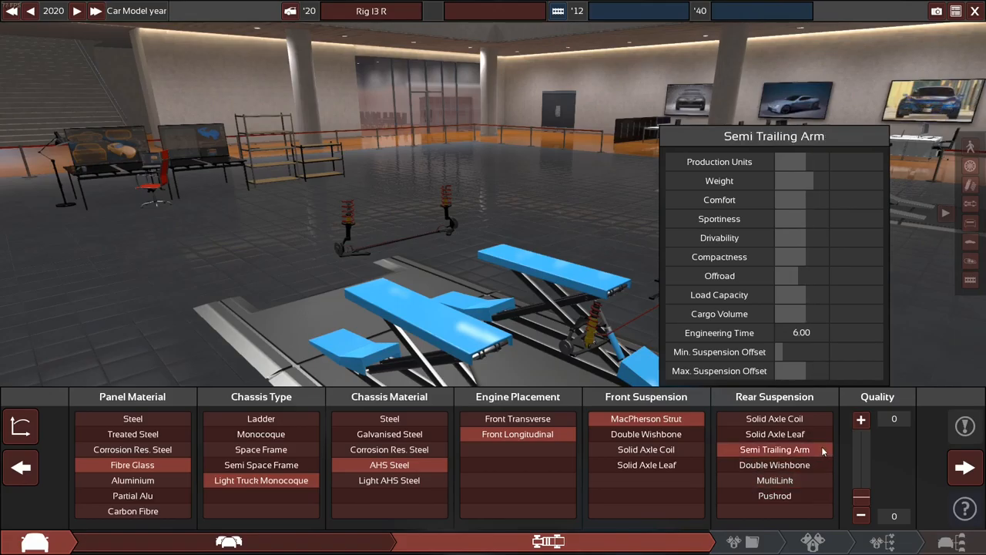
click(774, 434)
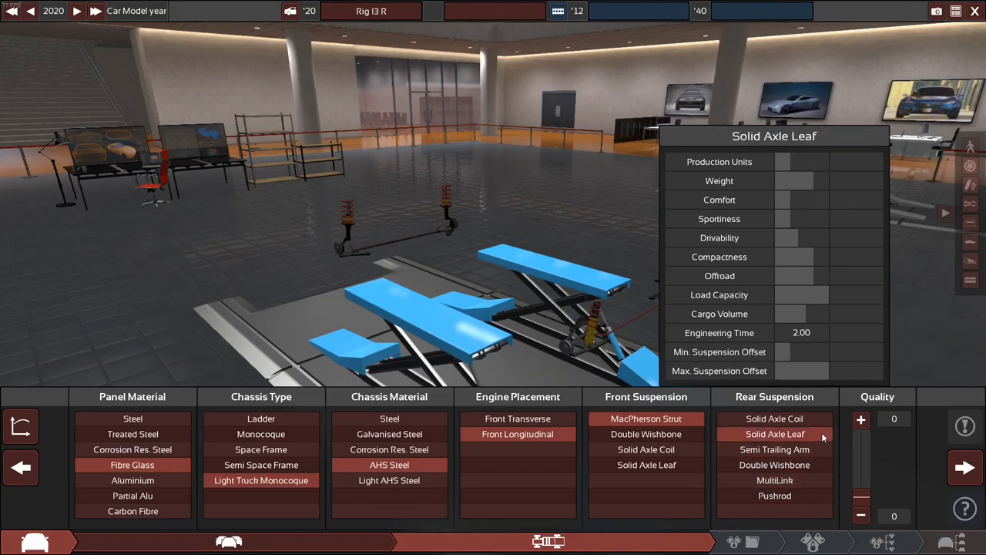
click(774, 465)
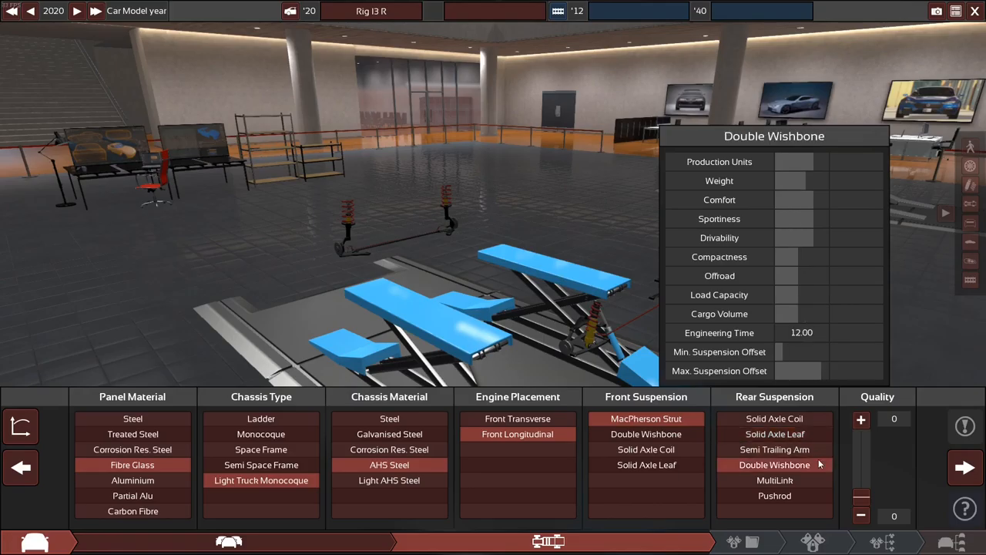
click(774, 480)
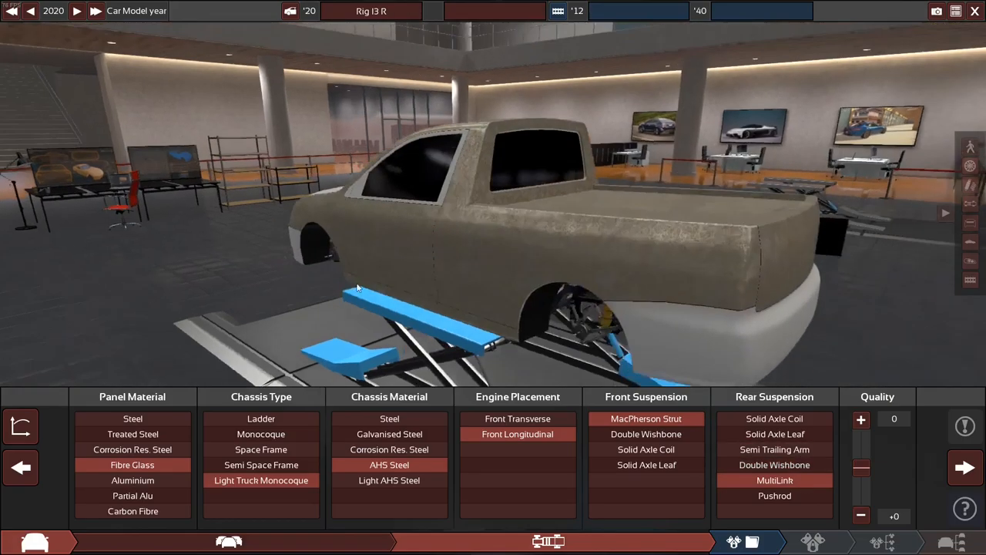
click(966, 467)
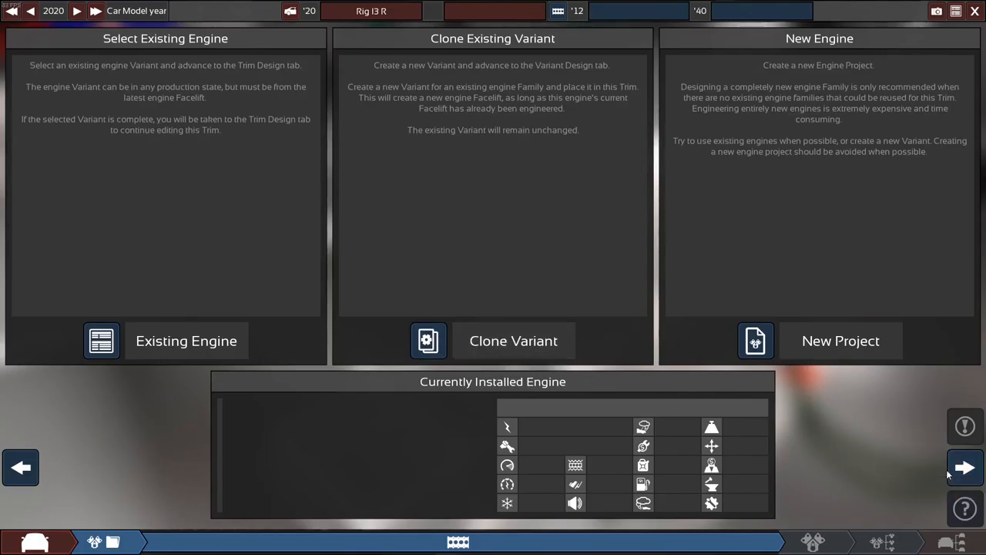
- Create a new engine project with family name I3R Super and Variant 1
click(841, 341)
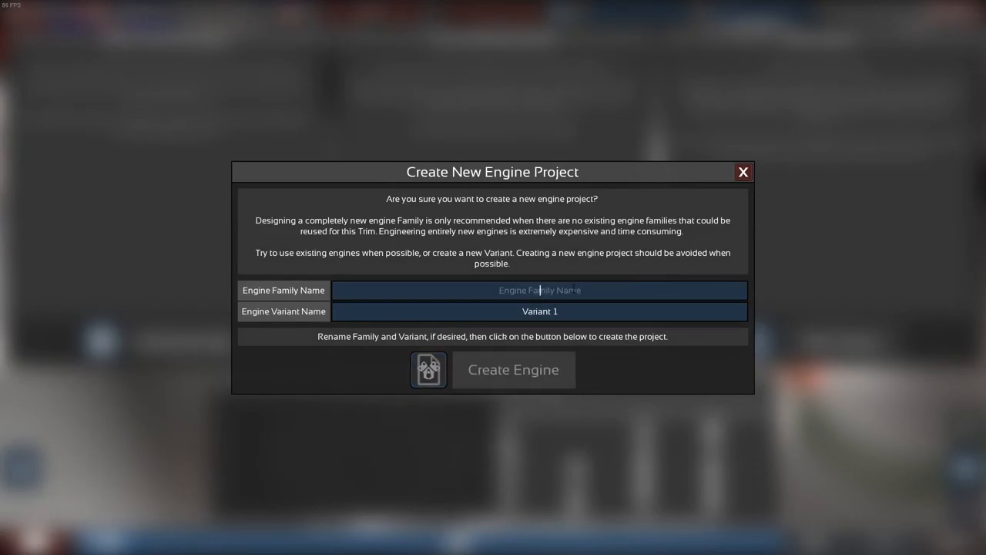
text(I3R Super)
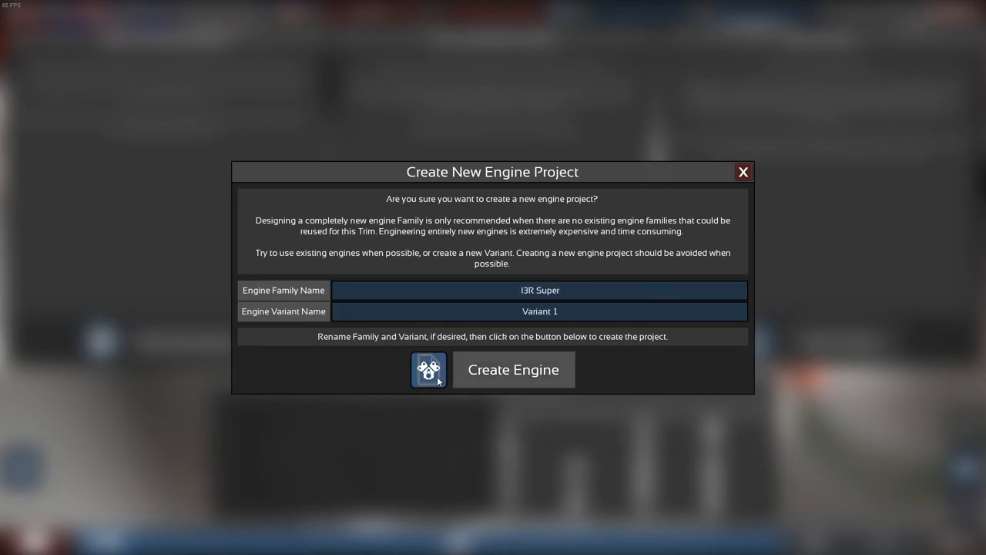
click(512, 369)
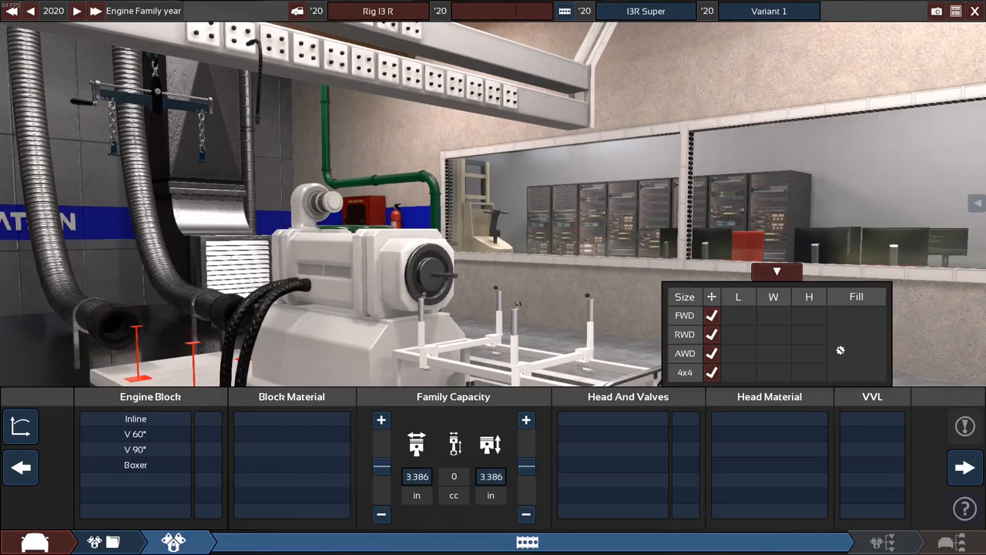
- Name the trim and choose an inline engine block
text(le)
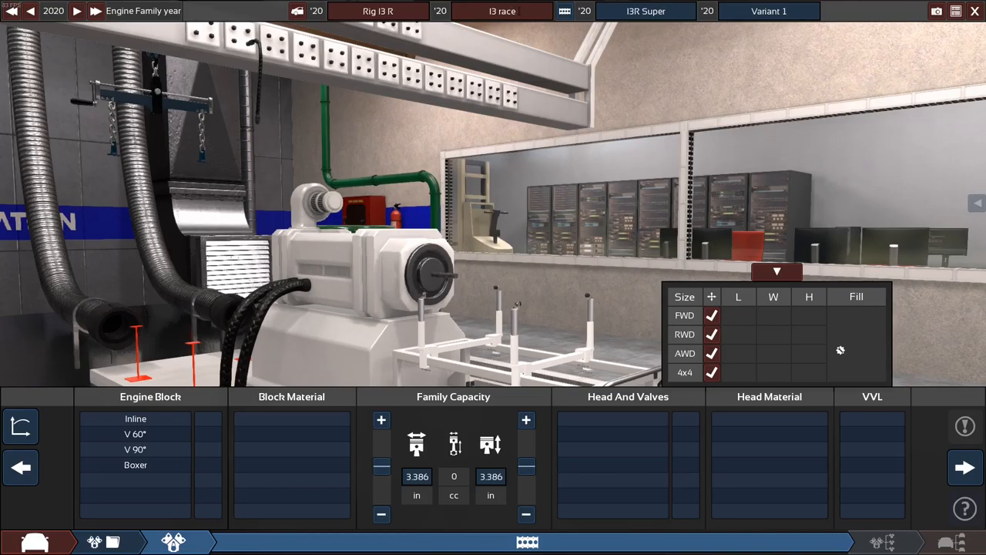
click(769, 11)
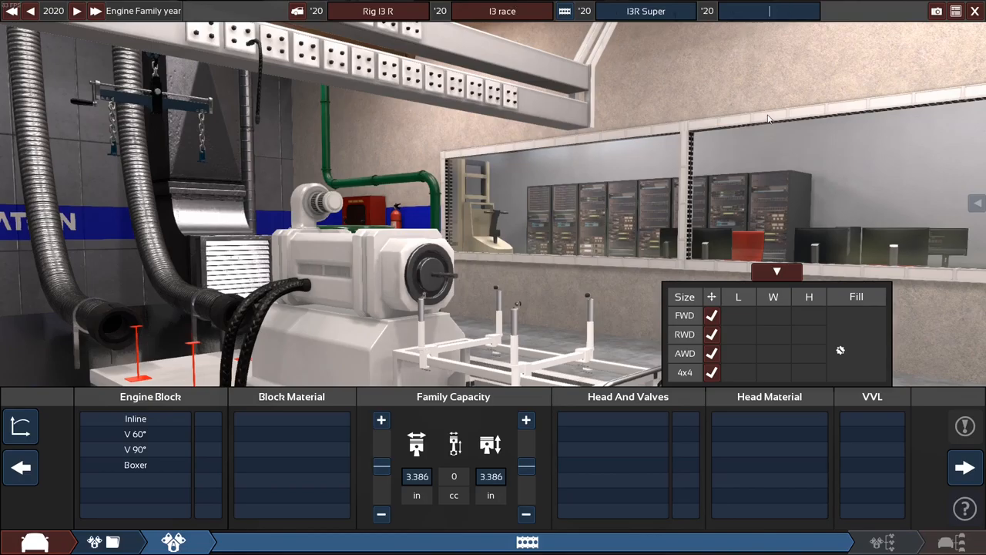
mouse_move(643, 322)
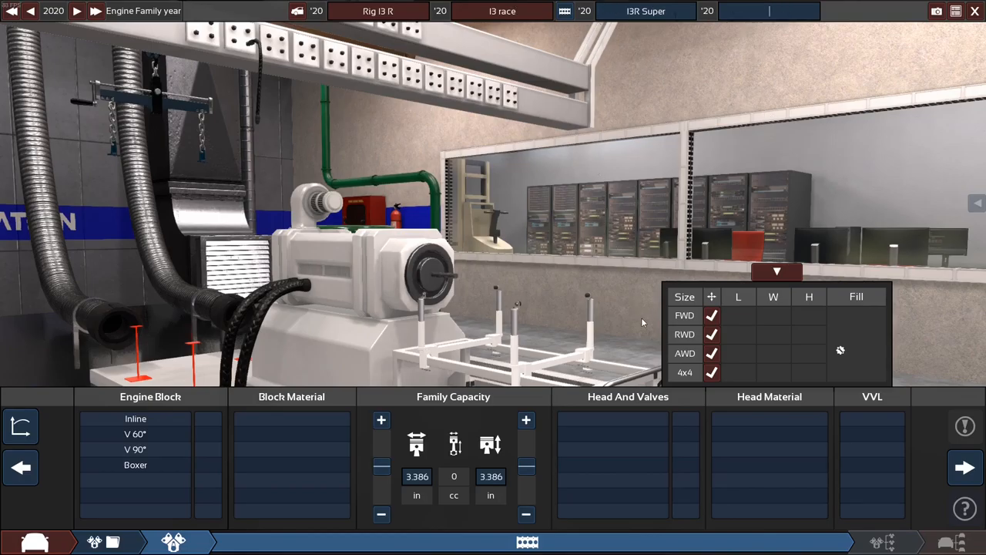
click(135, 449)
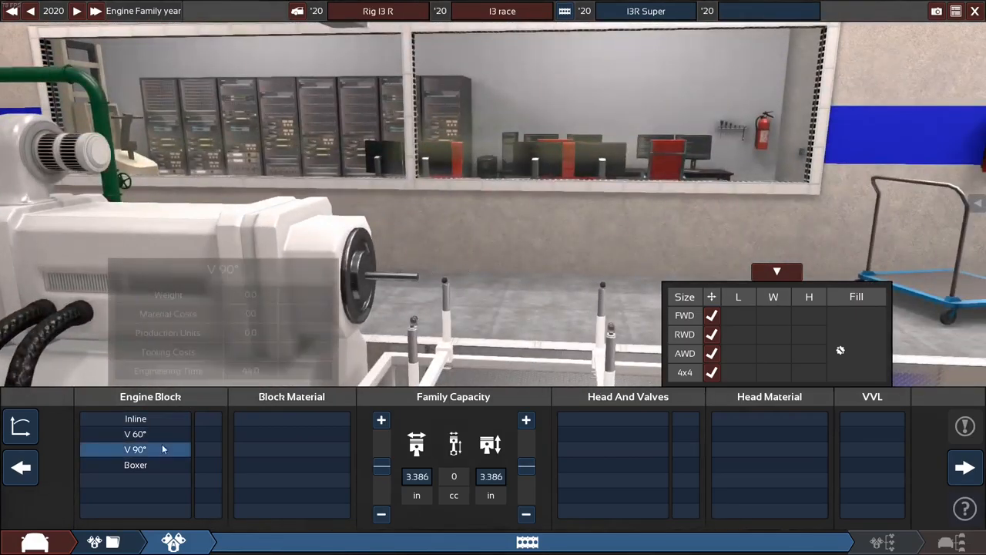
click(135, 419)
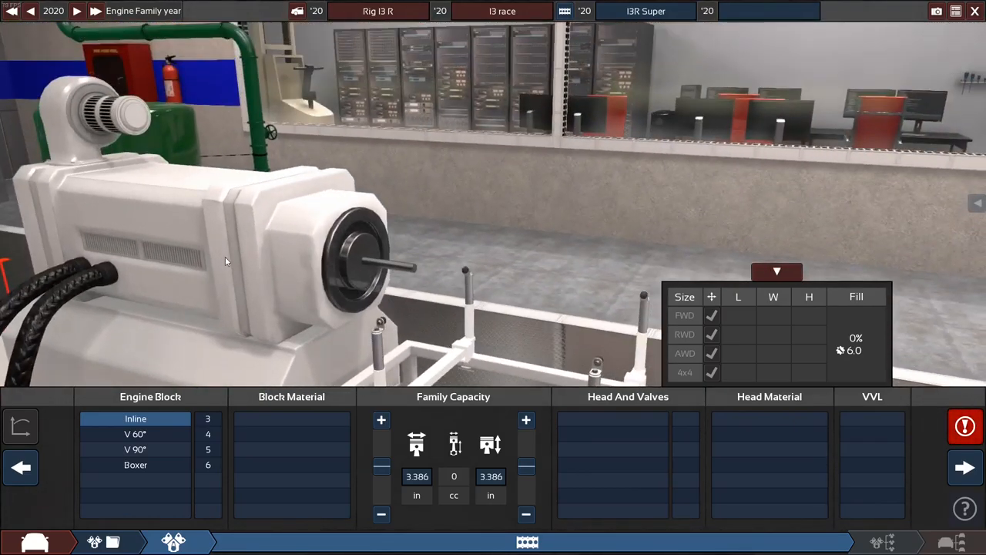
- Rename the engine variant to 'i3 r super m1'
click(768, 10)
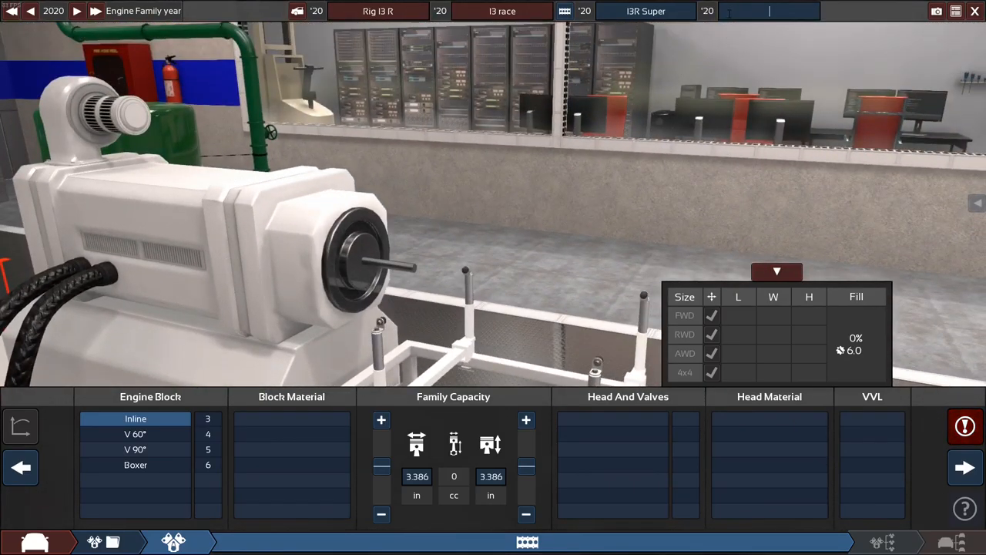
text(ir)
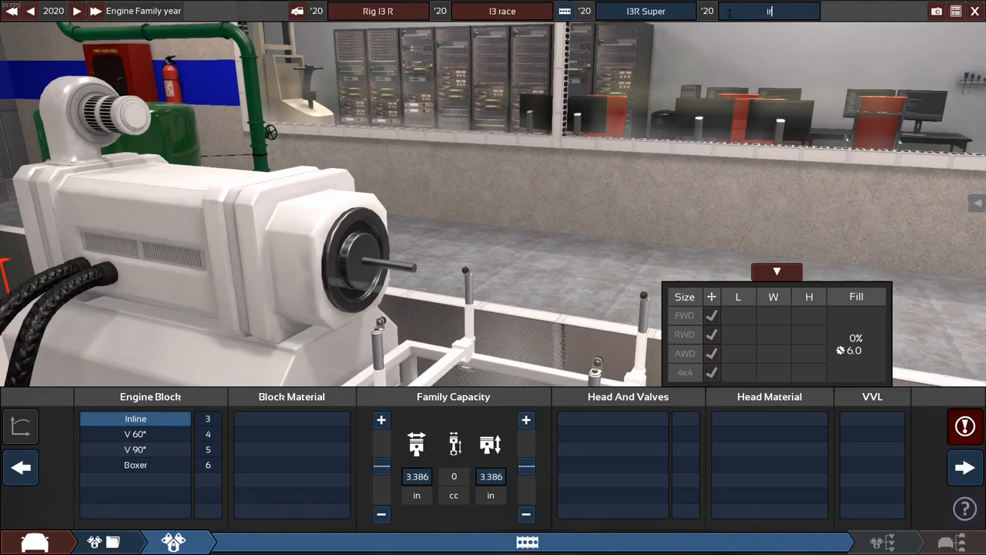
text(i3 r super m 1)
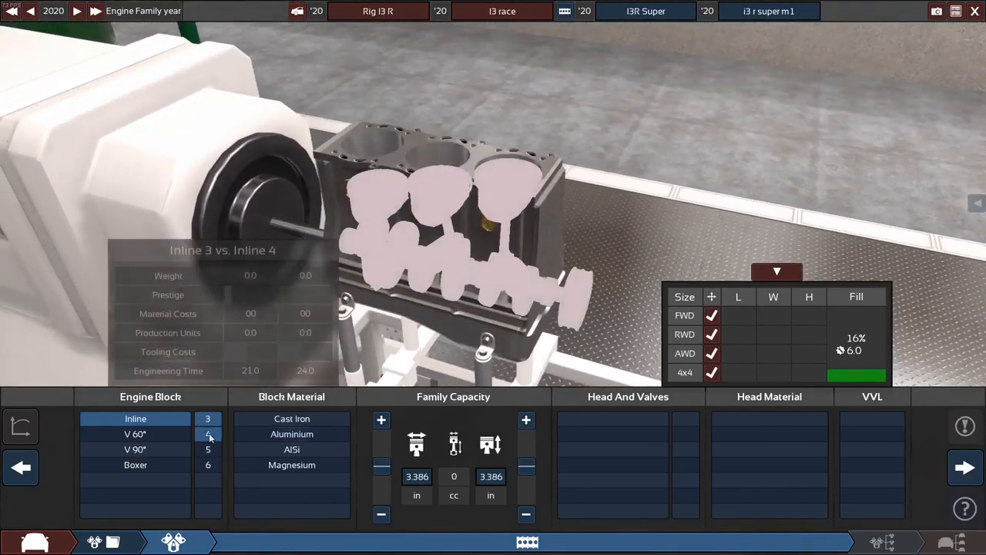
- Compare four-cylinder, V60, V90 and boxer blocks, then settle on an inline three
click(135, 433)
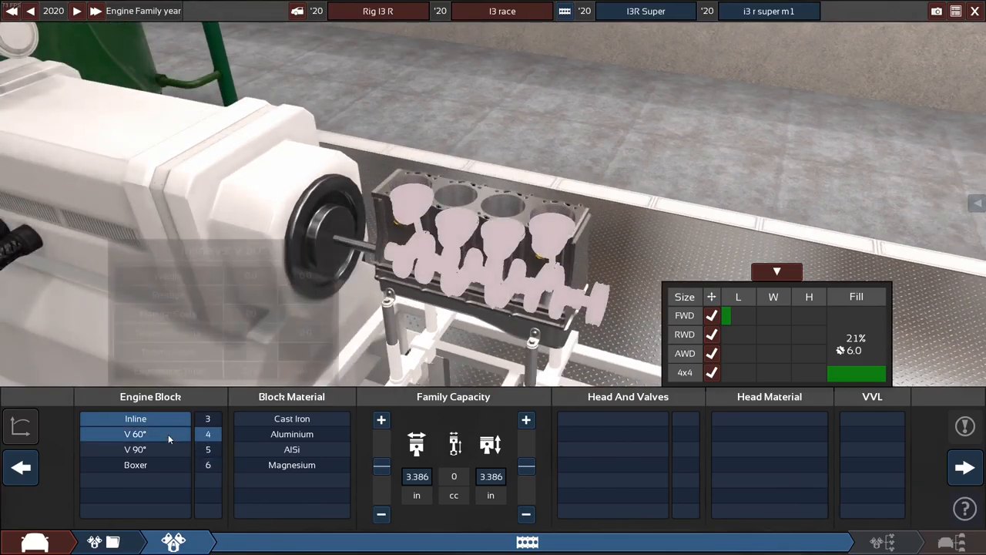
click(135, 449)
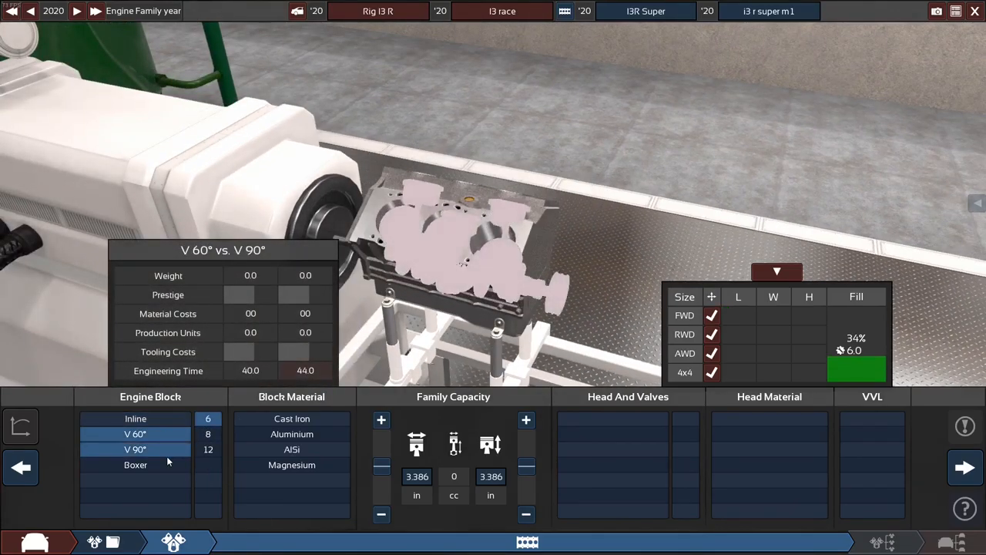
click(135, 449)
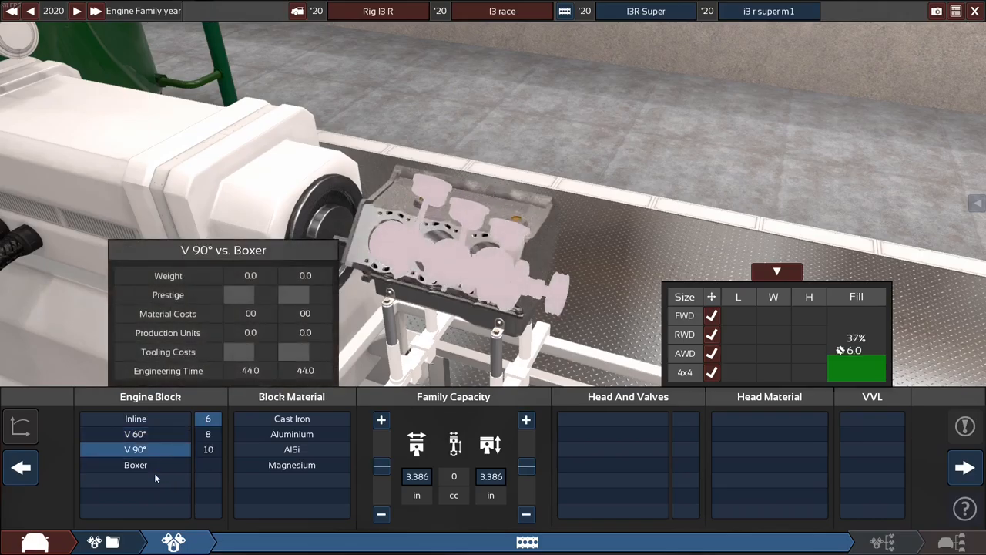
click(135, 465)
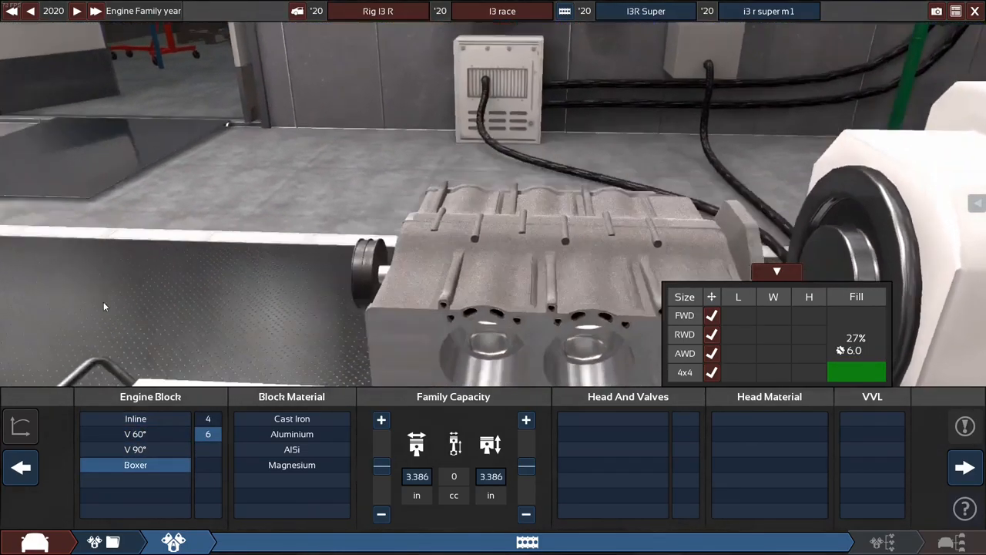
click(292, 434)
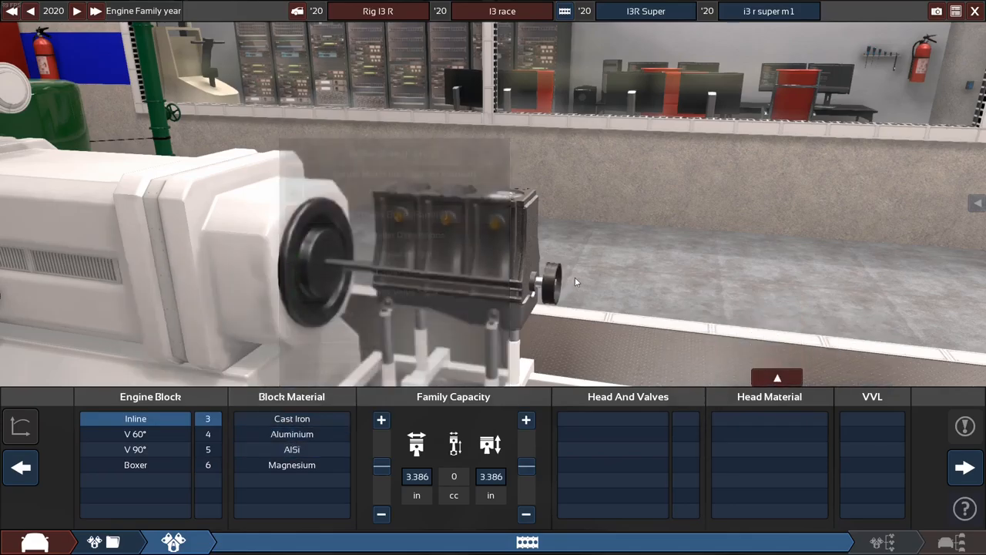
- Set the block material to AlSi after trying cast iron
click(291, 419)
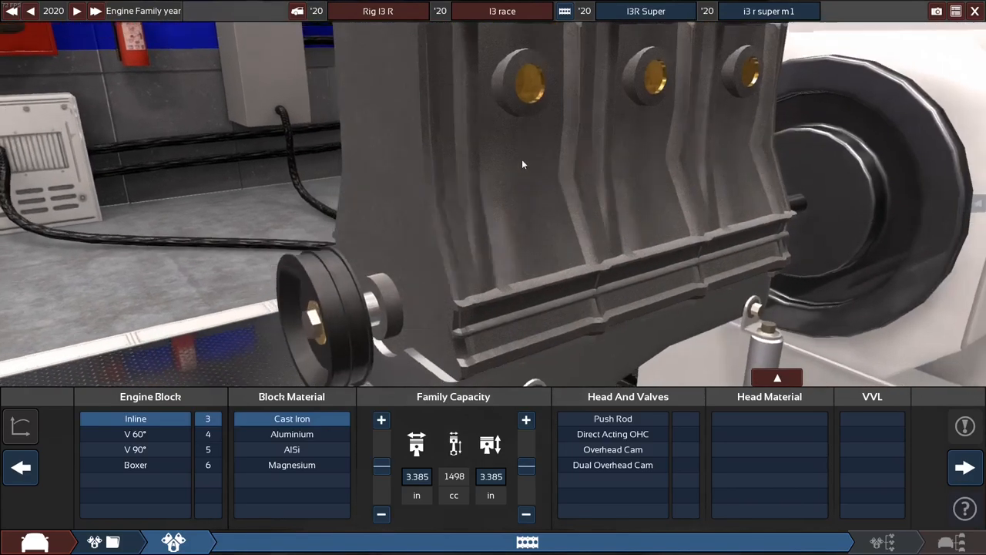
click(291, 449)
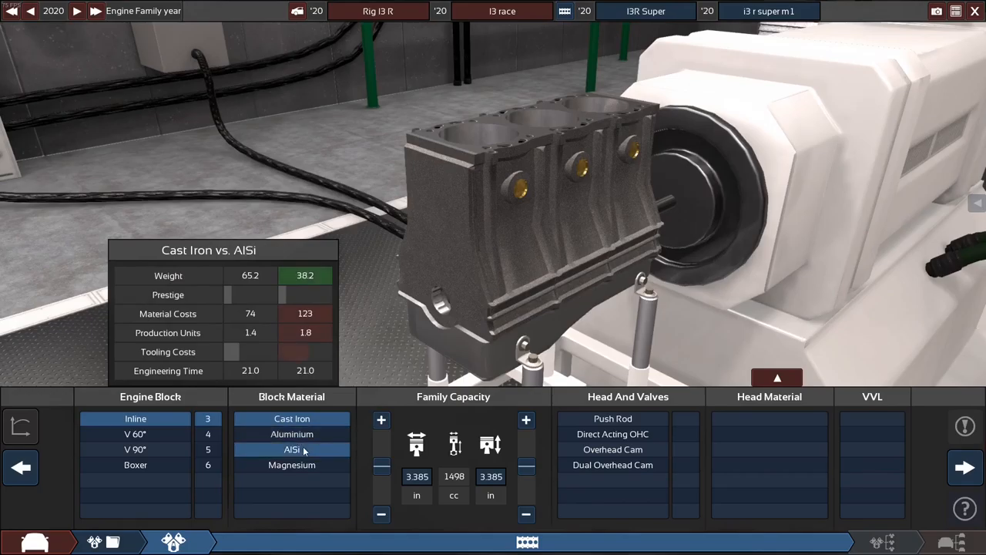
click(292, 449)
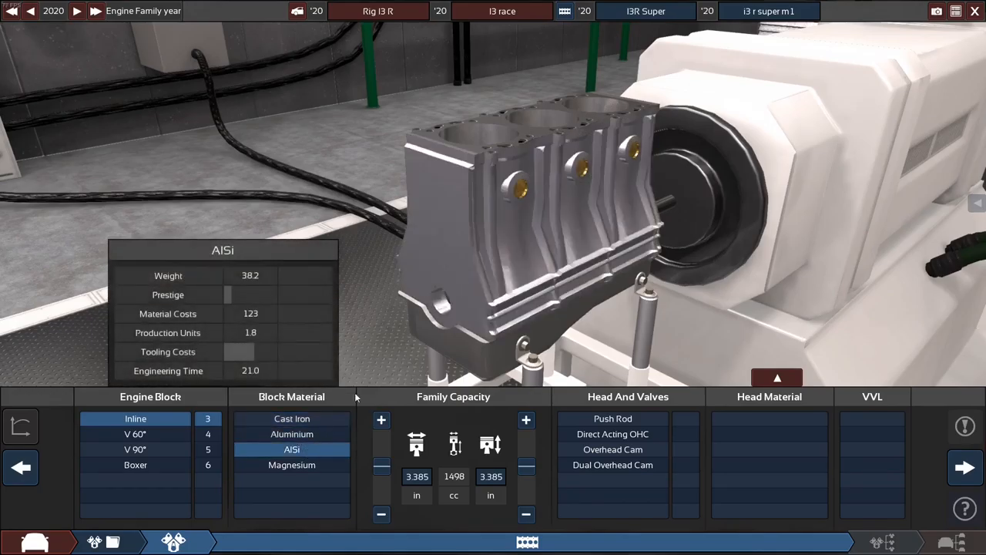
- Choose a 4-valve overhead cam head in AlSi with VVL
click(612, 449)
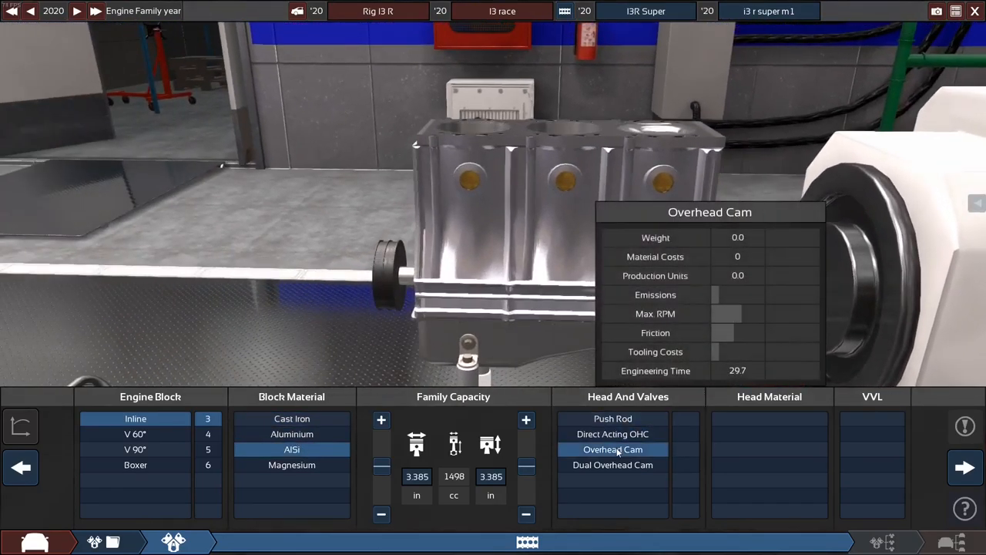
click(613, 449)
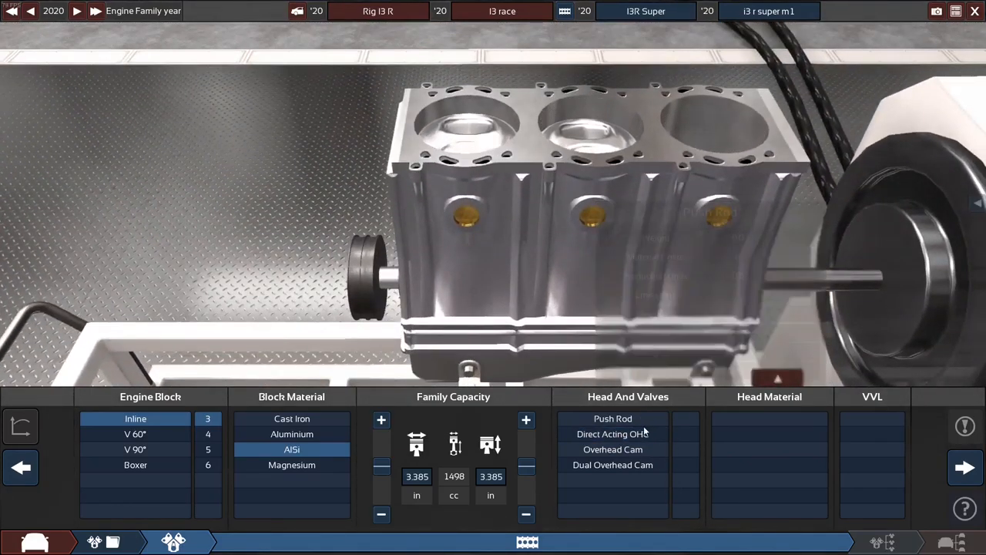
click(612, 434)
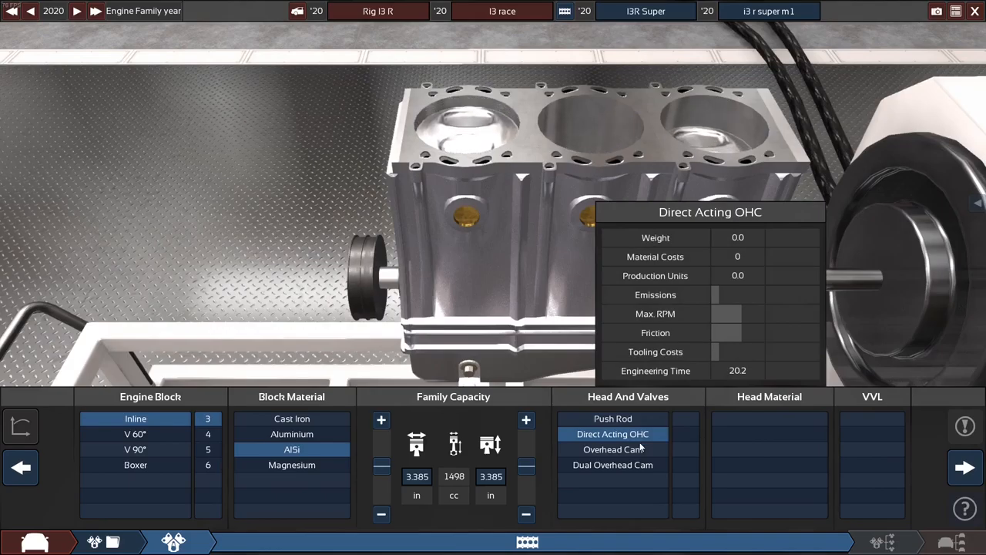
click(612, 449)
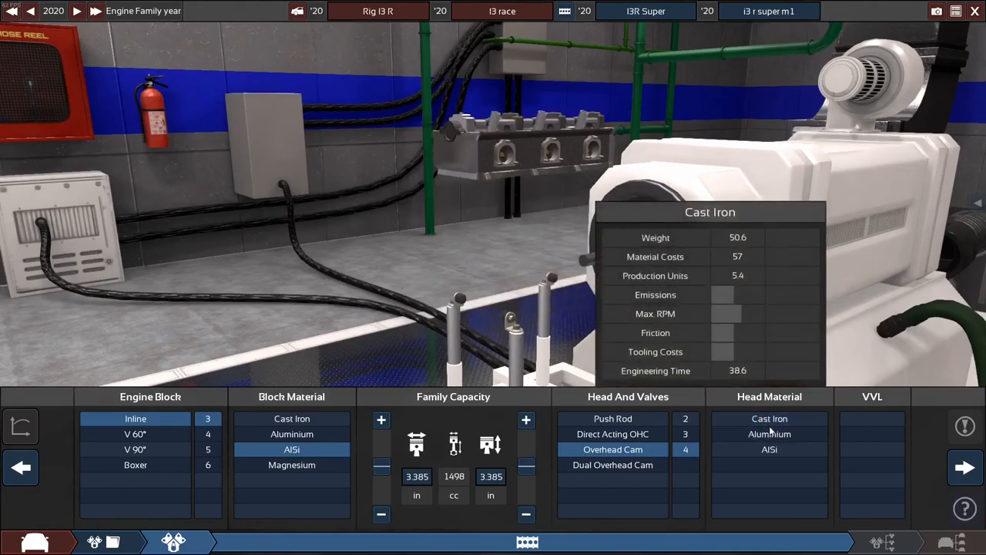
click(769, 434)
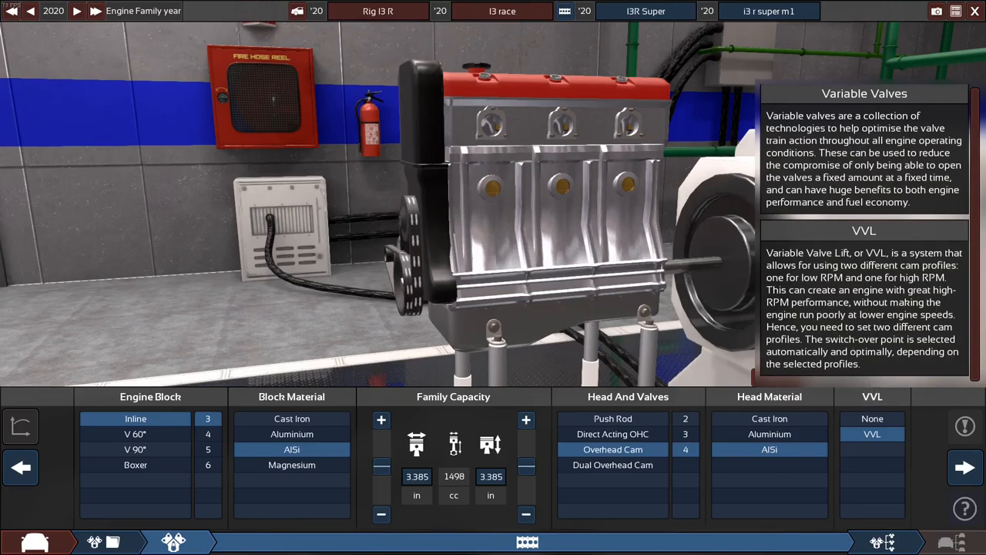
click(964, 466)
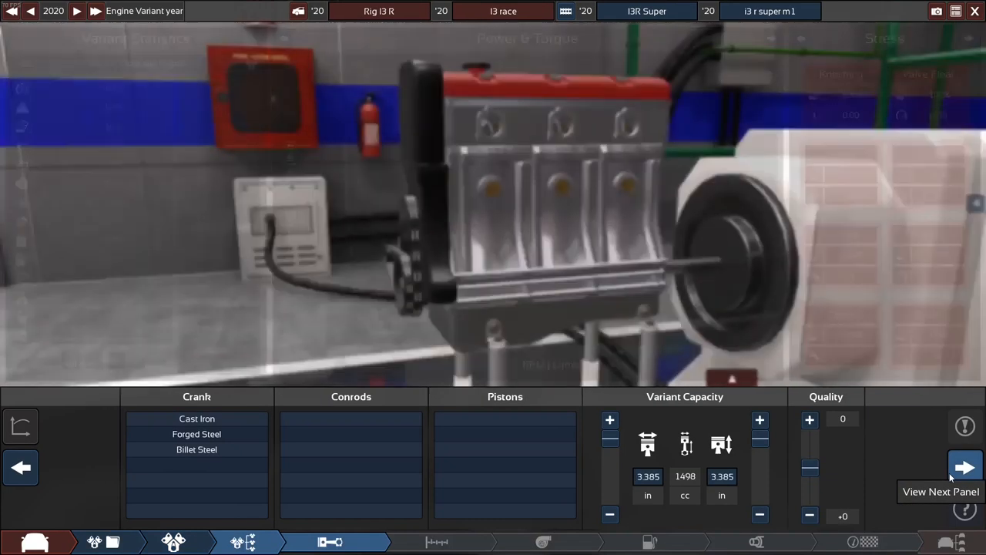
- Fit a forged steel crank, heavy duty forged conrods and forged pistons
click(197, 434)
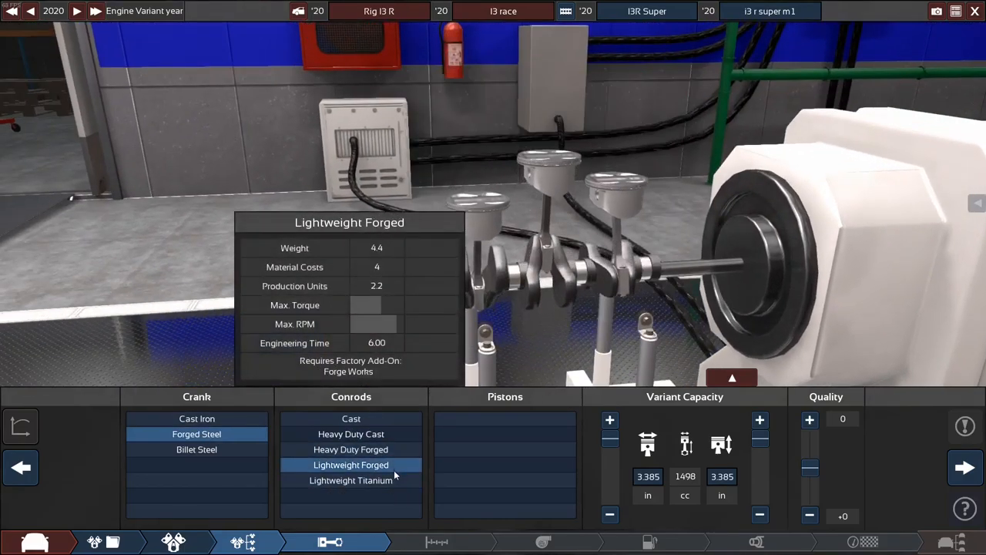
click(351, 449)
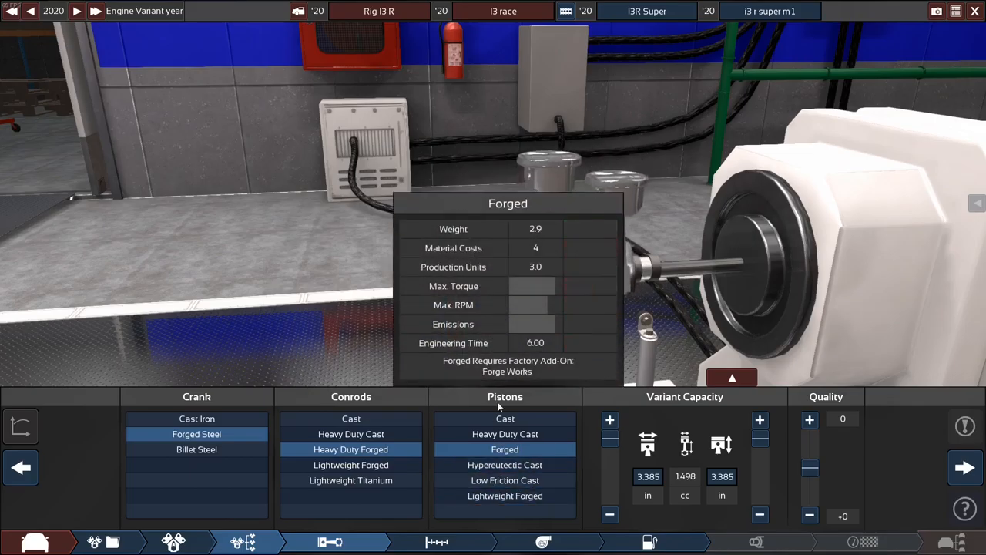
mouse_move(504, 465)
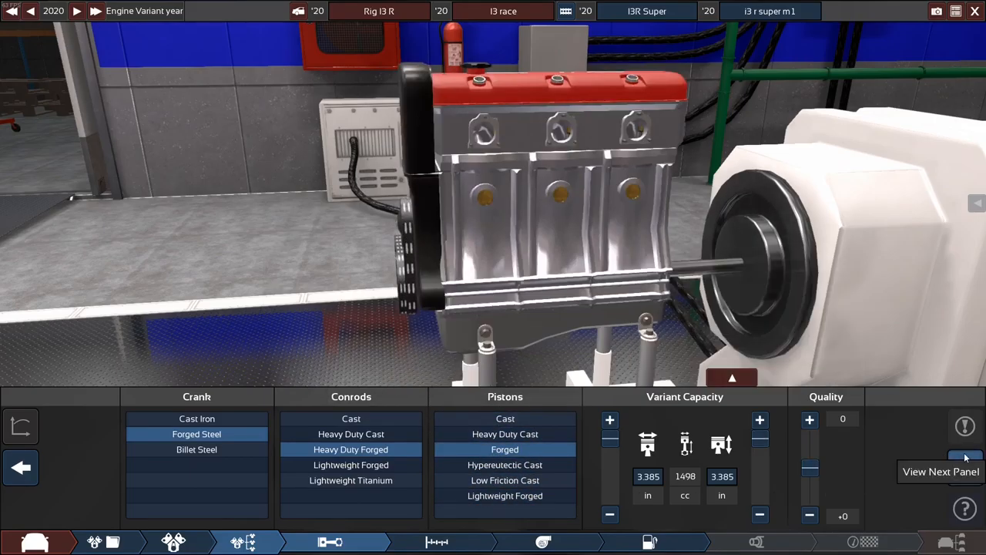
click(966, 463)
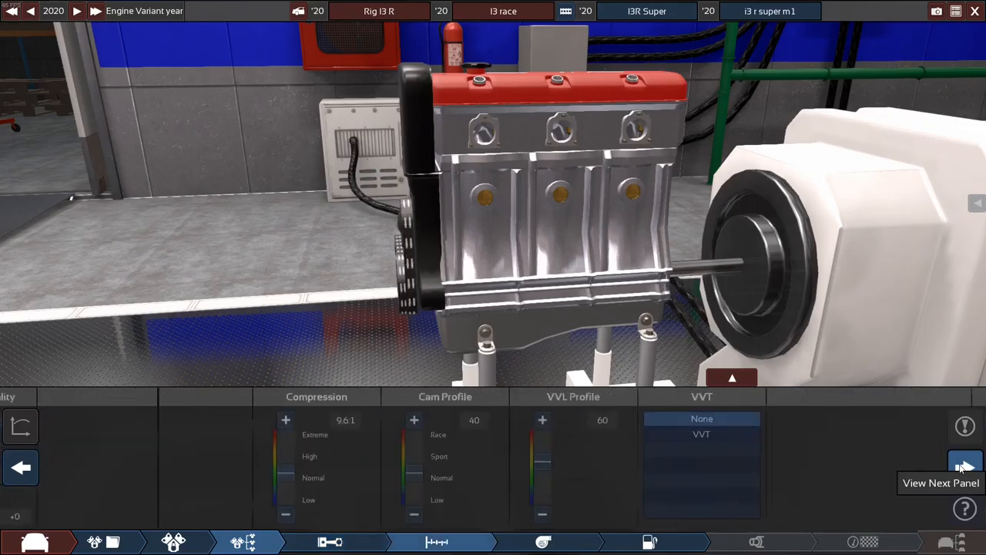
- Set 10.2:1 compression with VVT, cam profile 75 and VVL profile 85
click(965, 467)
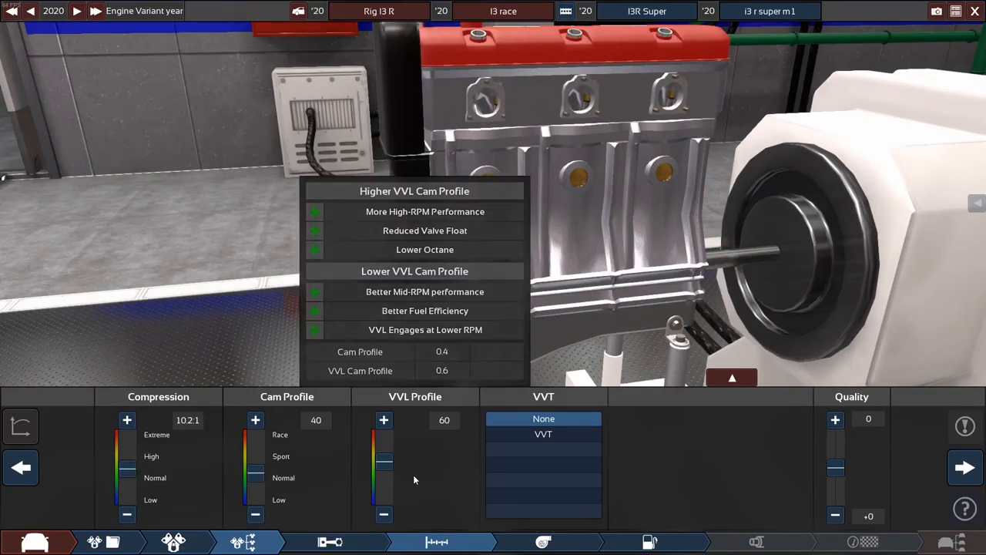
click(543, 434)
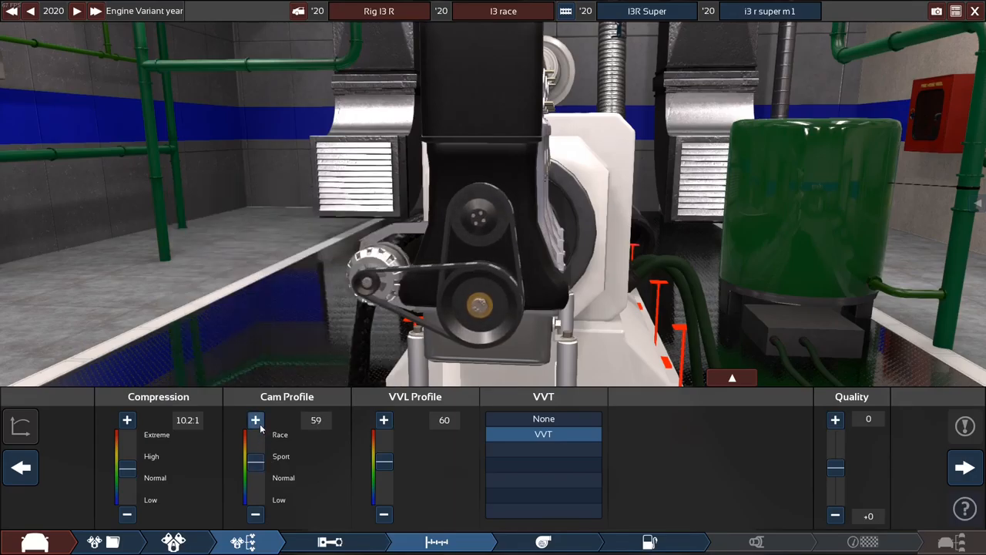
click(255, 419)
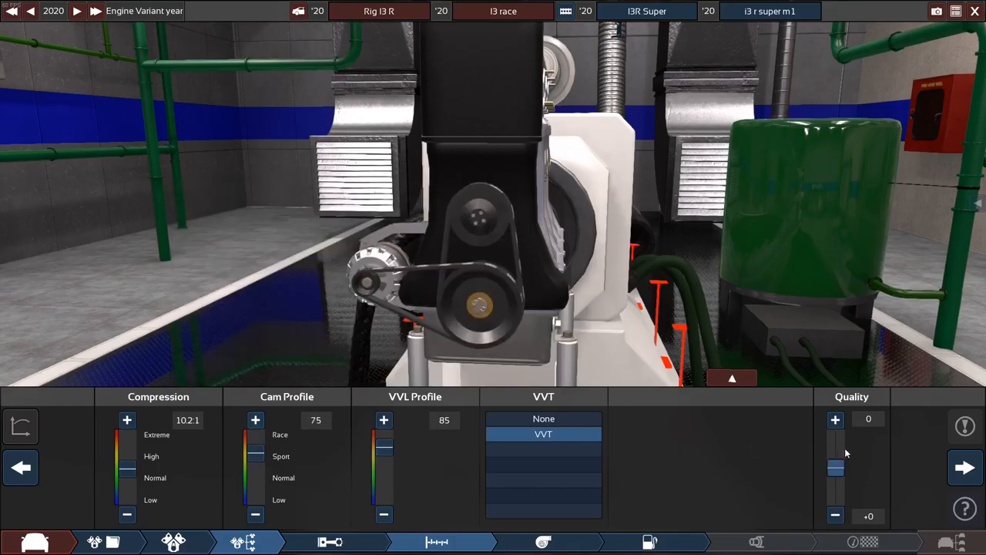
click(543, 542)
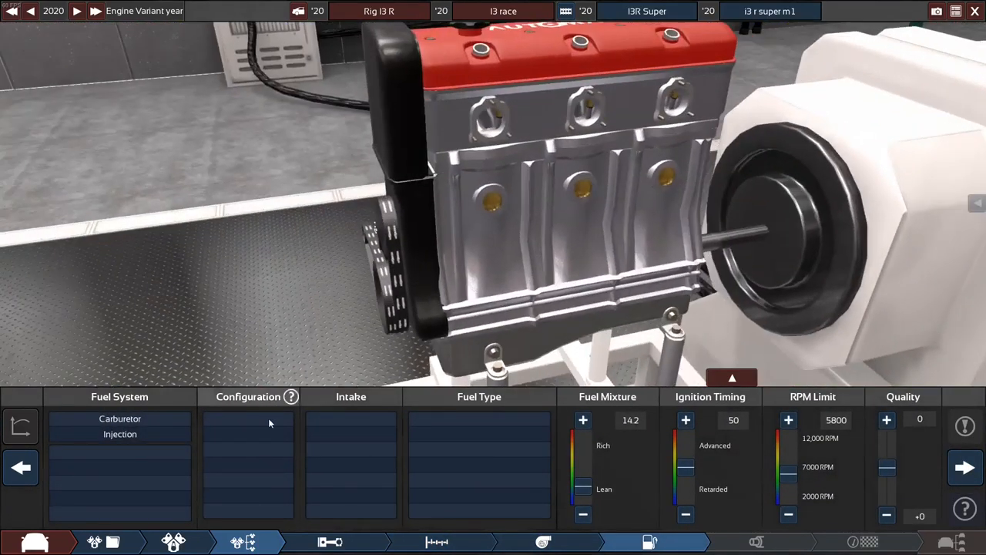
- Choose single-configuration multi-point EFI with a standard intake and regular 91 RON fuel
click(119, 434)
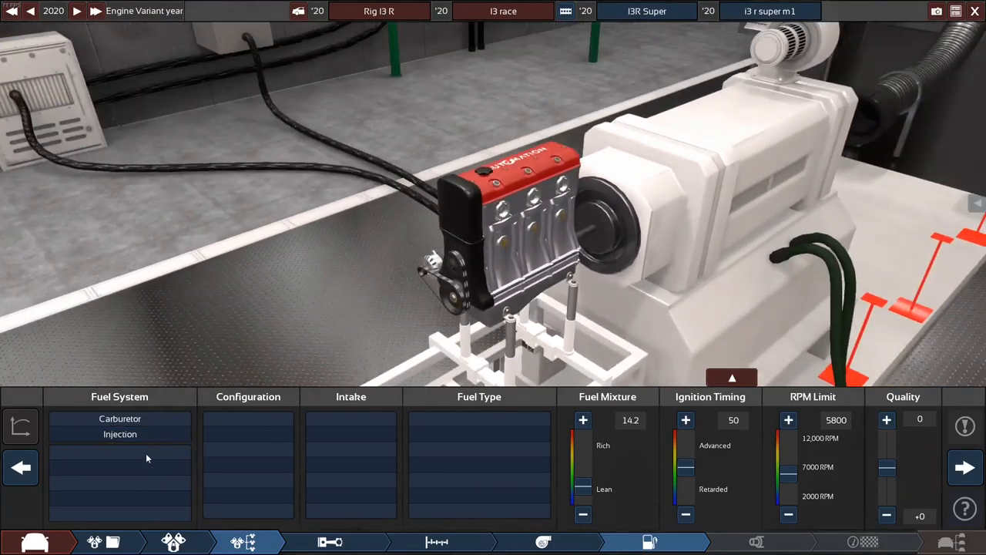
click(120, 434)
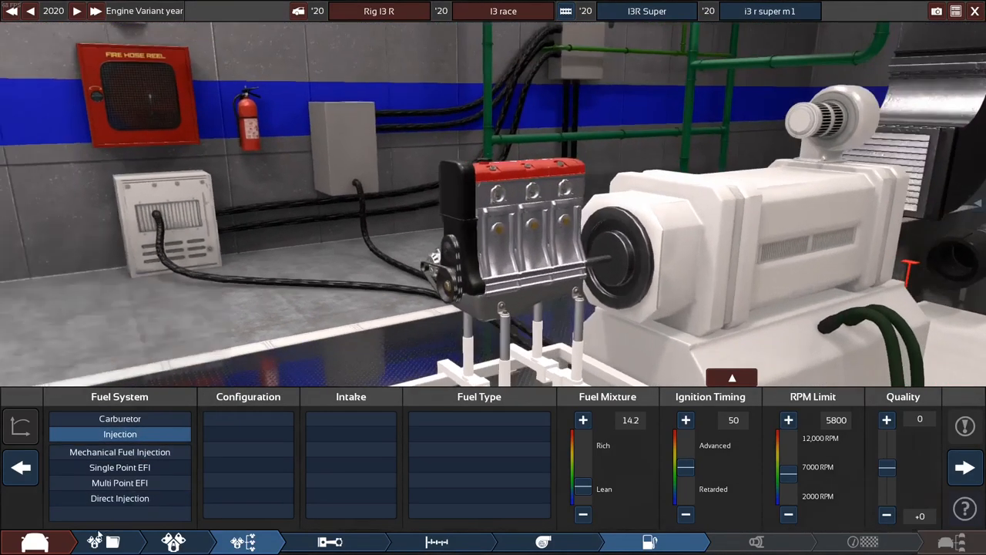
click(119, 482)
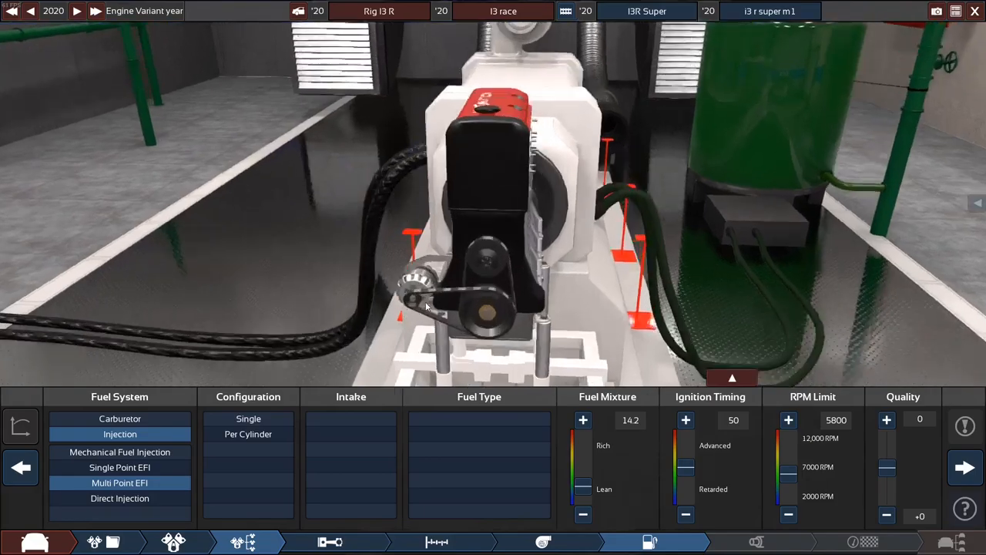
click(248, 418)
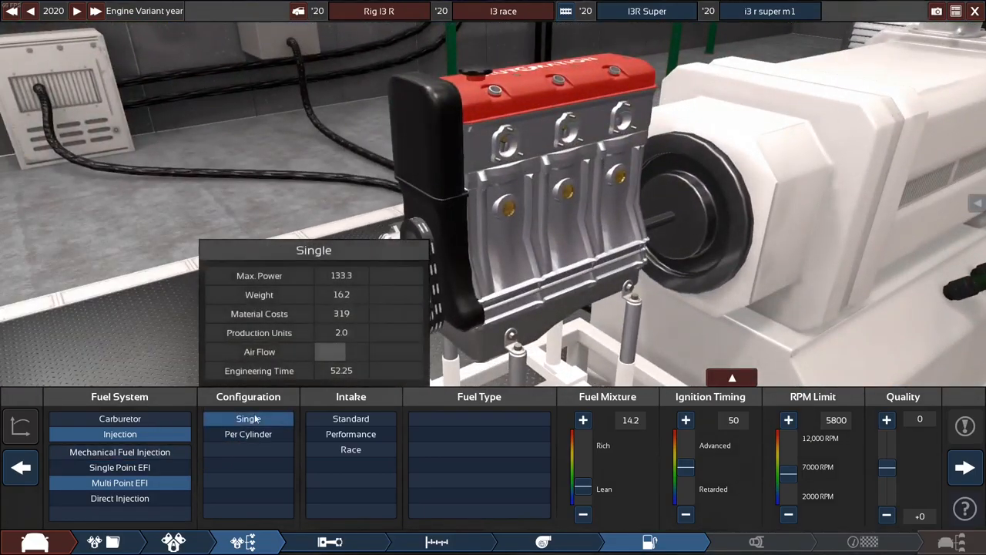
click(350, 418)
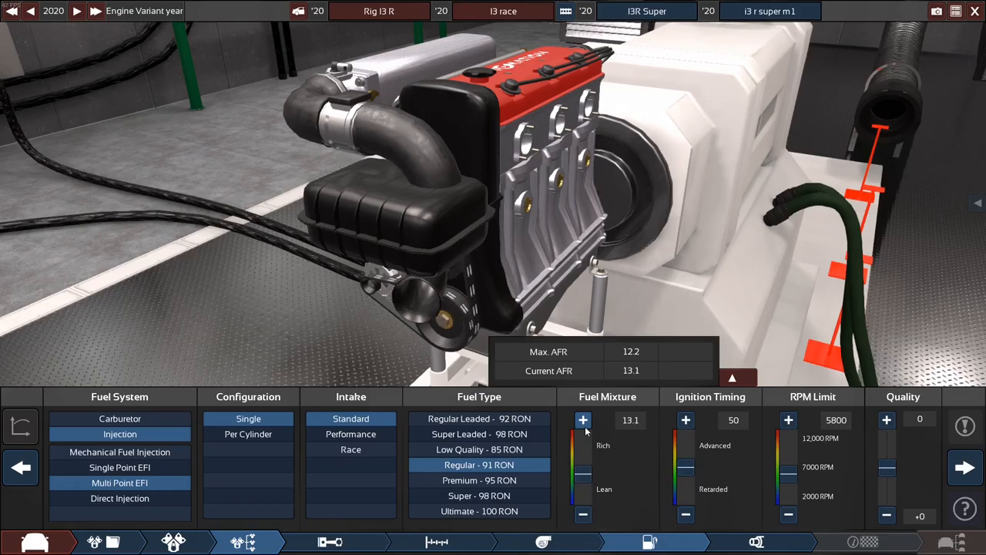
- Set fuel mixture to 12.3, RPM limit to 5000 and adjust ignition timing
click(583, 514)
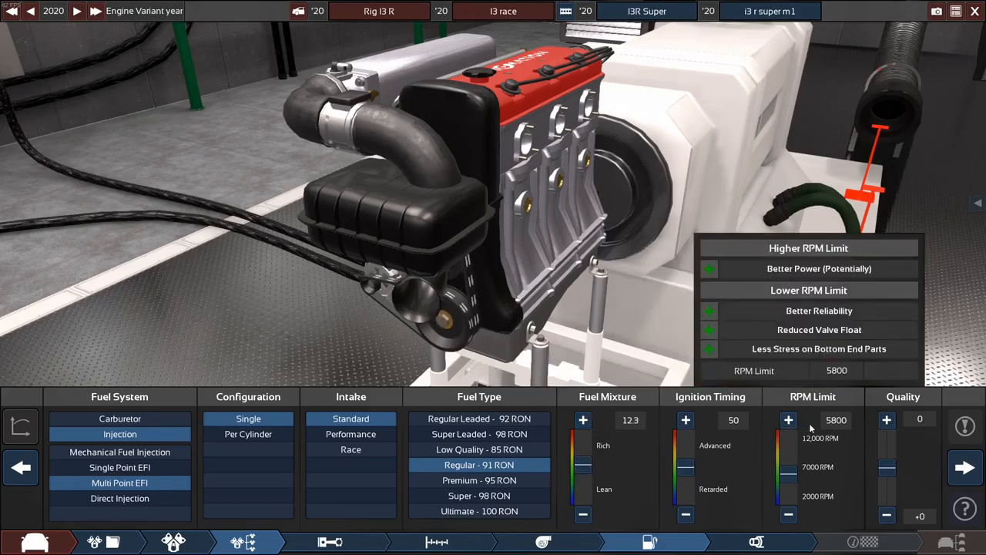
click(789, 514)
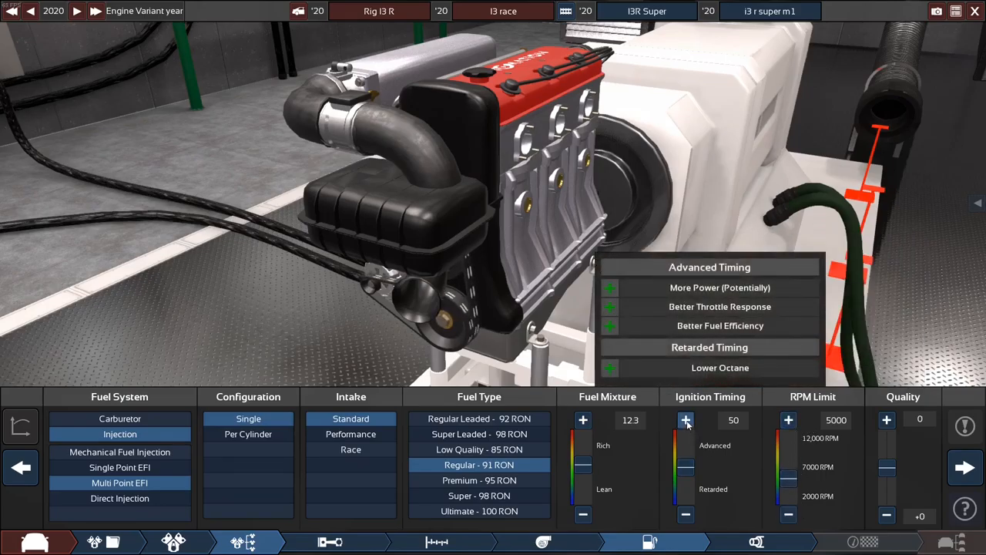
click(685, 420)
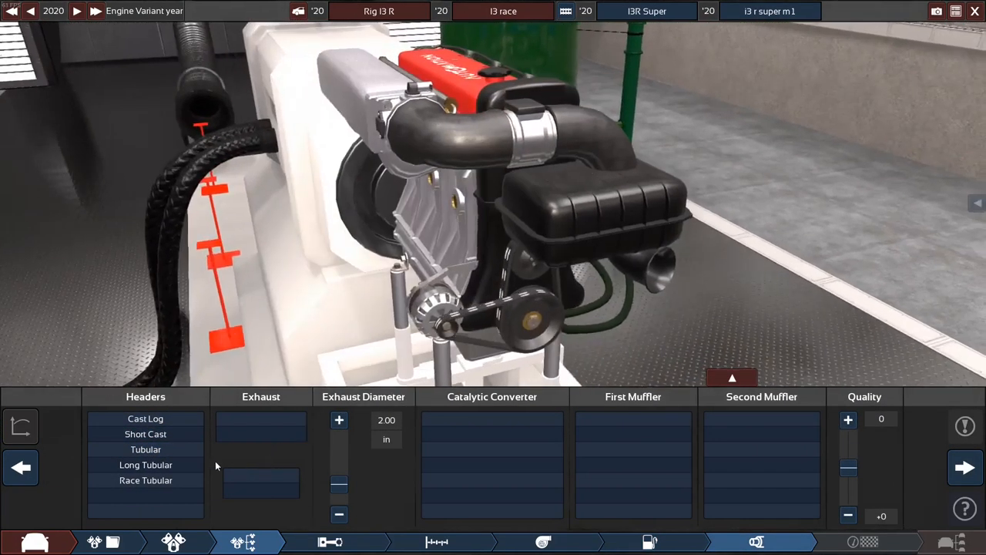
- Compare short cast, long and race tubular headers, settling on plain tubular headers
click(145, 434)
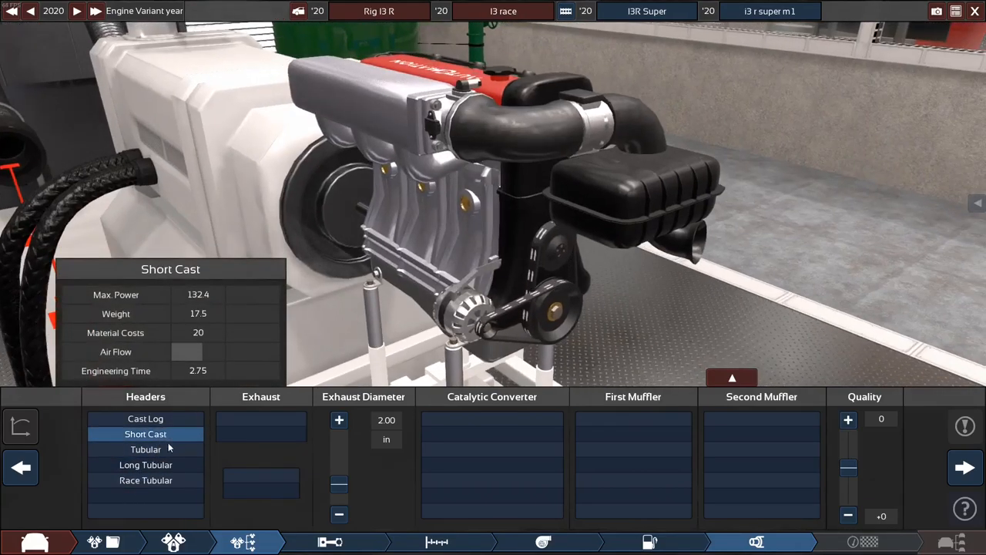
click(146, 465)
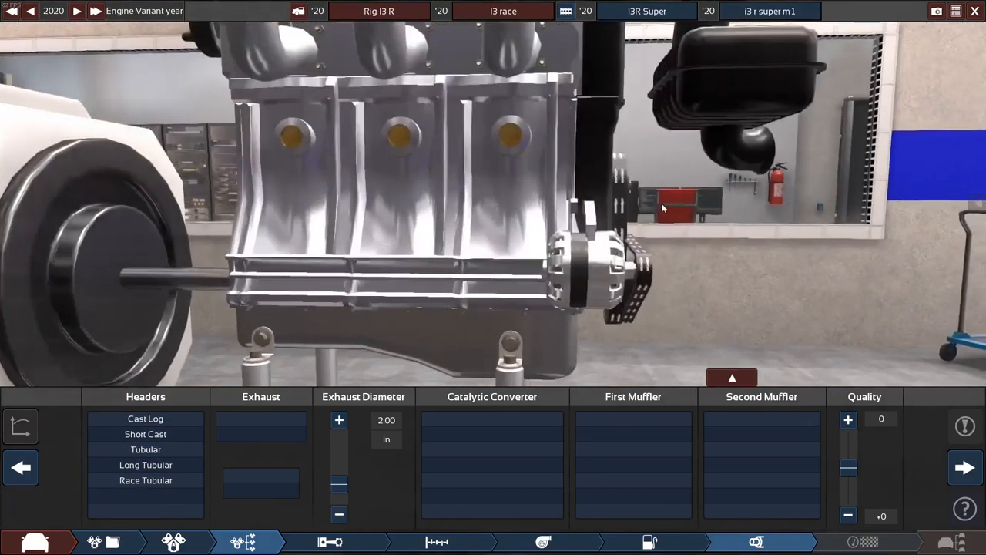
mouse_move(146, 481)
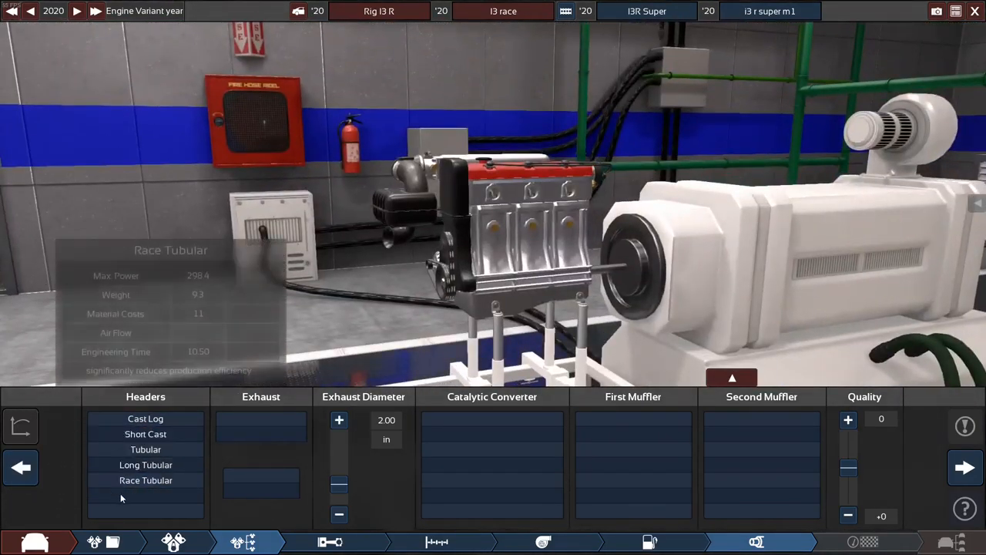
click(146, 480)
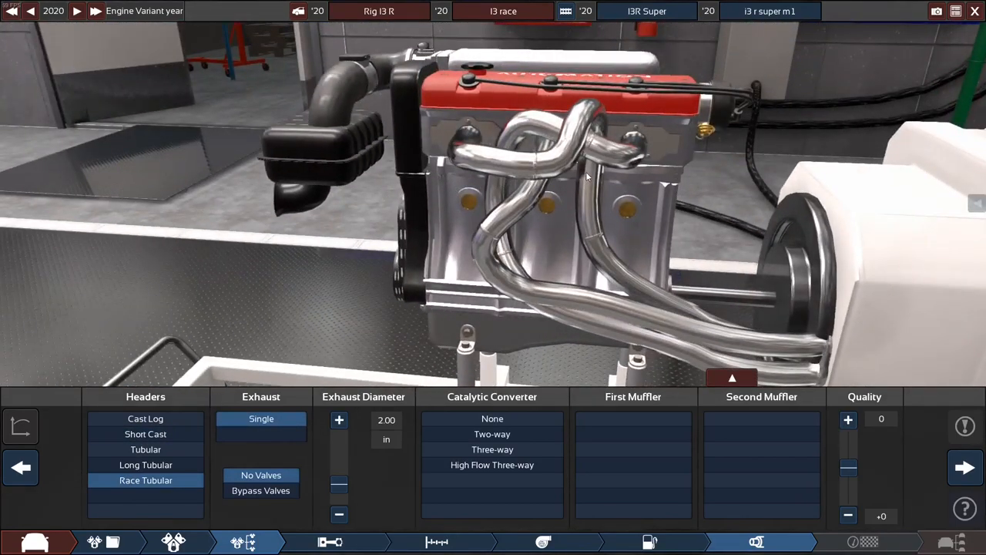
click(145, 465)
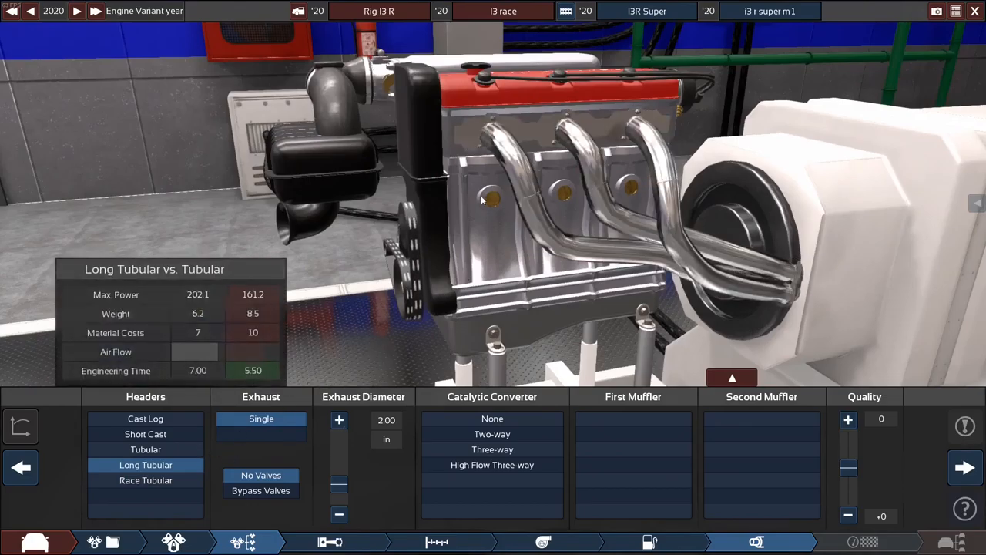
click(146, 449)
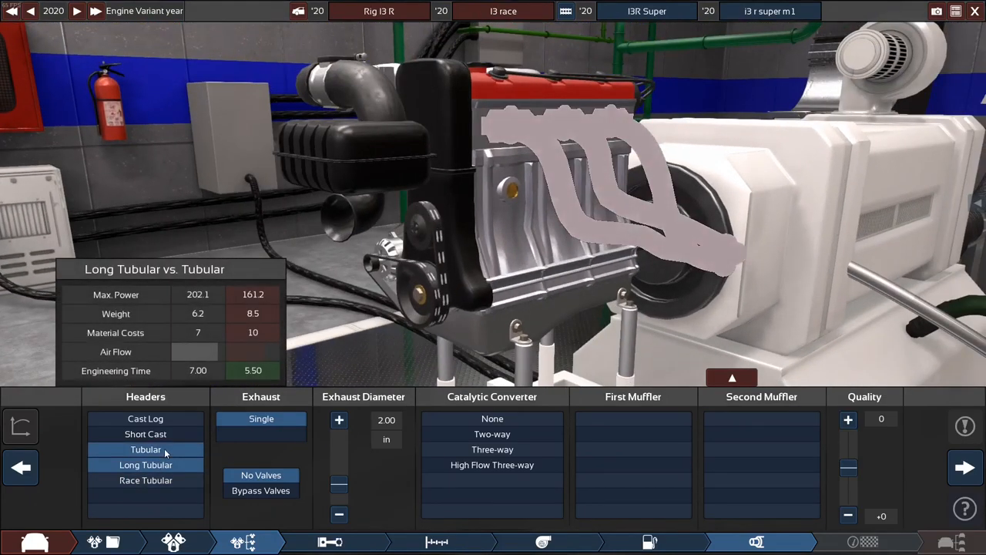
click(146, 465)
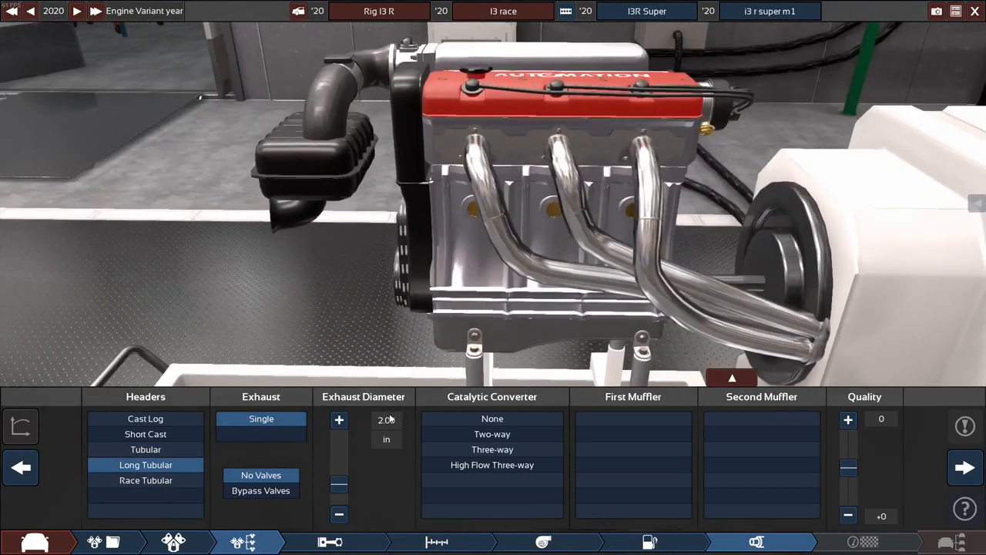
click(146, 450)
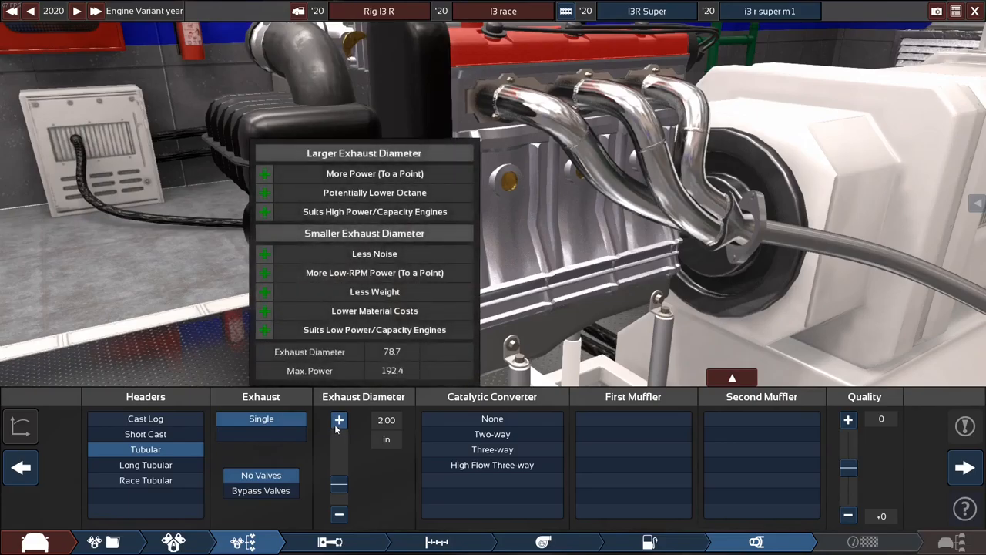
- Widen the single exhaust to 3.50 in and pick the high-flow three-way converter
click(339, 420)
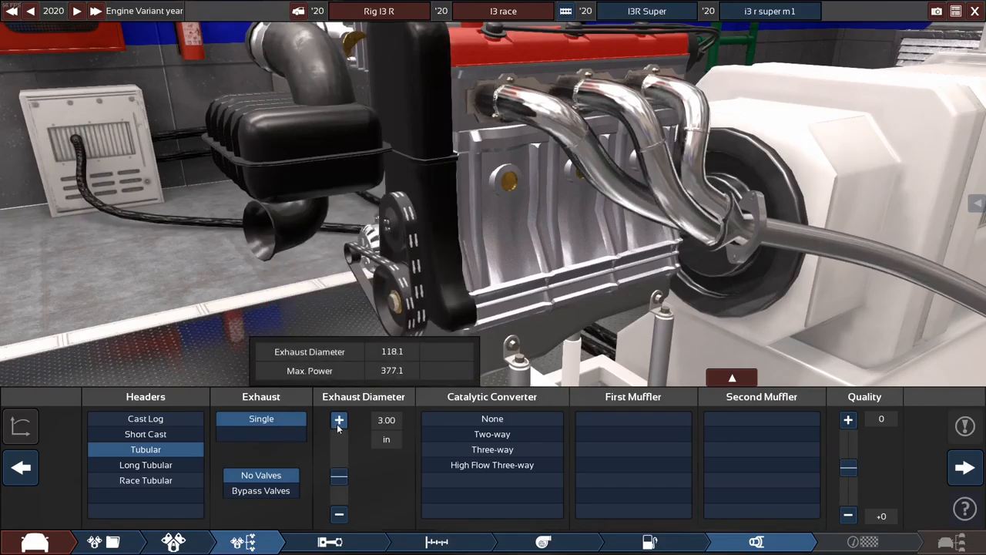
click(339, 420)
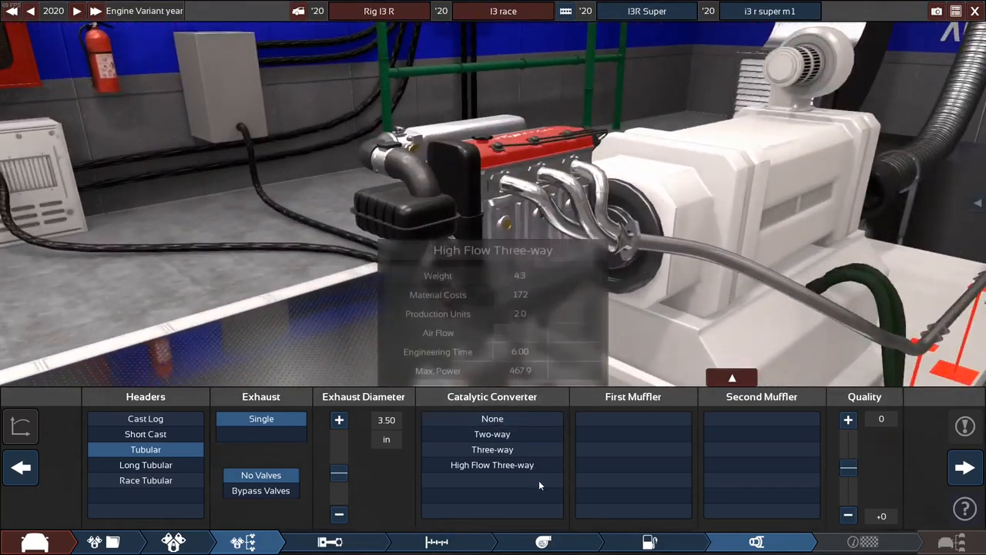
click(492, 449)
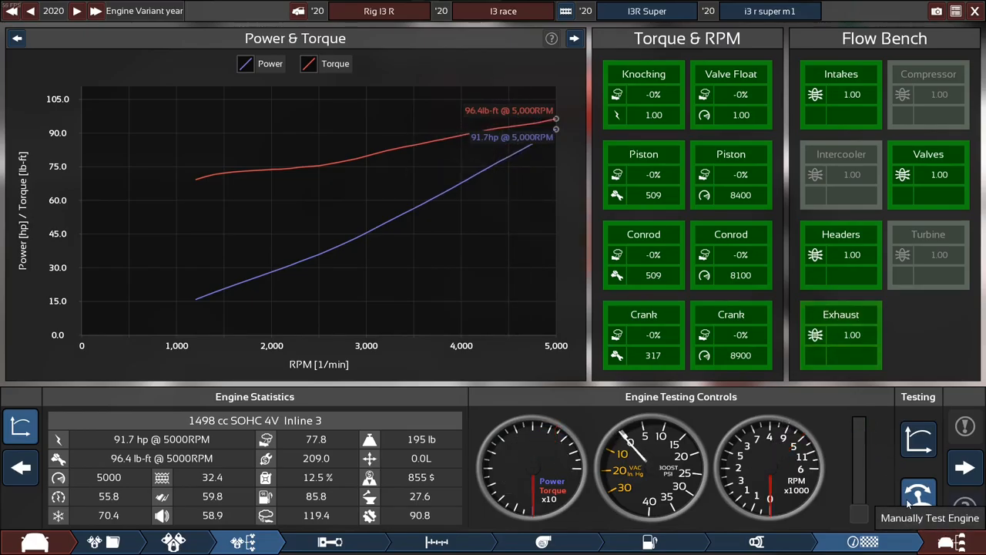
- Narrow the exhaust diameter down to 1.50 in, then bring it back up to 1.75 in
click(917, 493)
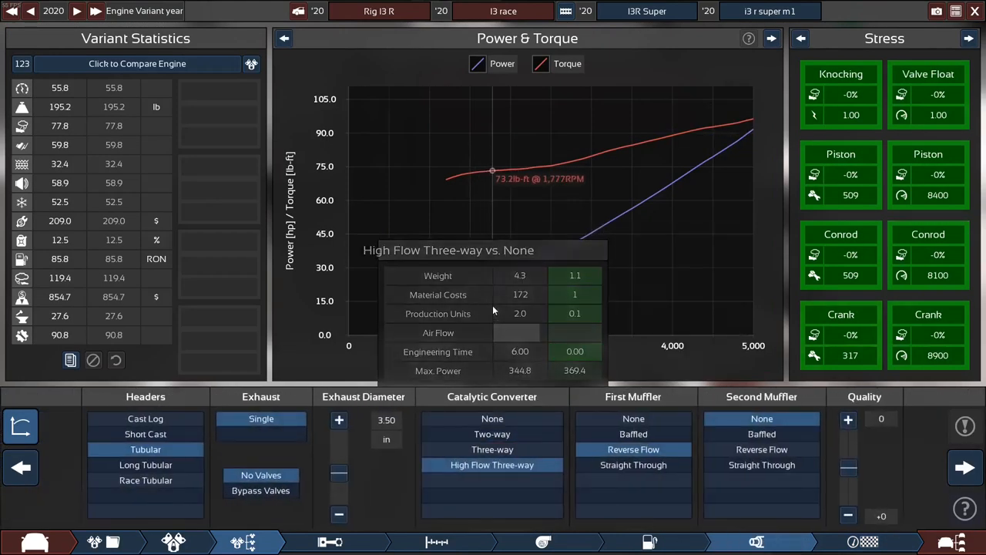
click(339, 515)
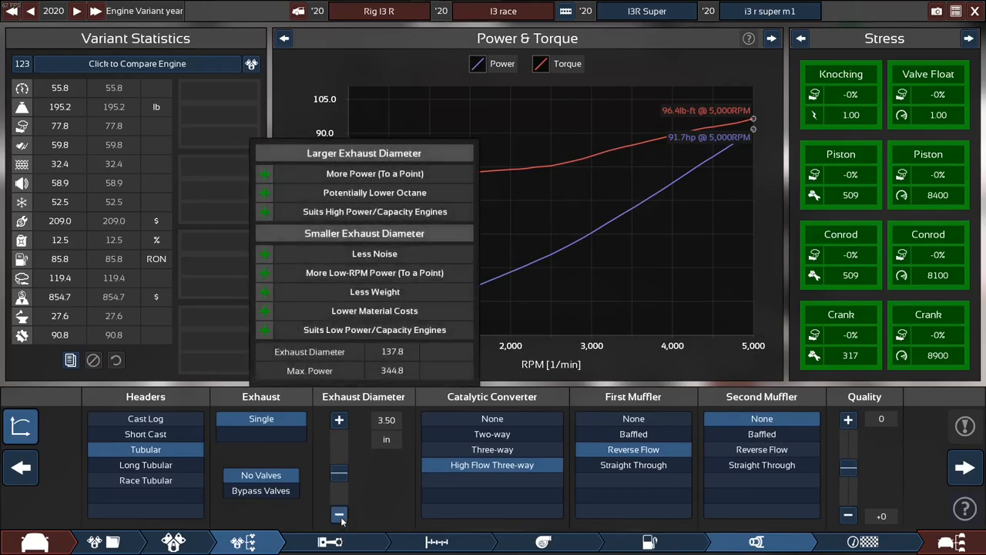
click(339, 514)
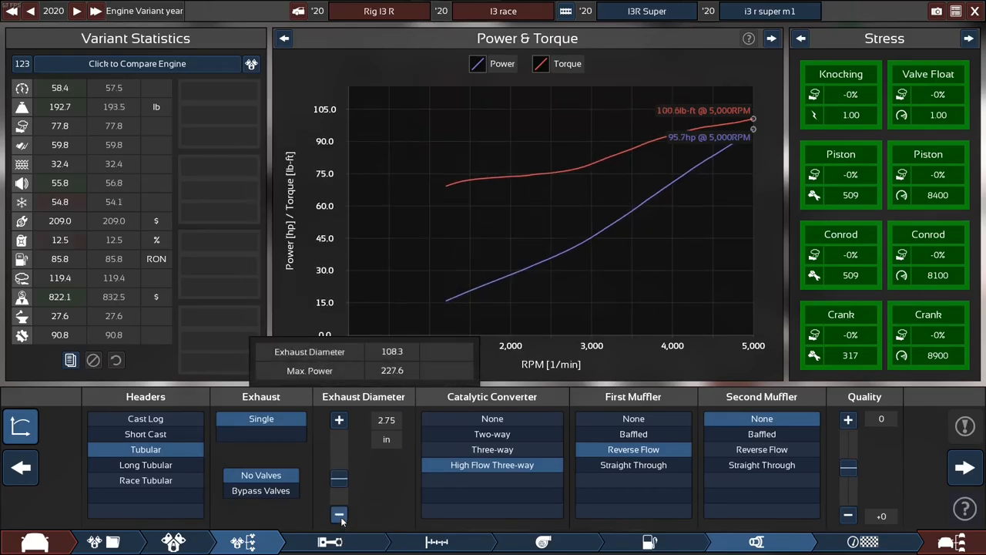
click(339, 515)
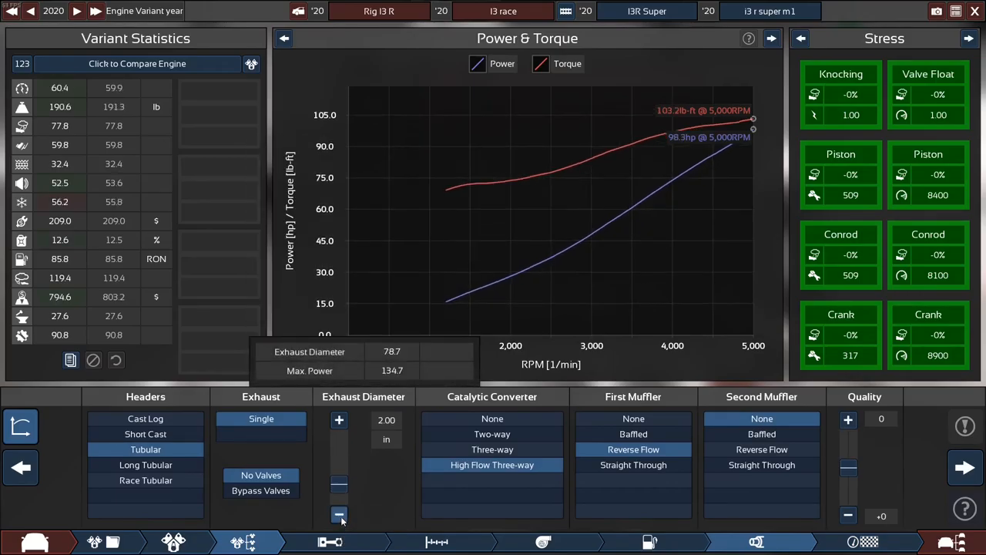
click(339, 515)
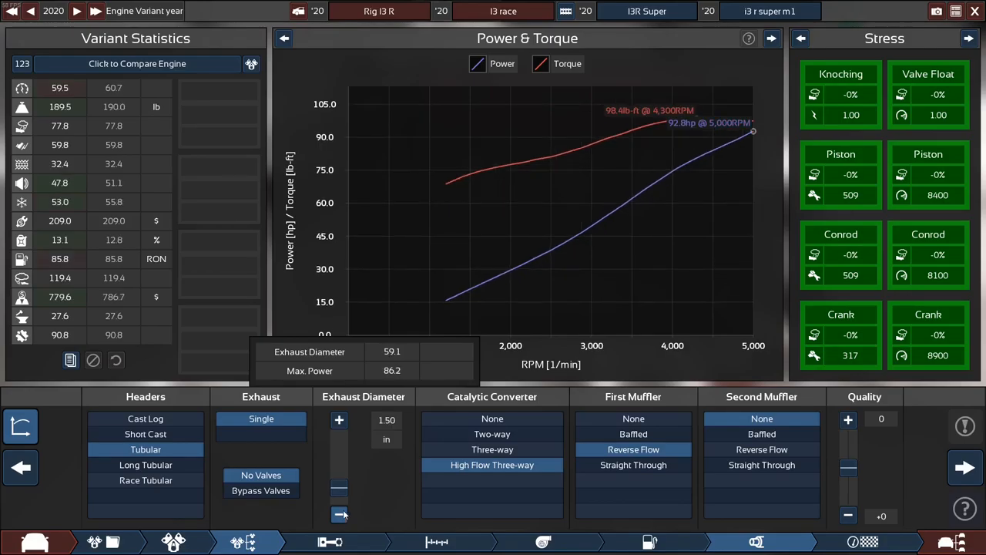
click(339, 419)
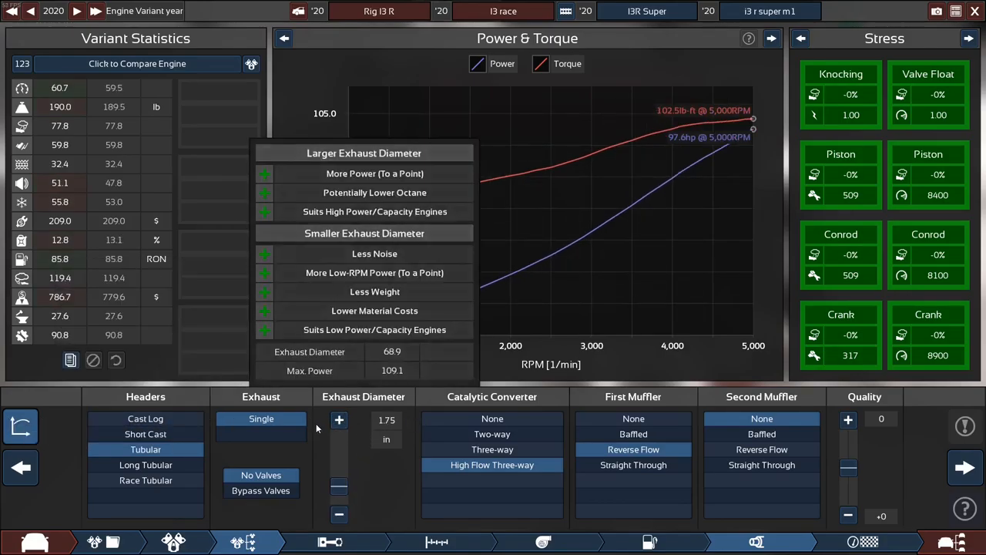
click(339, 420)
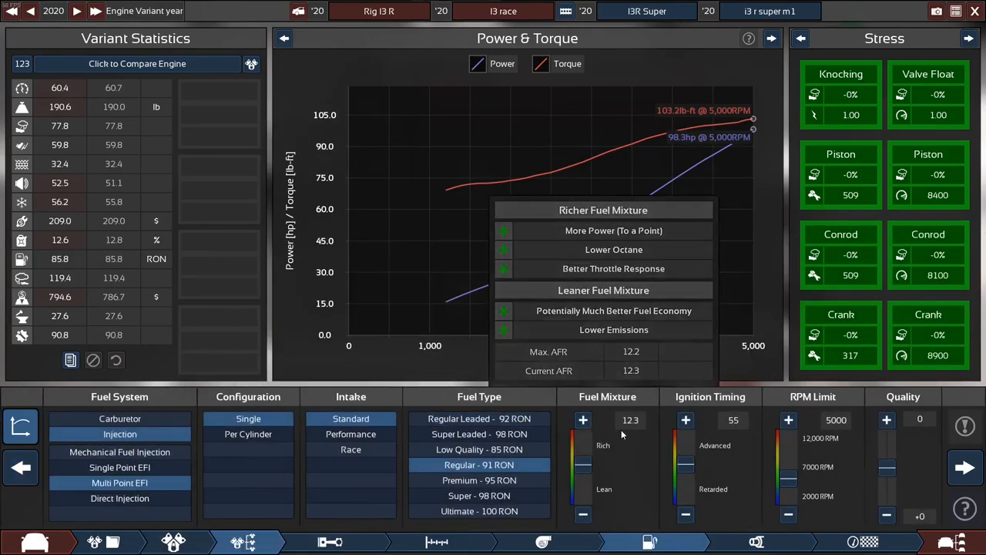
- Raise the RPM limit from 5000 to 8000
click(788, 420)
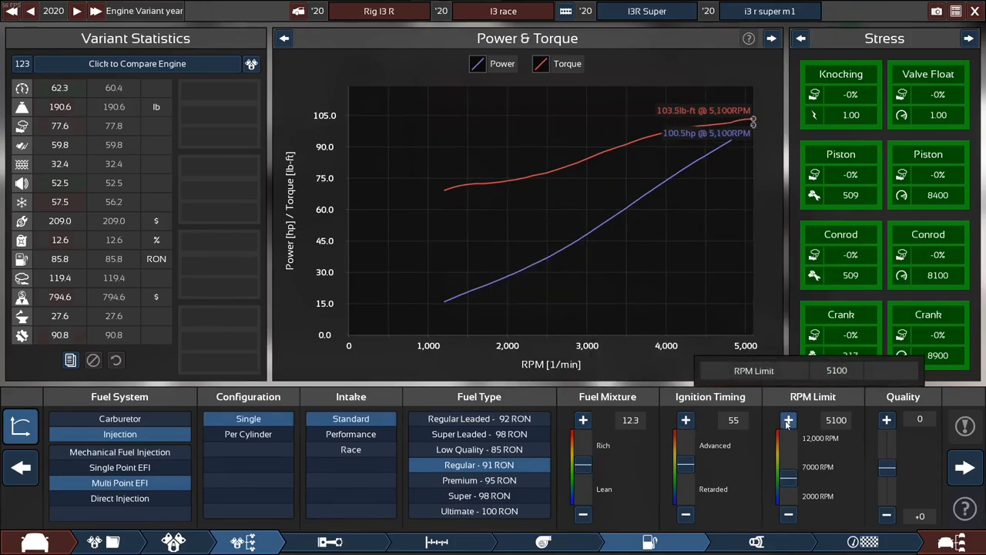
click(789, 419)
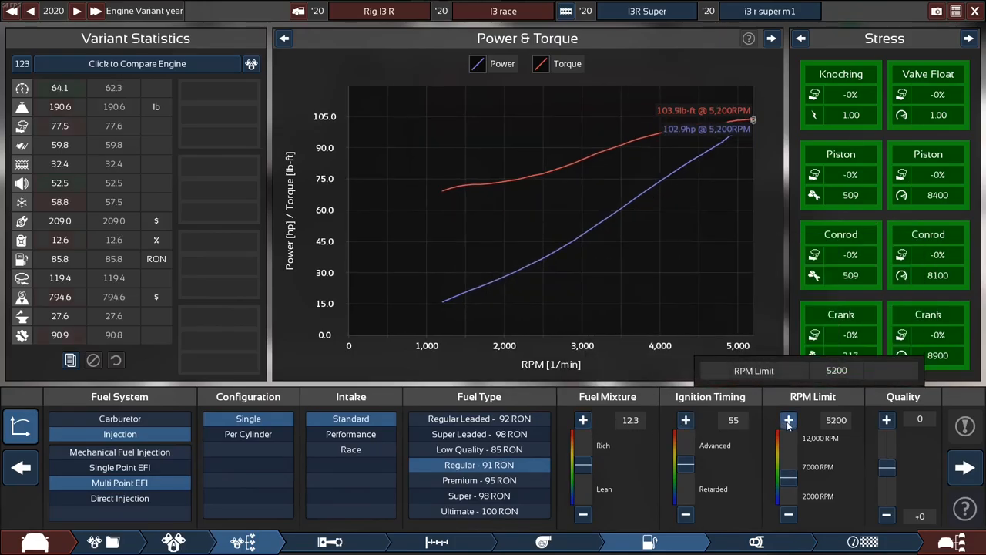
click(789, 420)
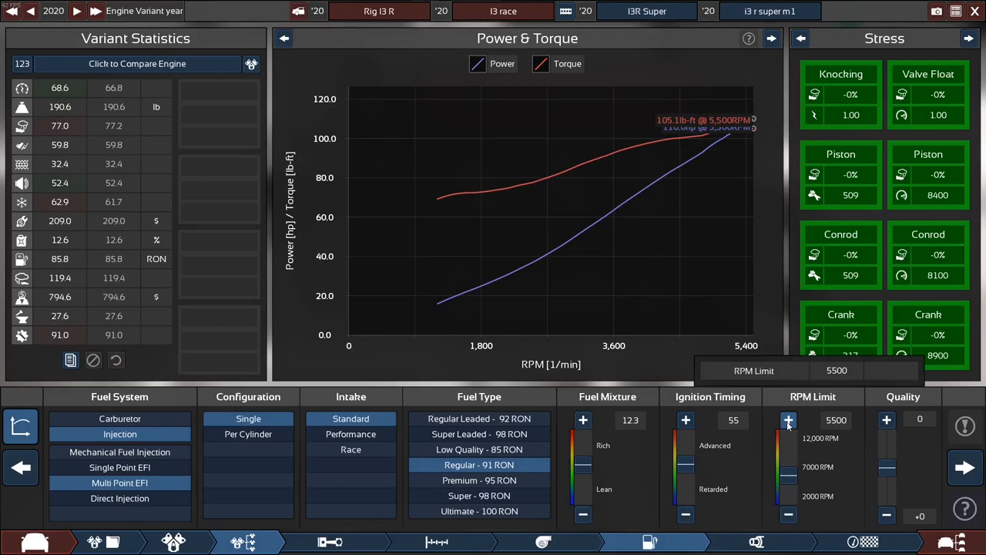
click(788, 419)
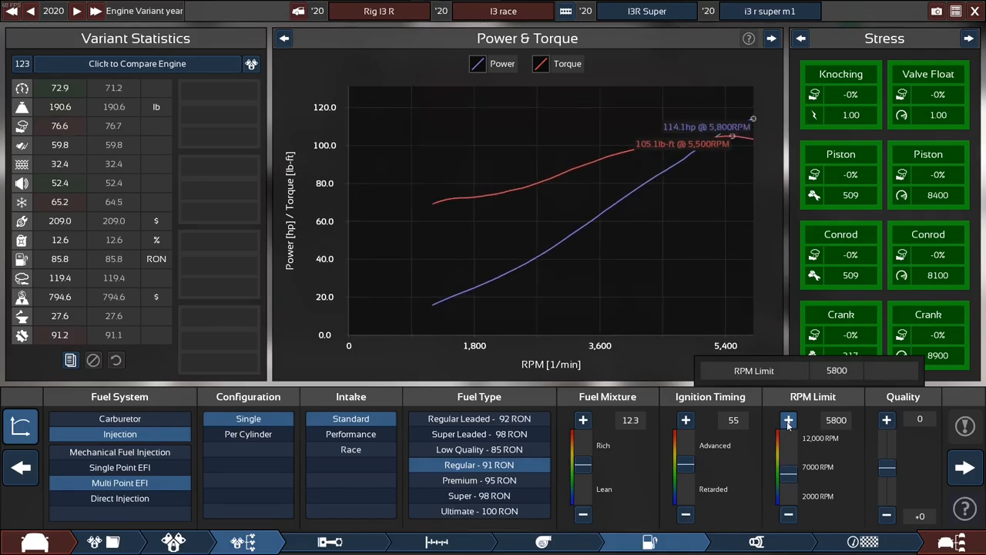
click(788, 419)
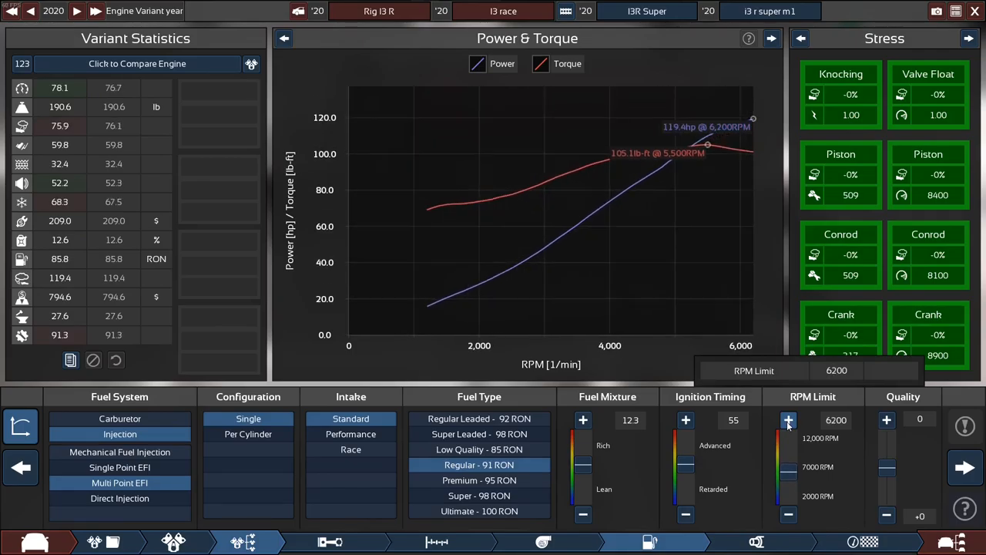
click(788, 419)
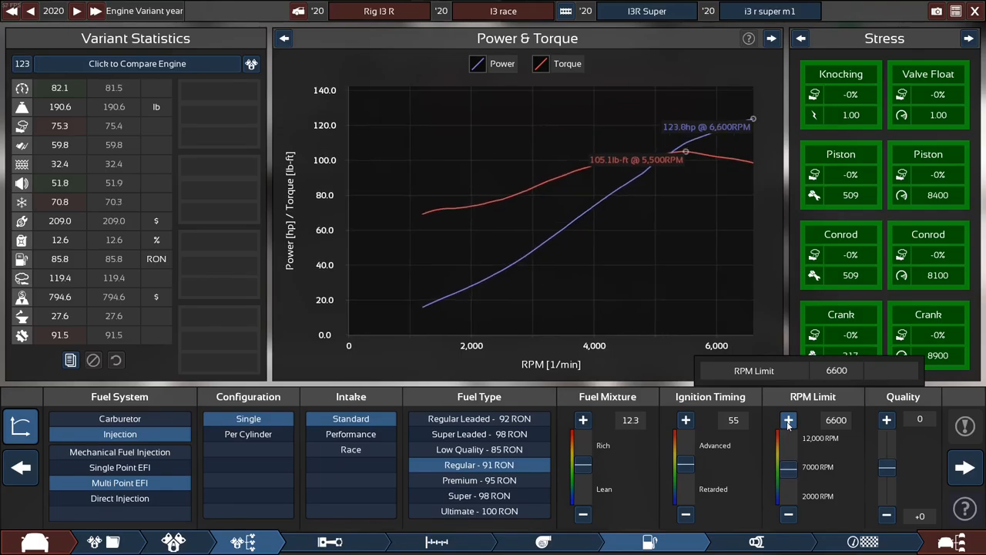
click(788, 419)
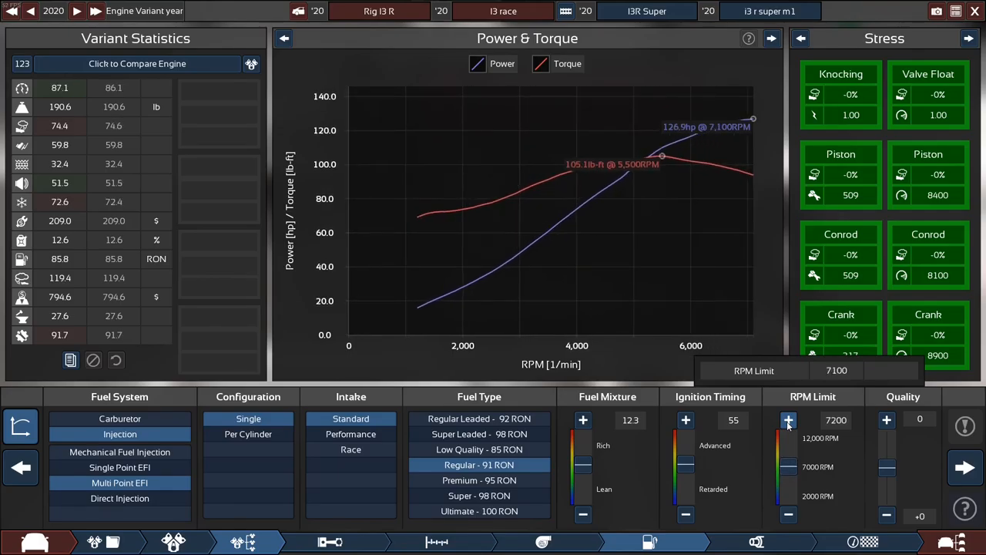
click(788, 419)
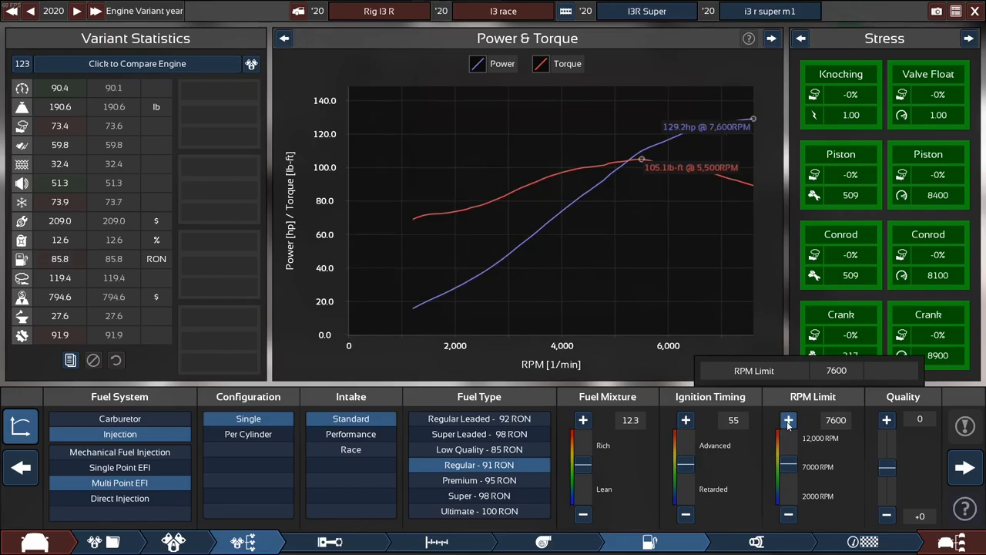
click(788, 420)
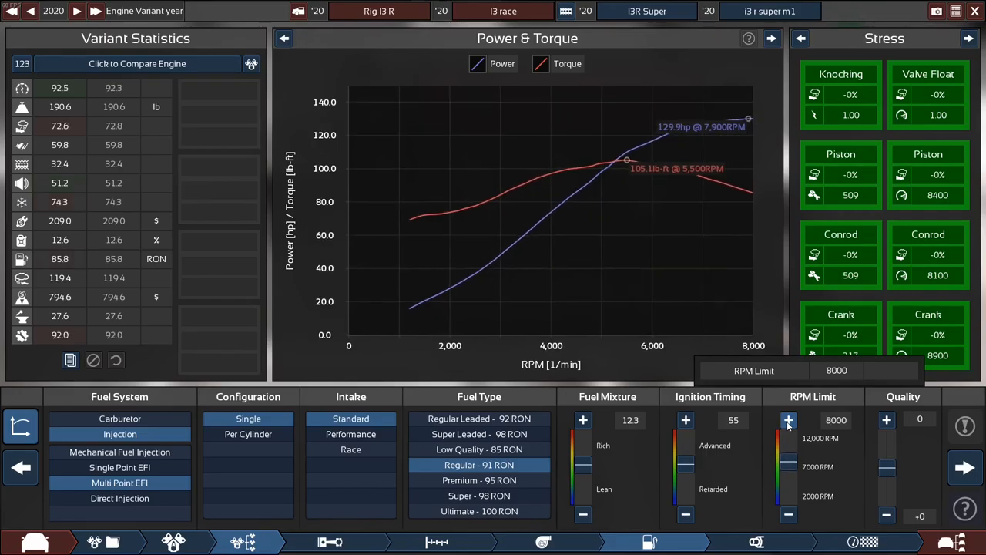
click(788, 514)
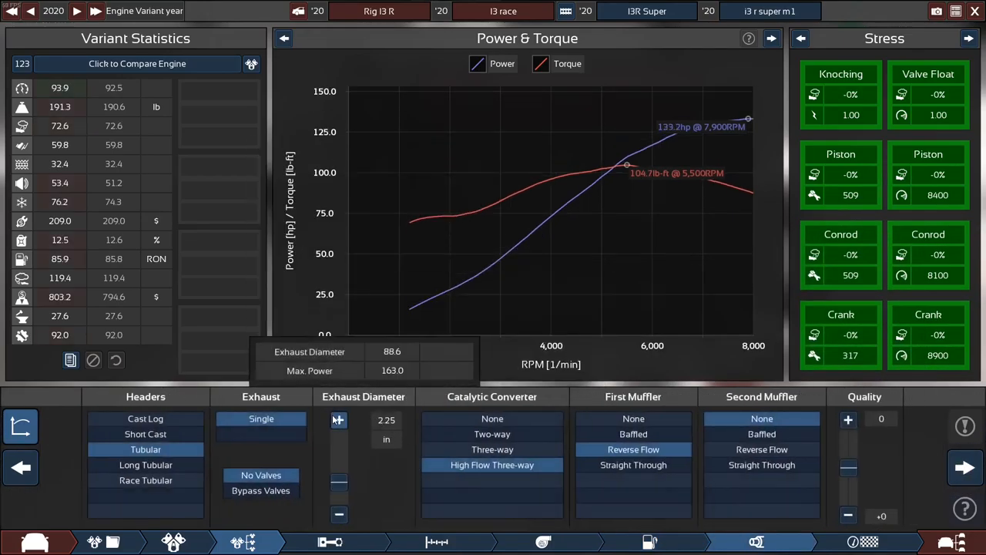
- Widen the exhaust diameter from 2.25 to 2.75 in
click(339, 420)
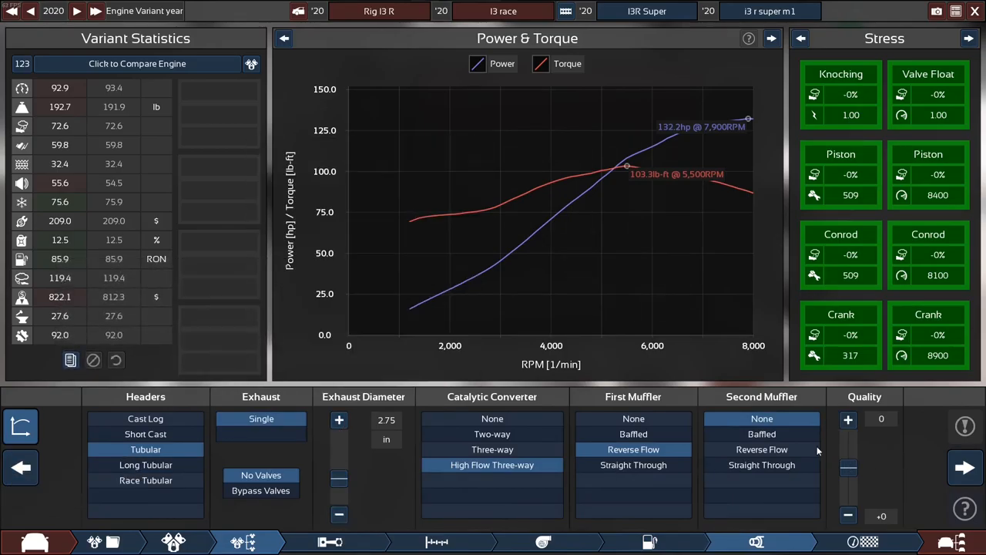
click(21, 467)
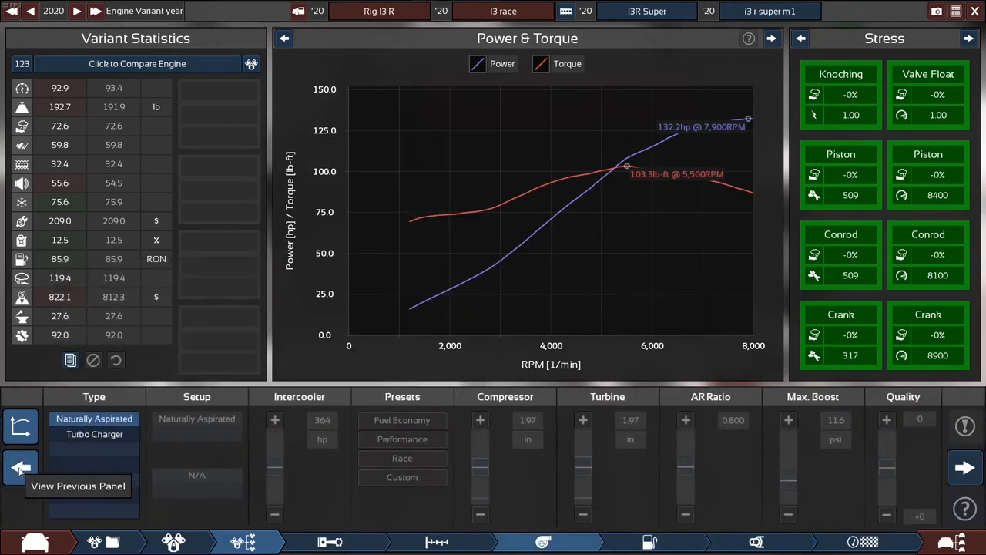
- Raise the compression ratio to 11.4:1
click(437, 542)
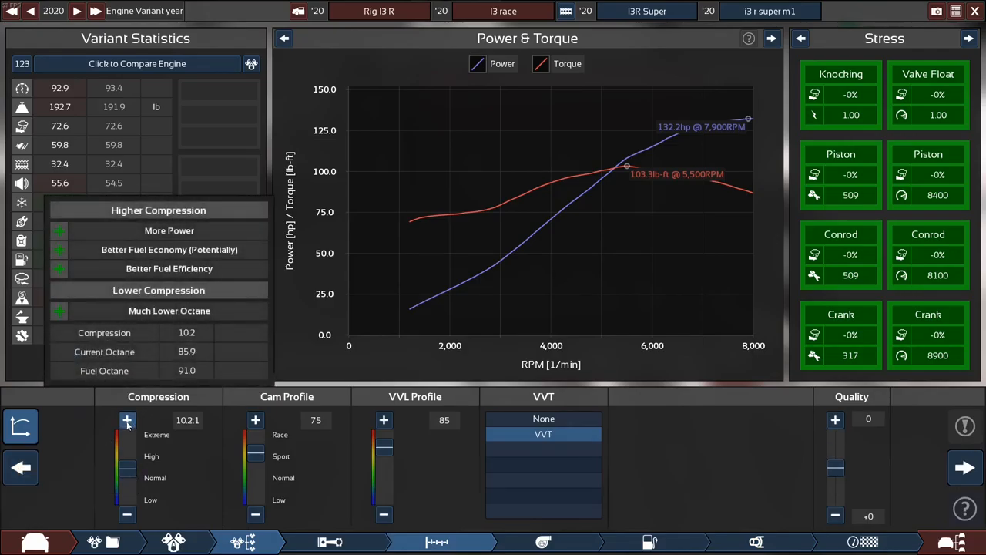
click(127, 420)
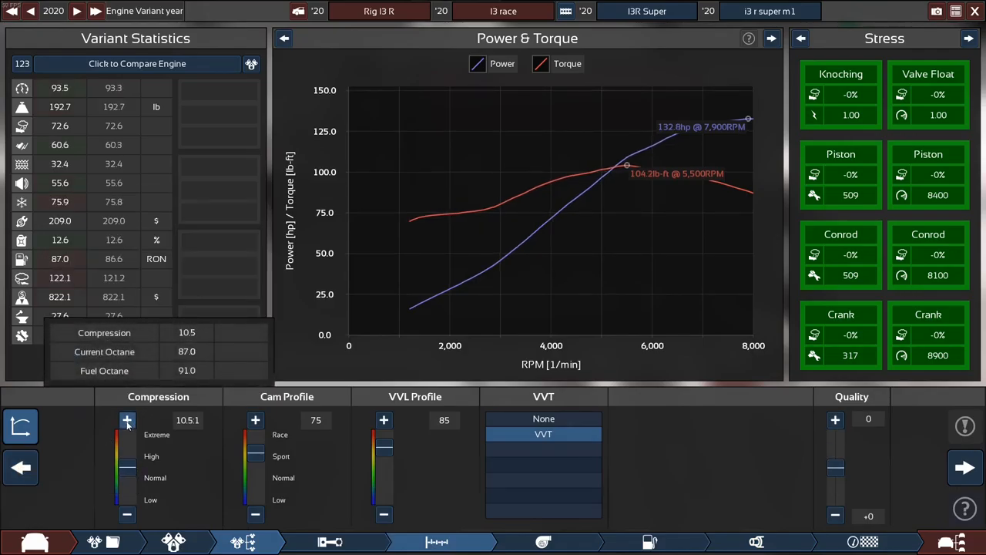
click(127, 420)
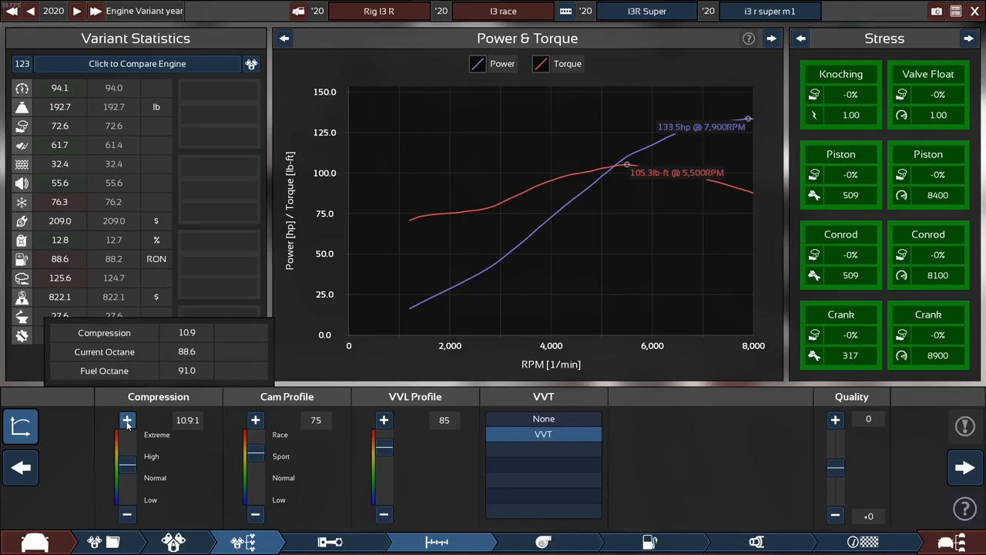
click(127, 420)
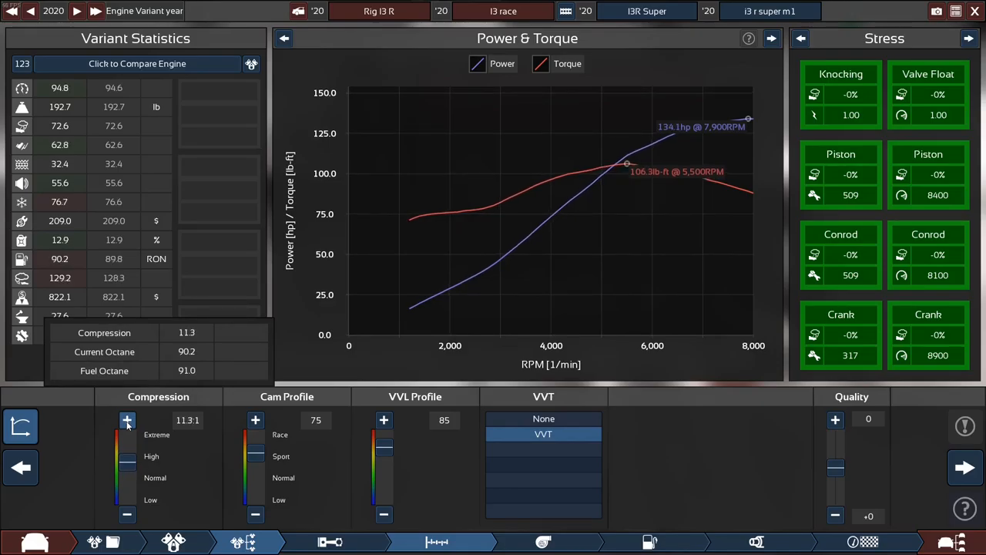
click(127, 419)
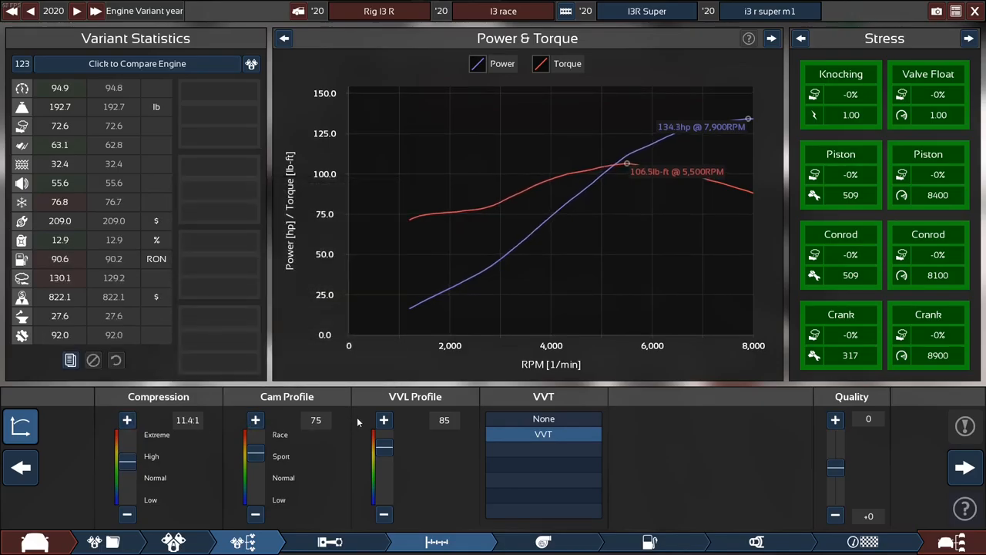
- Raise the VVL profile to 88 and ease the cam profile to 73
click(384, 420)
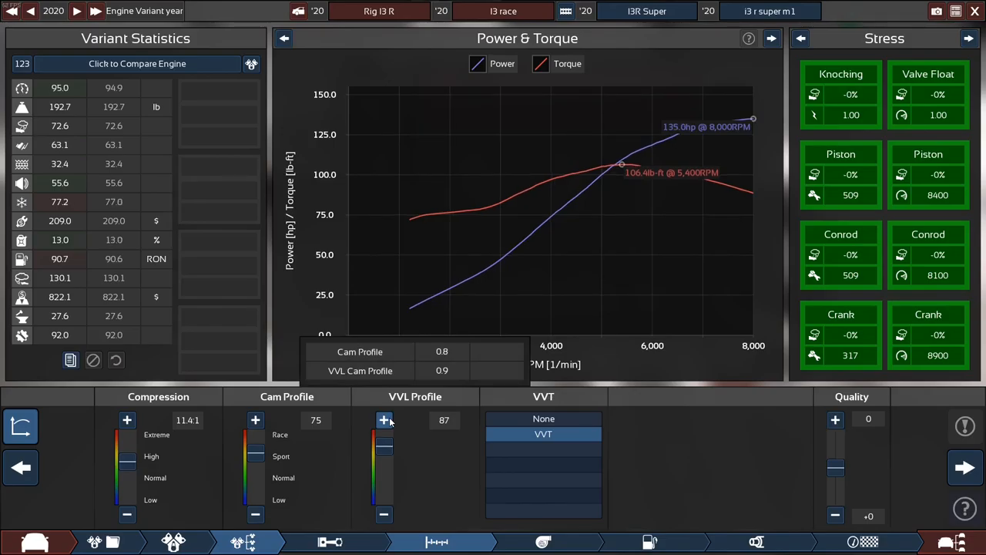
click(384, 420)
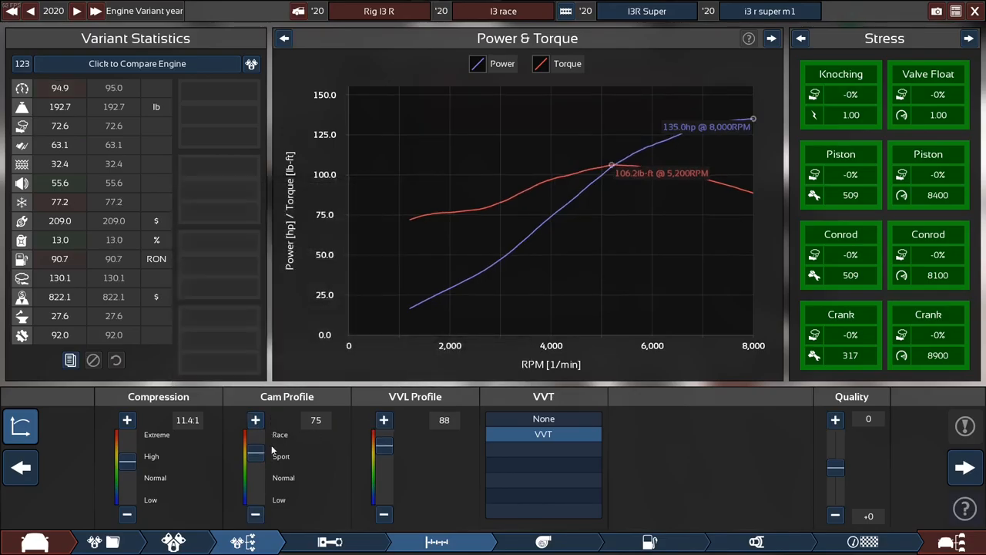
click(255, 514)
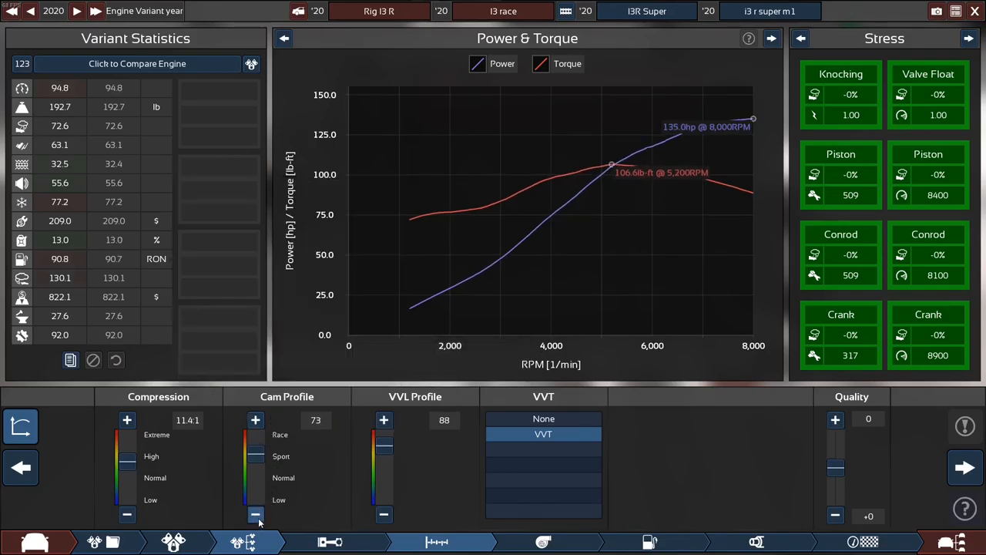
click(255, 514)
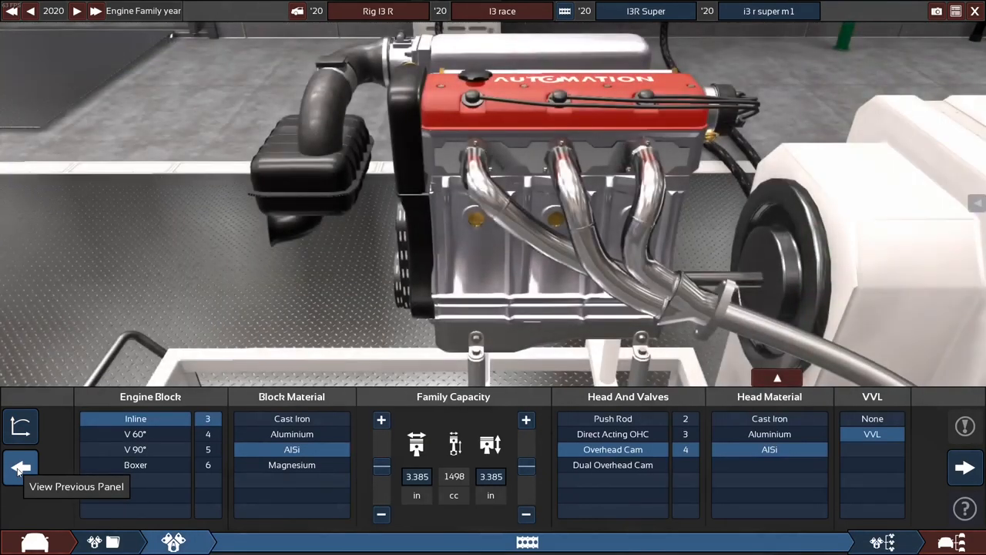
- Widen bore and lengthen stroke to 3.504 in, raising displacement from 1498 cc to 1654 cc
click(380, 420)
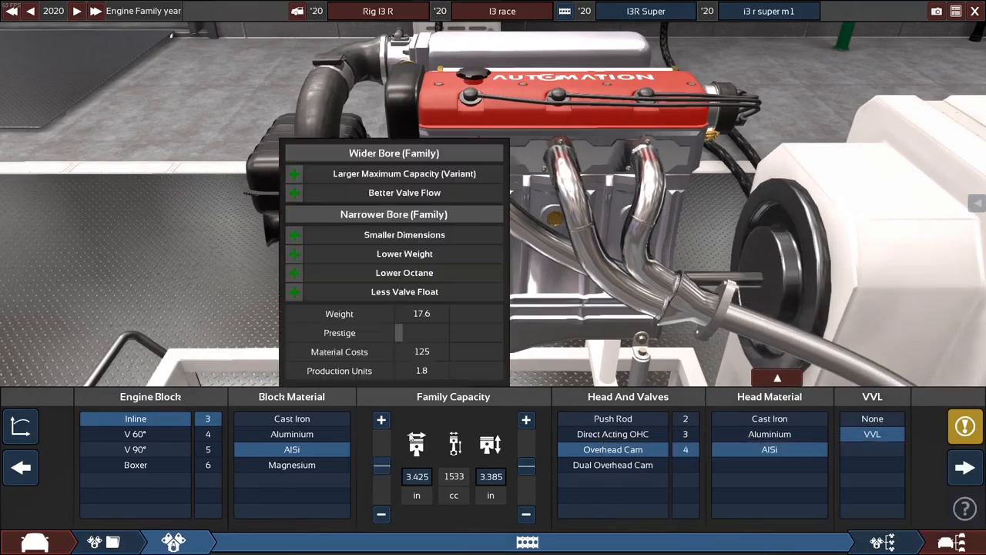
click(527, 420)
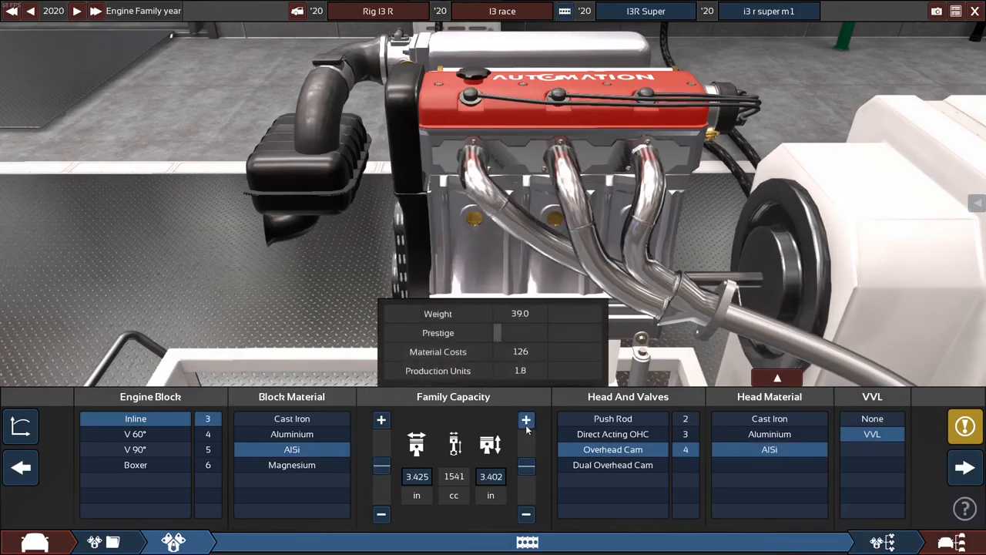
click(527, 419)
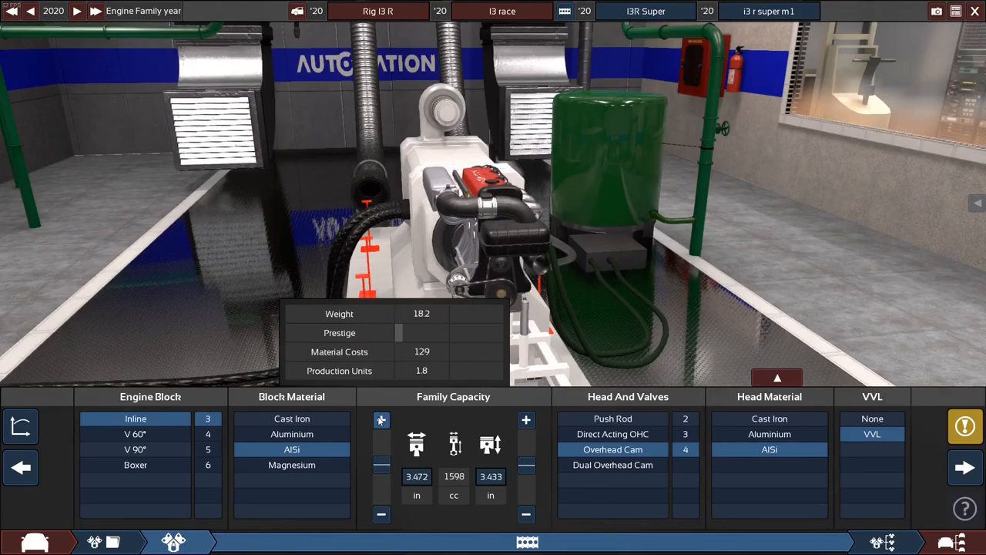
click(382, 420)
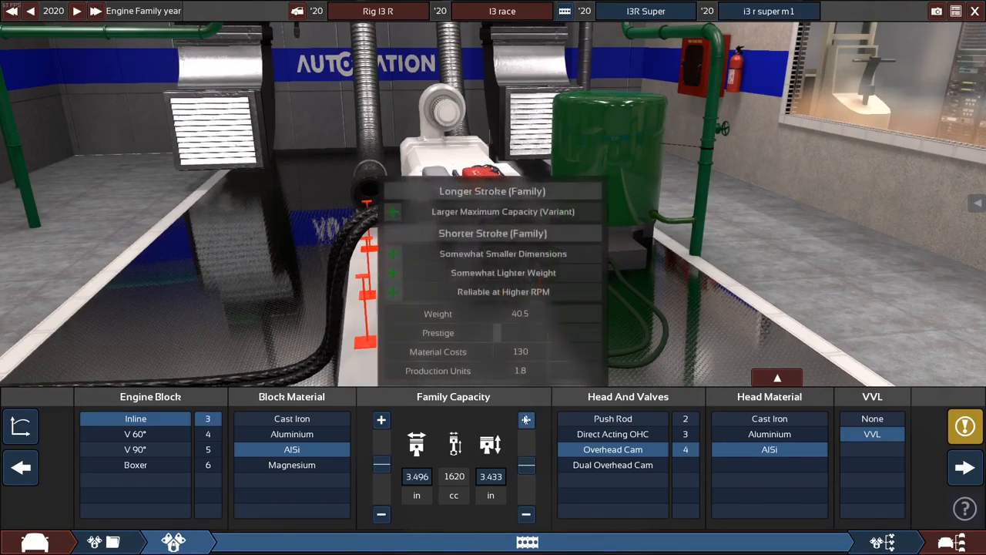
click(526, 420)
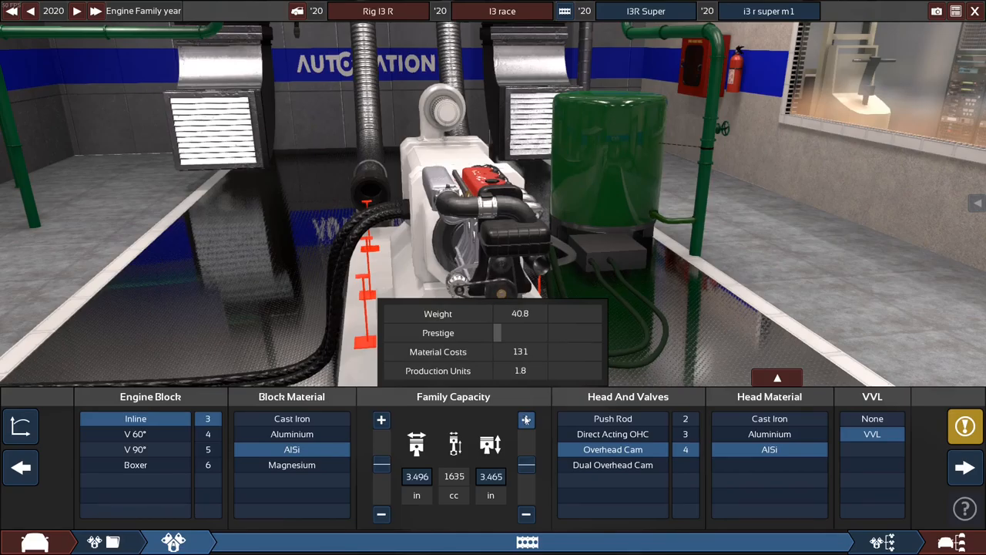
click(526, 419)
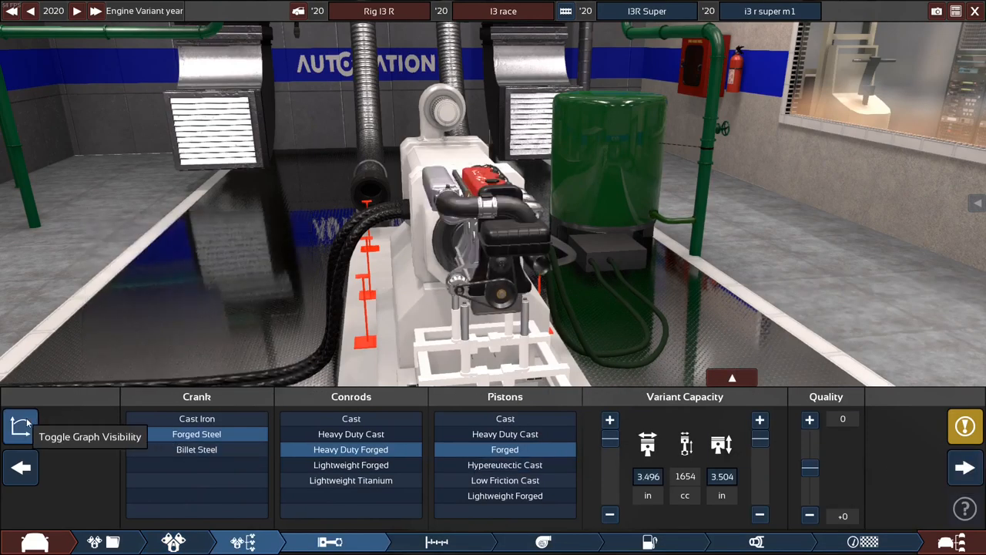
- Keep the engine naturally aspirated and advance through the cam panel to the fuel and timing settings
click(20, 426)
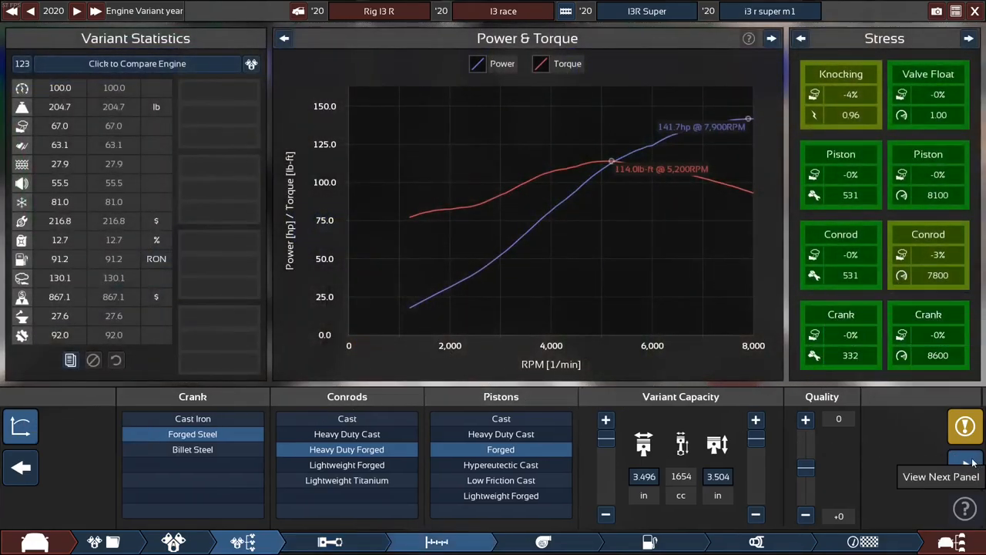
click(966, 467)
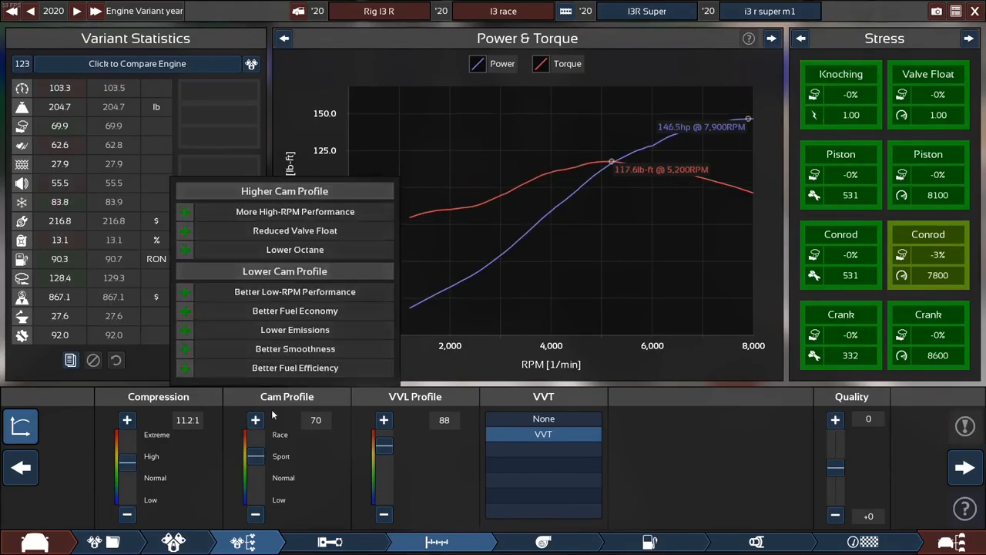
click(965, 467)
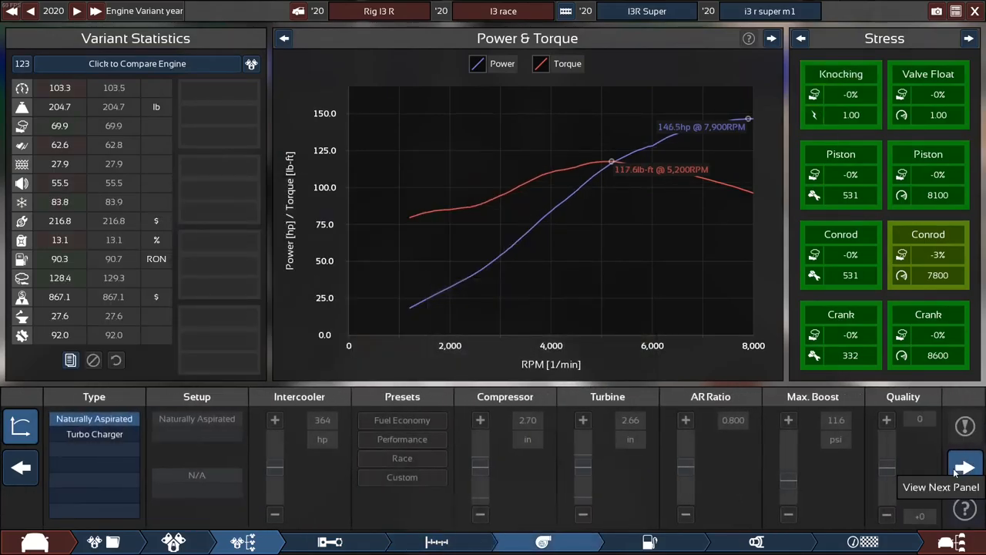
click(965, 467)
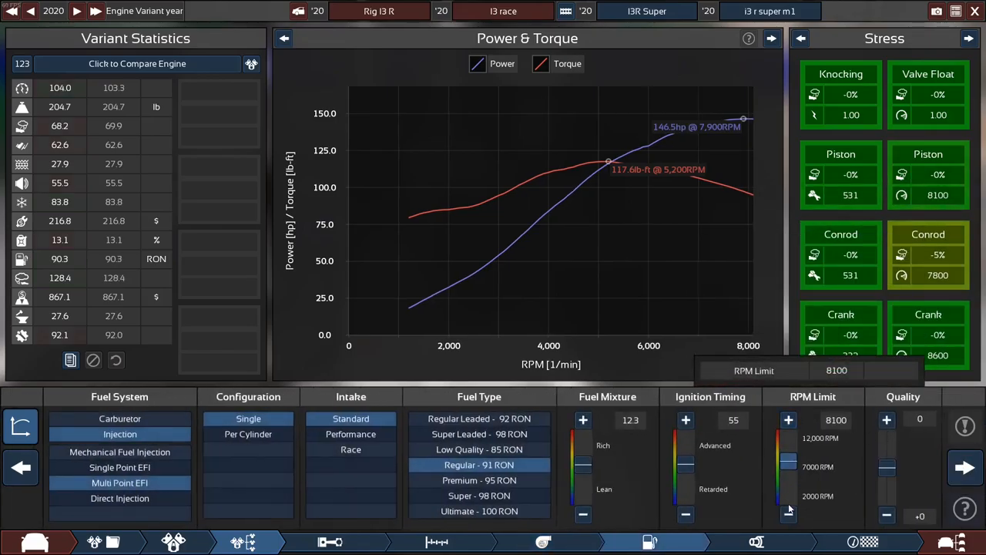
- Lower the rev limit to 7800 then settle it at 7900 RPM, output holding 146.5 hp
click(788, 516)
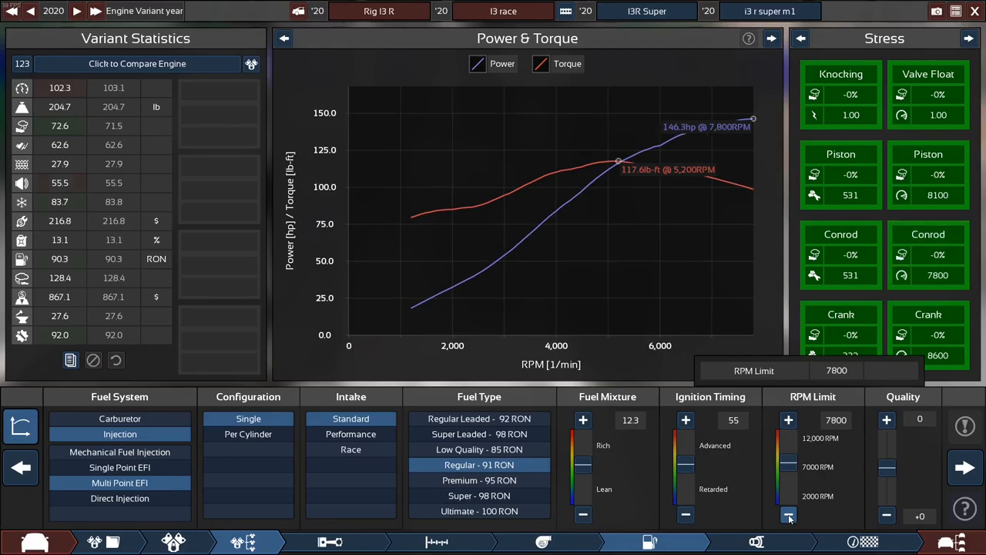
click(788, 419)
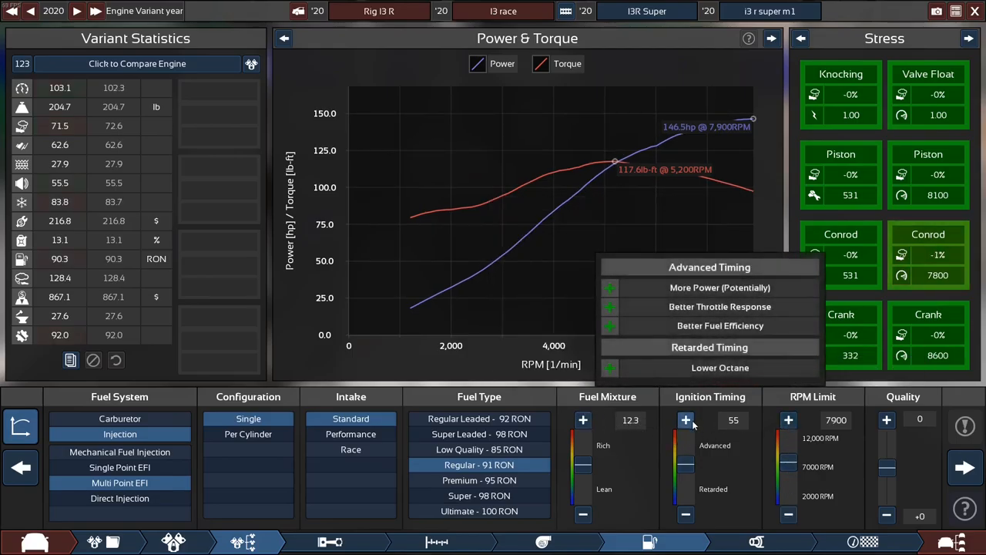
click(686, 514)
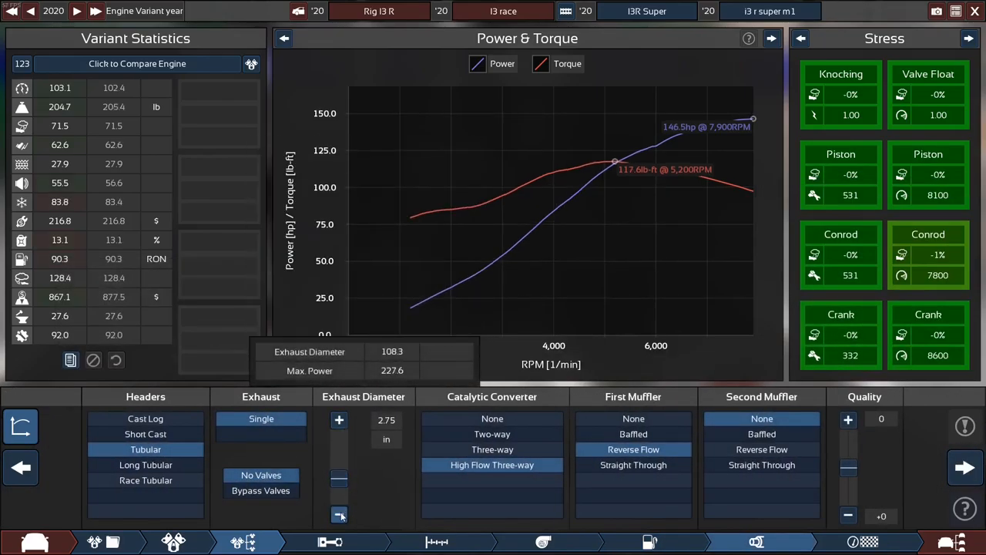
- Narrow the exhaust to 2.50 in, lifting output to 147.3 hp and 118.4 lb-ft, and compare mufflers
click(339, 515)
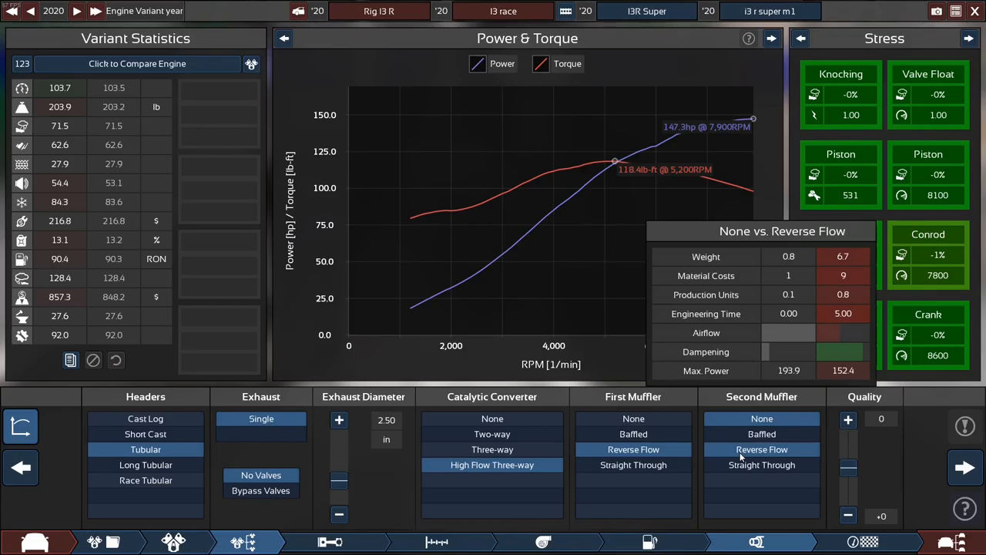
click(634, 418)
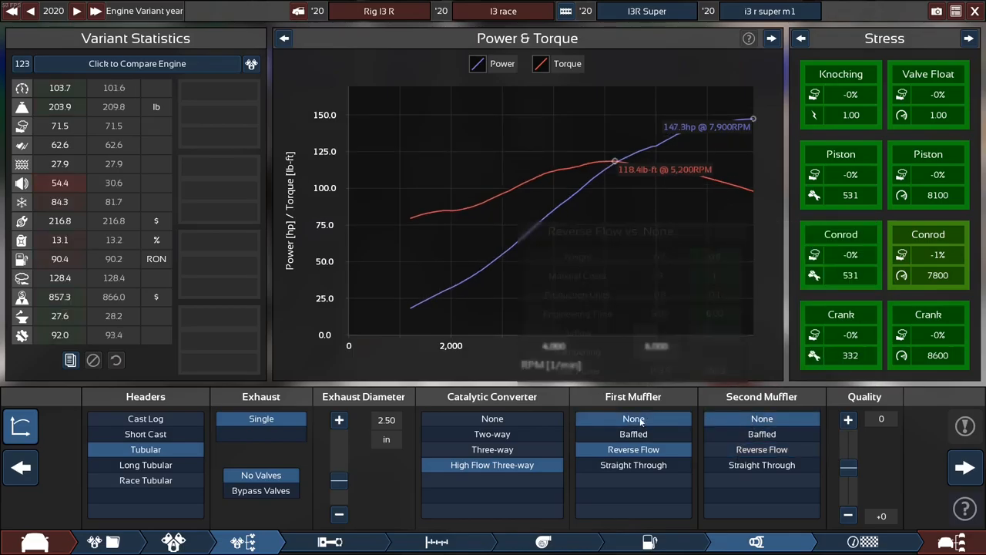
click(633, 464)
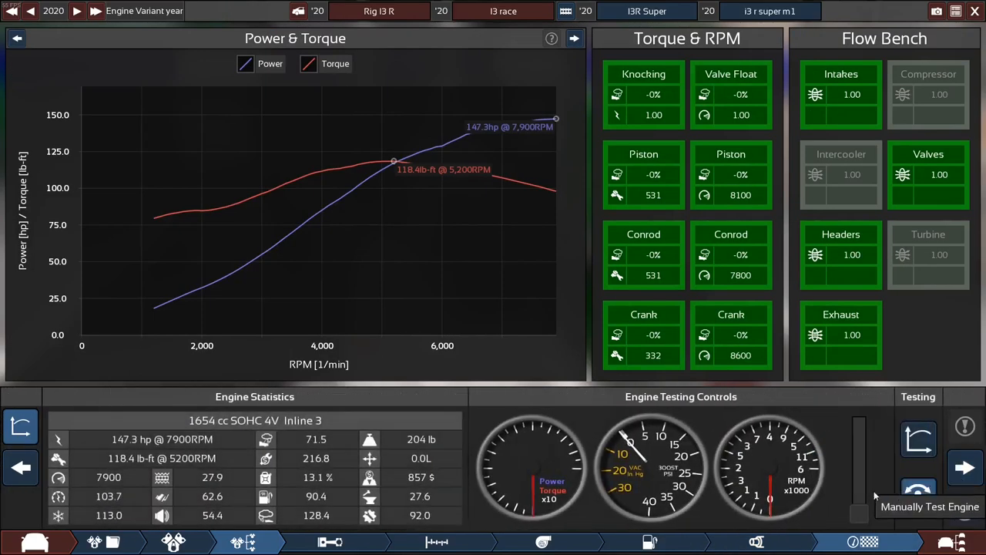
- Finish the 147.3 hp engine after testing and move to the car trim's body selection
click(917, 496)
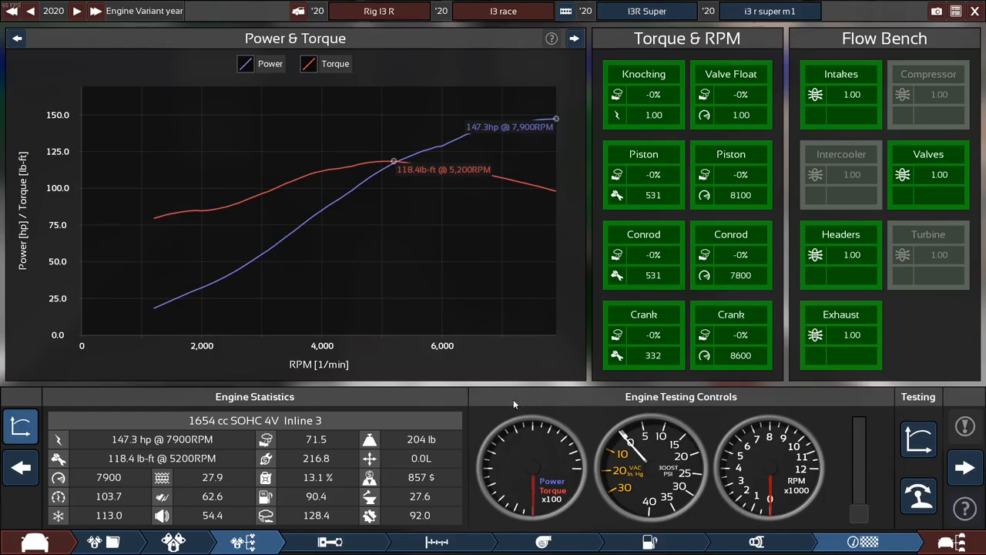
mouse_move(653, 101)
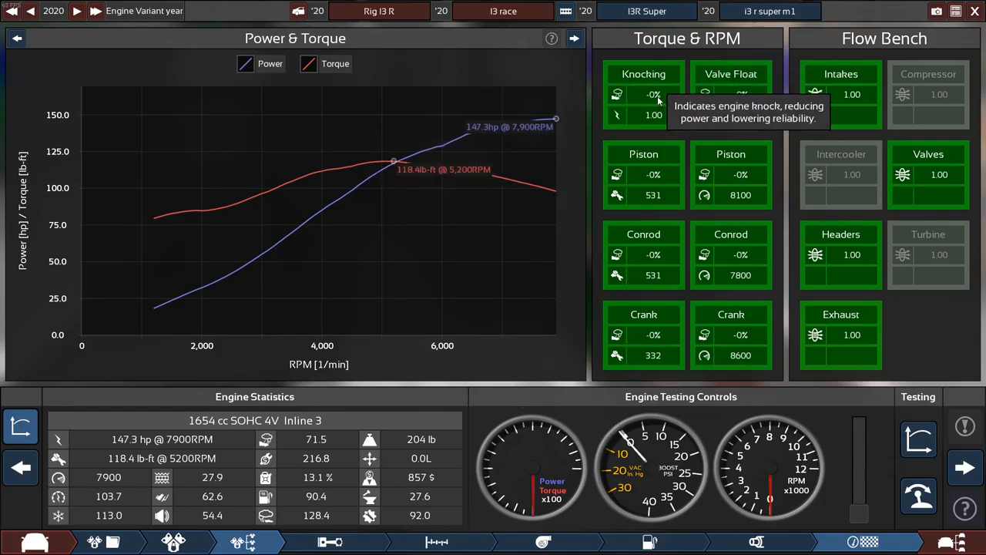
mouse_move(711, 151)
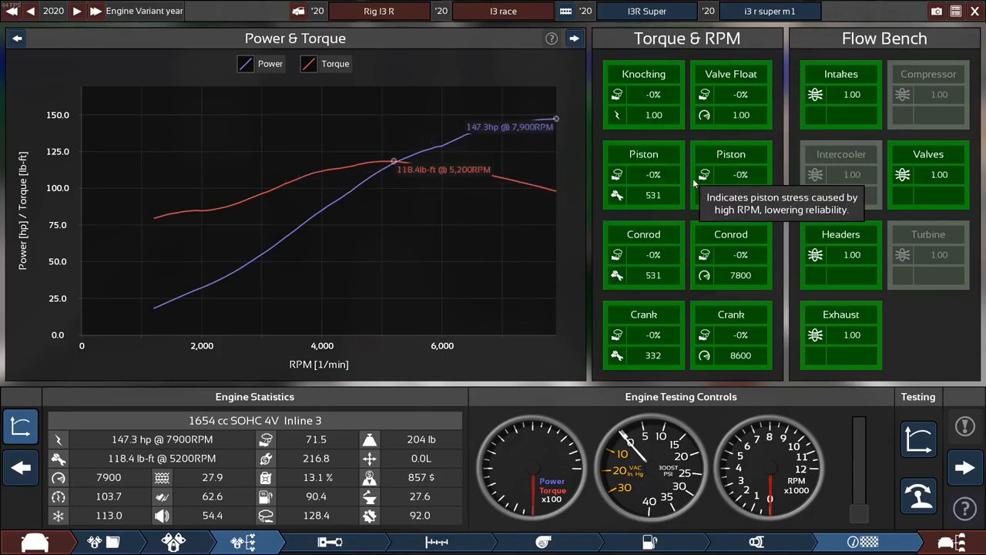
mouse_move(708, 246)
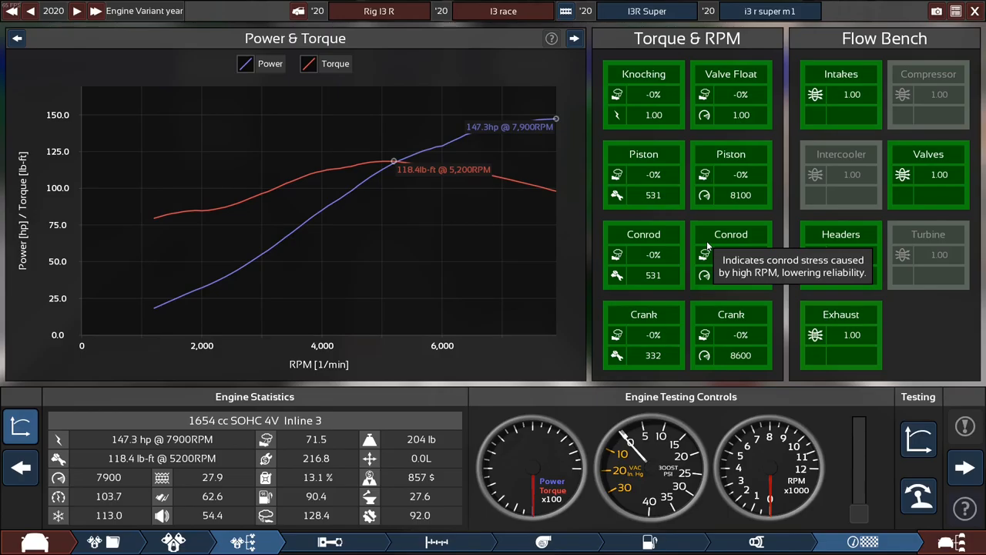
click(318, 542)
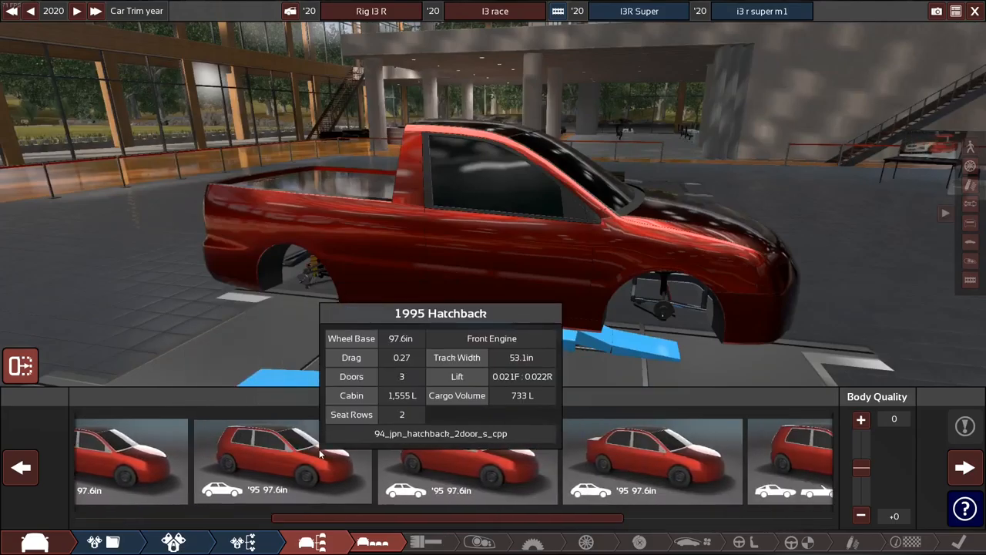
- Build the trim on the 1995 Pickup body and proceed to fixtures
click(964, 467)
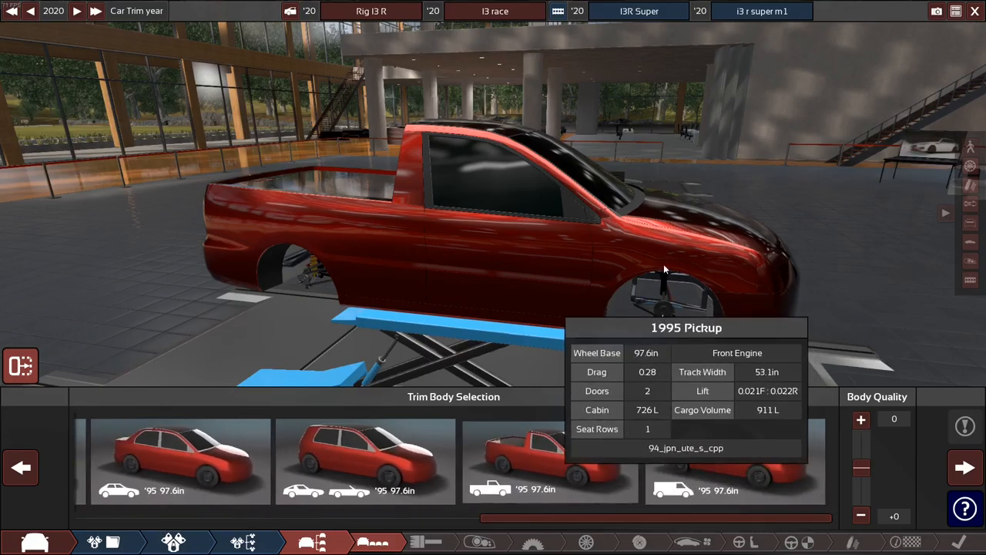
click(550, 461)
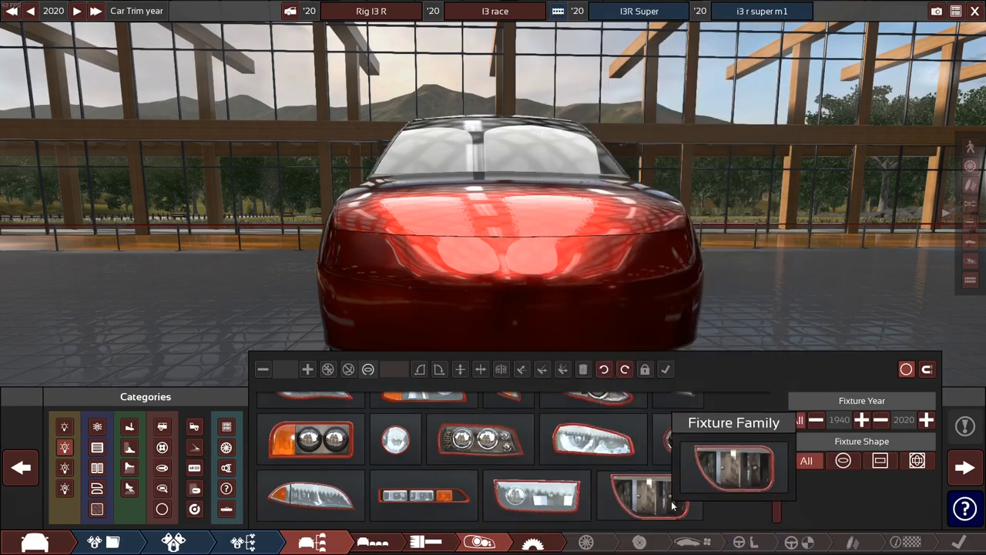
- Fit a pair of headlights from a headlight fixture family to the pickup's front
click(733, 422)
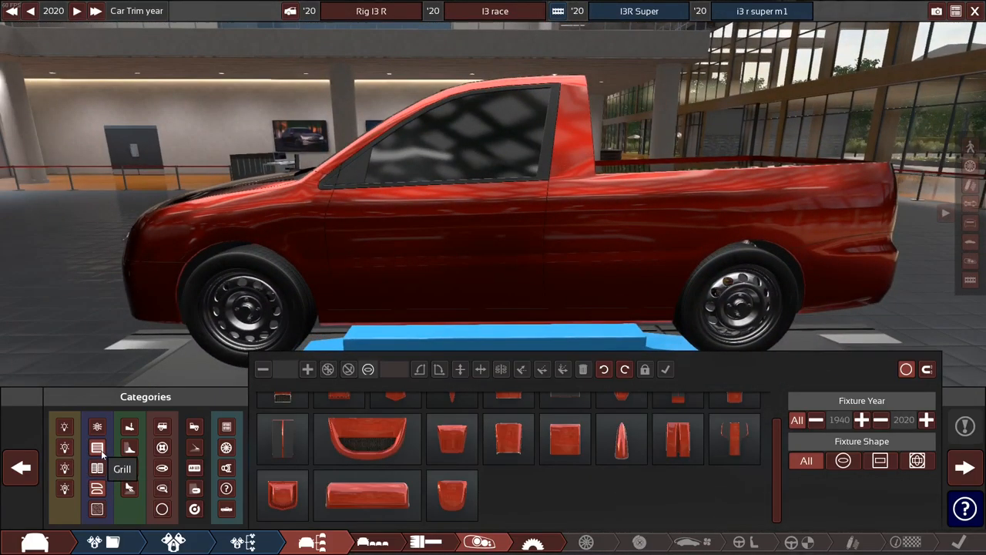
- Add a mesh grille from the Grill category to the pickup's nose
click(162, 468)
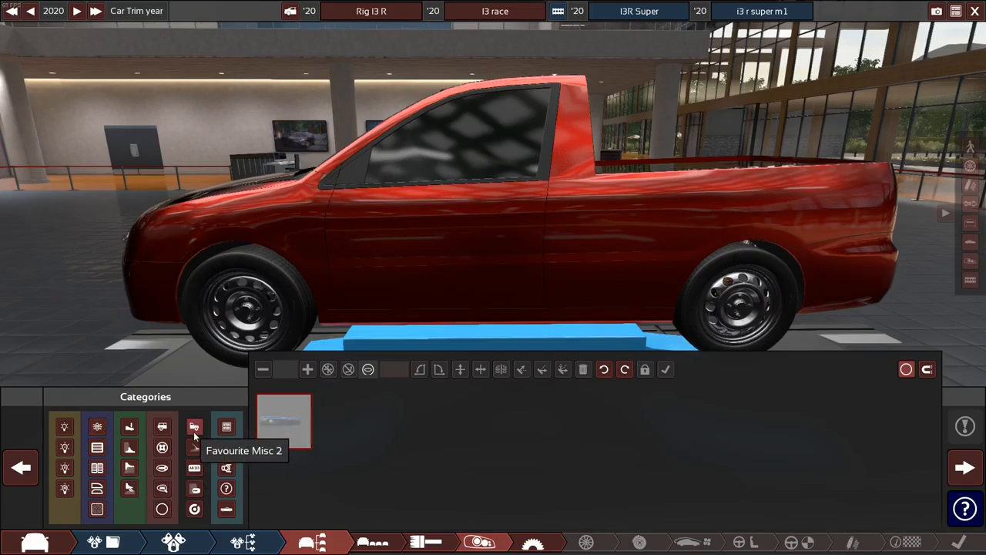
click(65, 468)
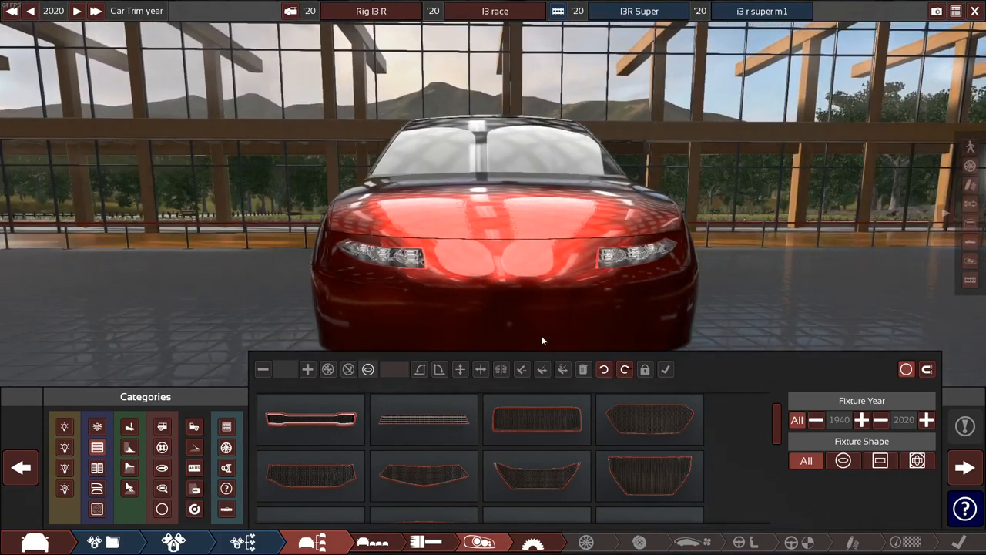
click(311, 420)
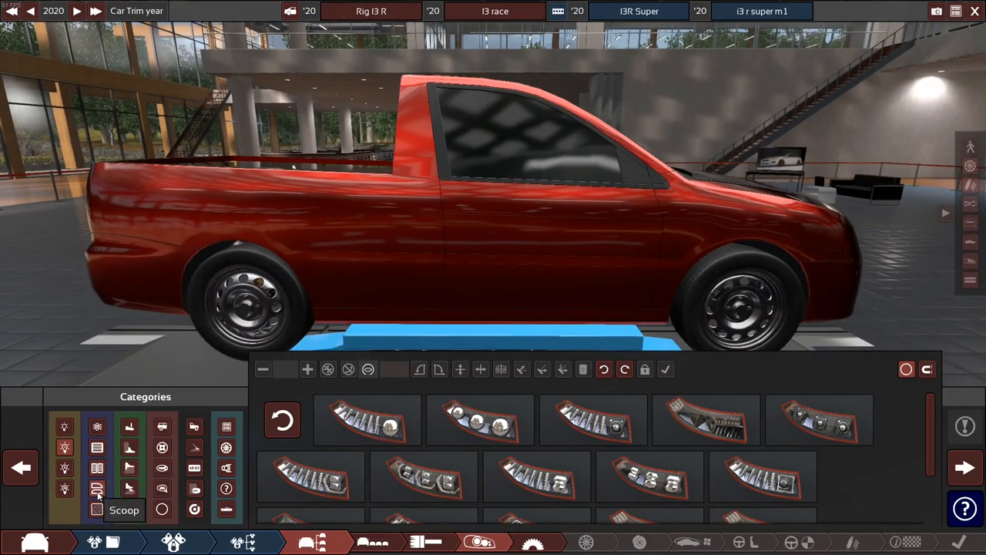
mouse_move(130, 487)
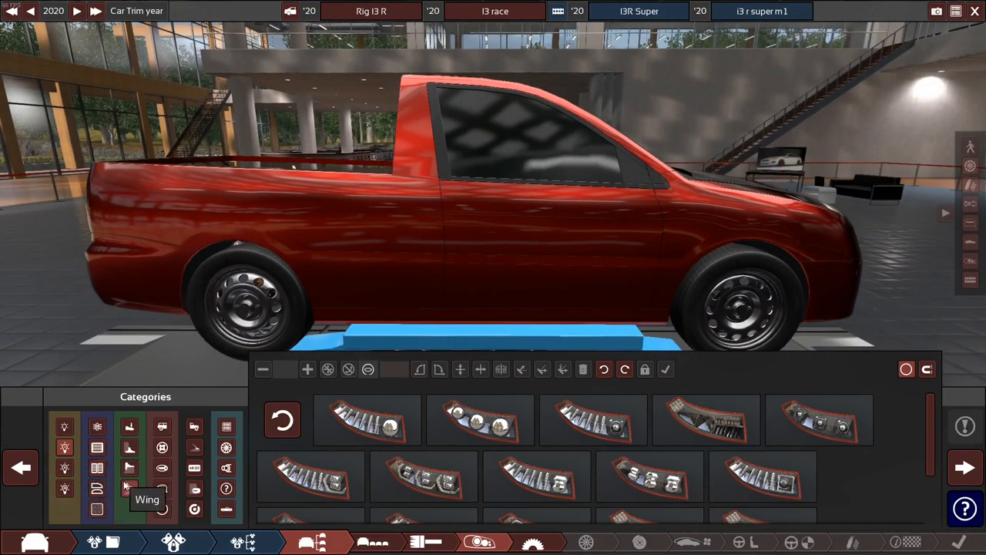
- Select a door handle fixture from another category for placement on the door
click(226, 468)
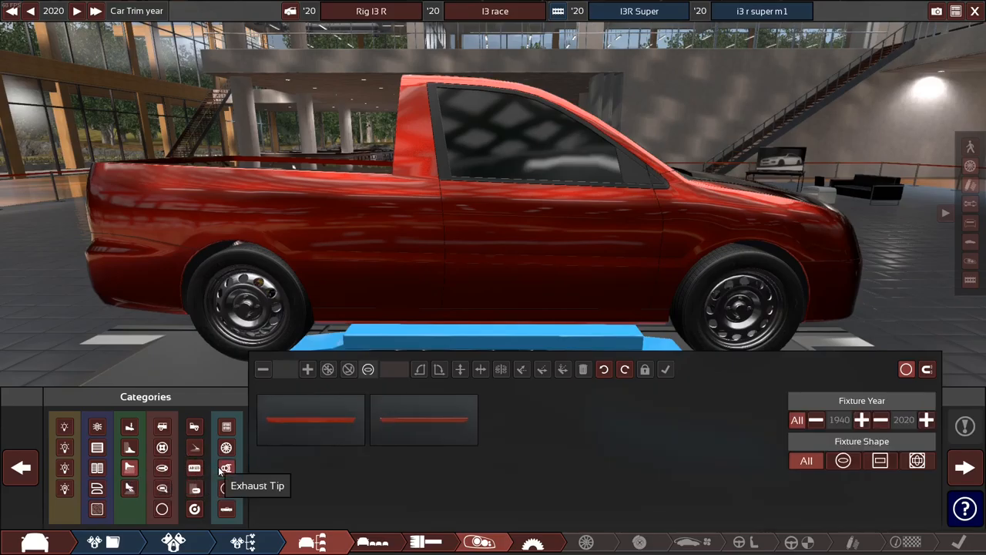
click(225, 468)
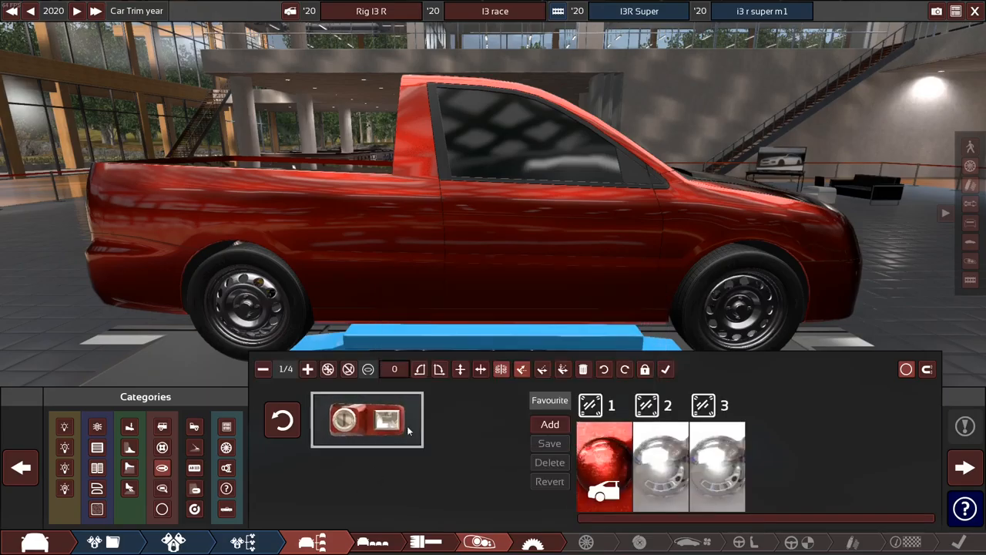
scroll(up, 3)
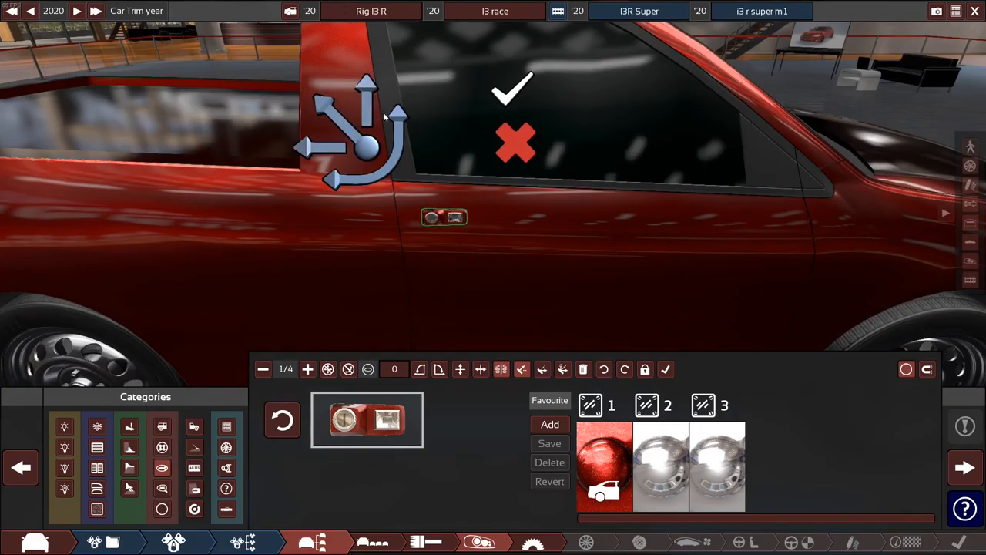
- Confirm the door handle's position on the pickup's door
click(463, 216)
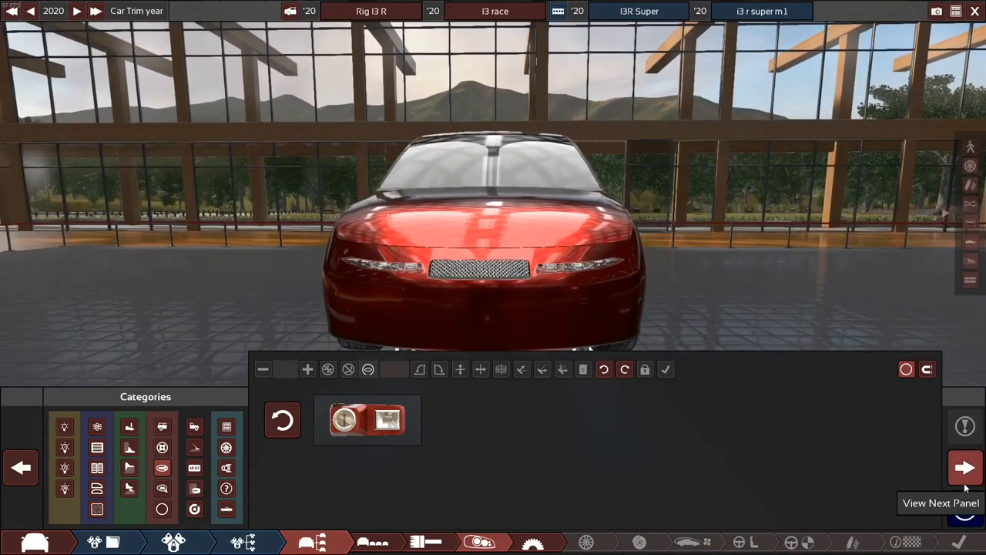
- Give the pickup longitudinal all-wheel drive in the drivetrain settings
click(965, 467)
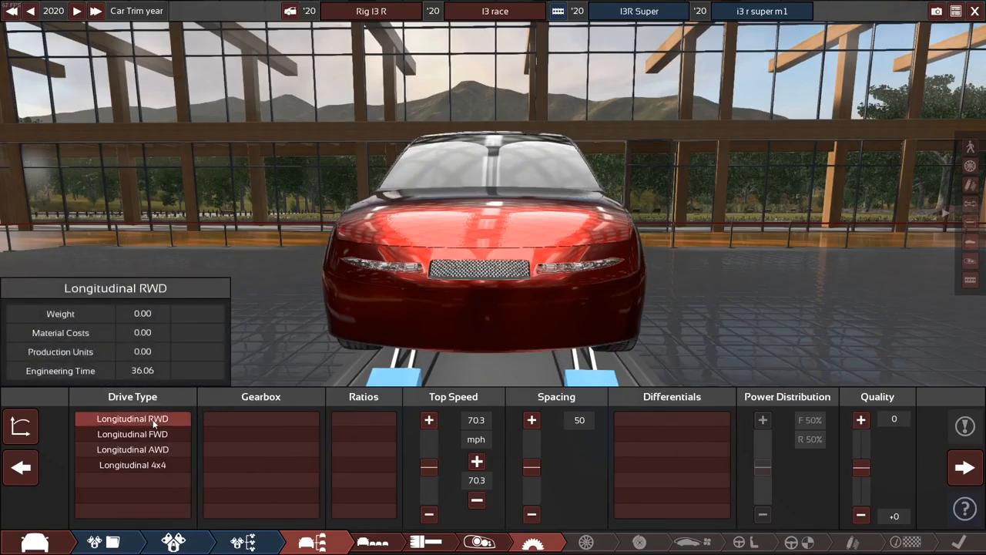
click(132, 433)
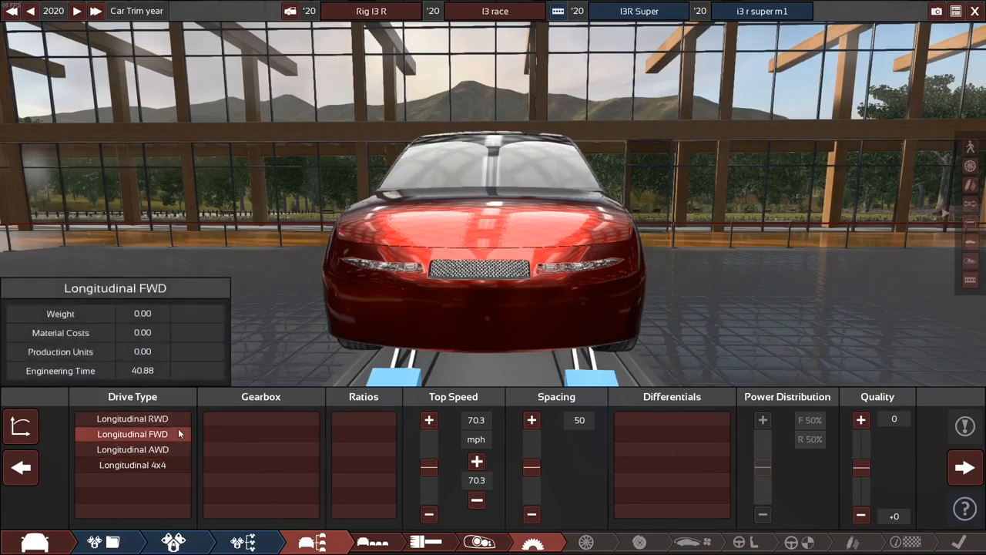
click(131, 449)
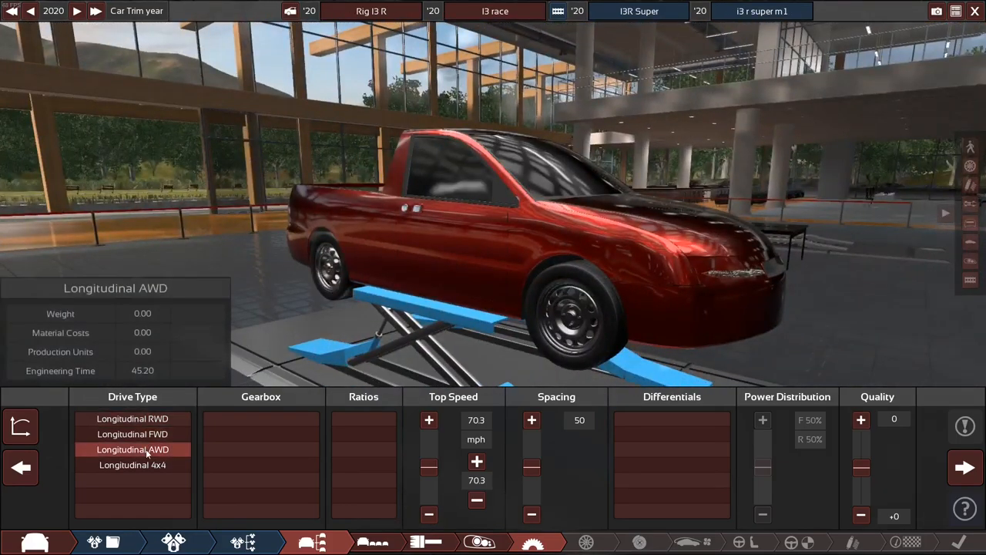
click(133, 449)
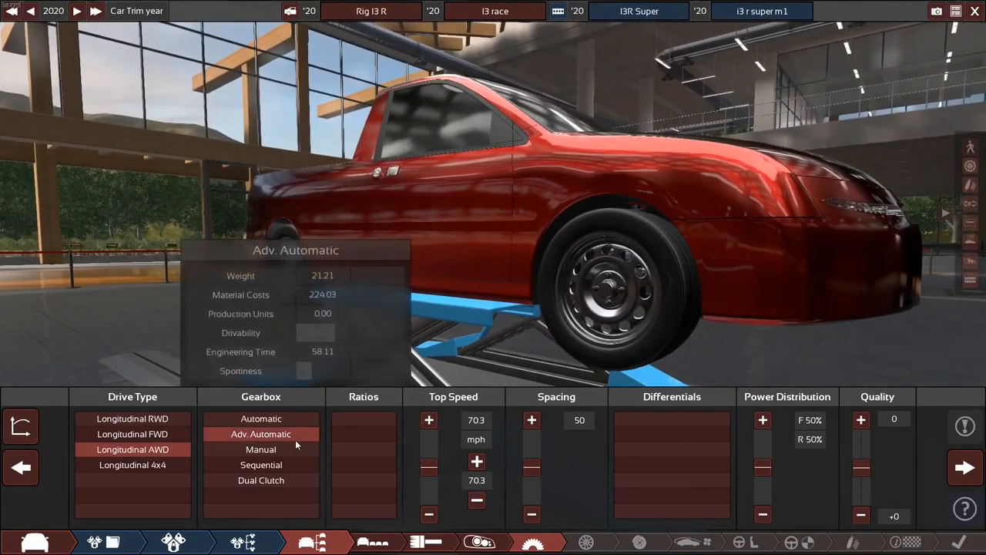
- Fit a 9-speed advanced automatic gearbox geared for about 138 mph
click(261, 450)
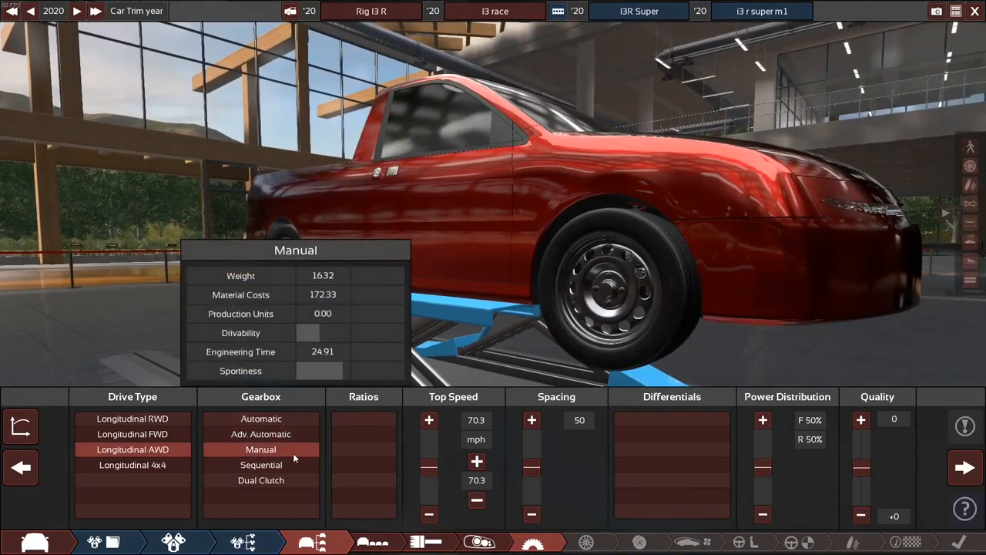
click(260, 434)
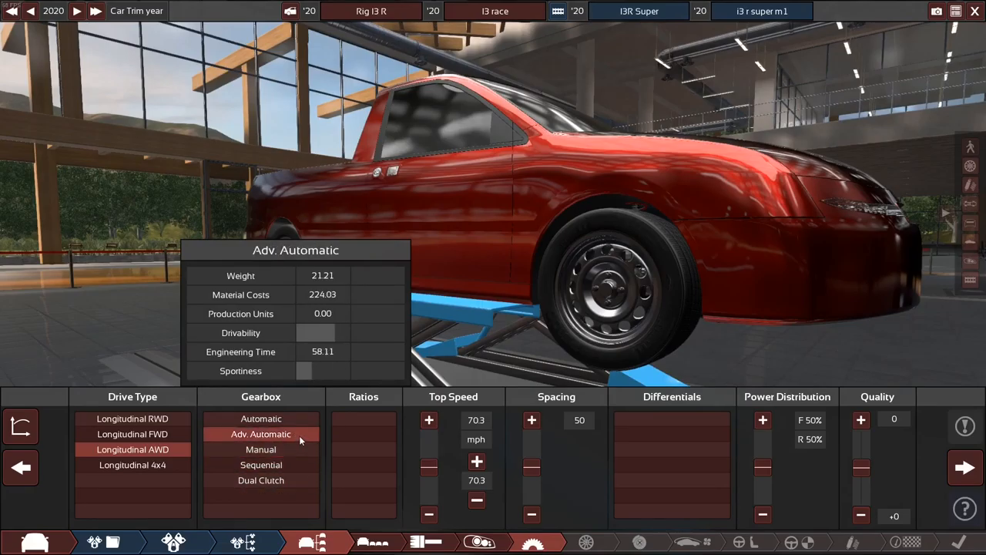
click(364, 495)
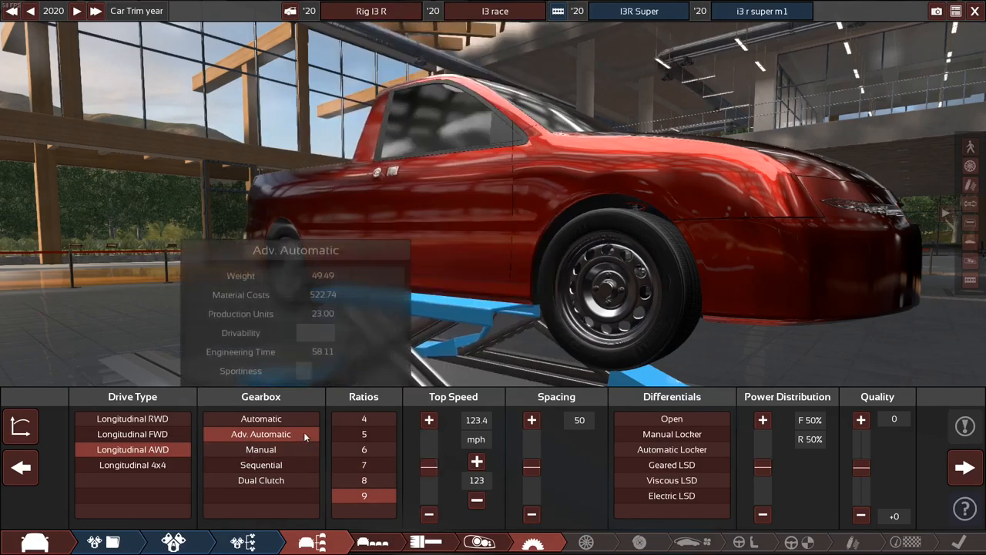
mouse_move(261, 418)
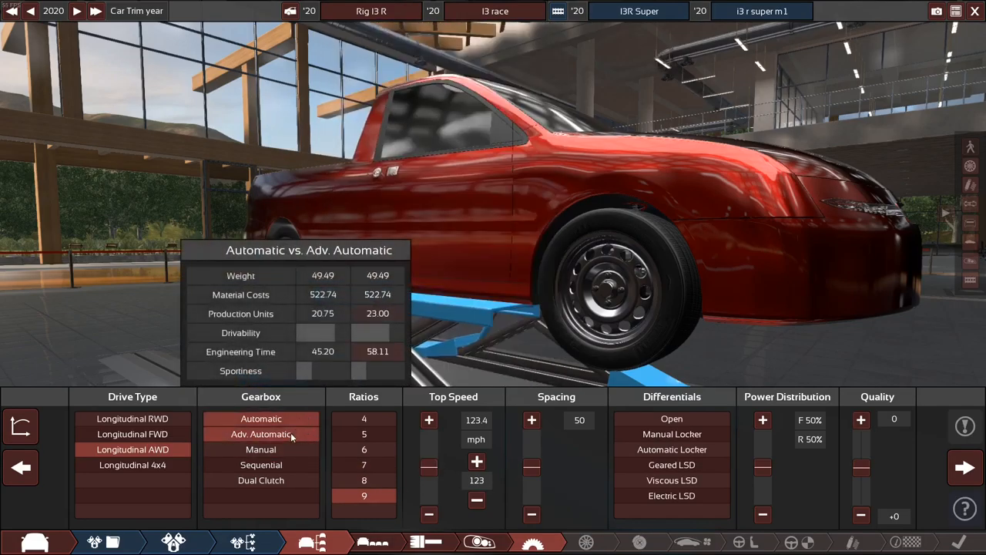
click(261, 464)
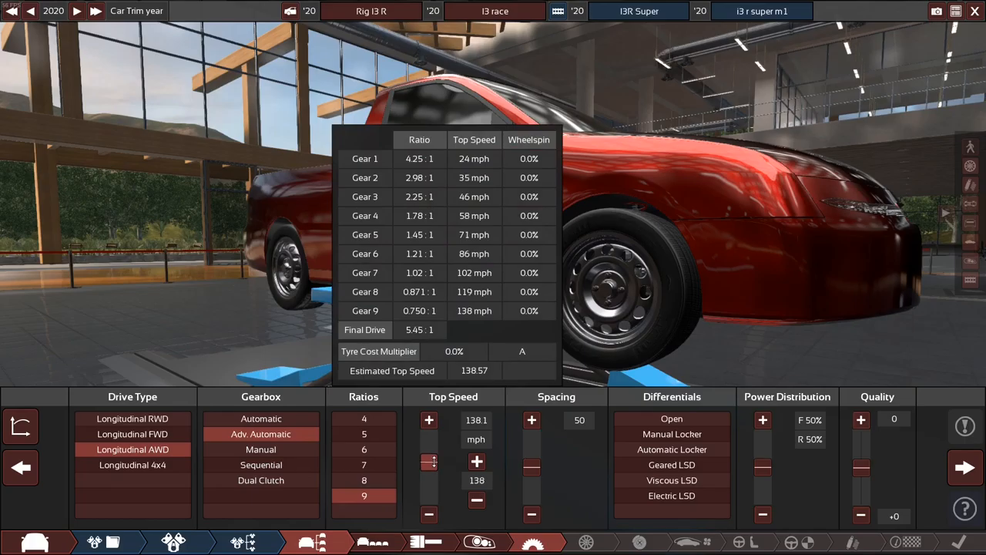
click(429, 419)
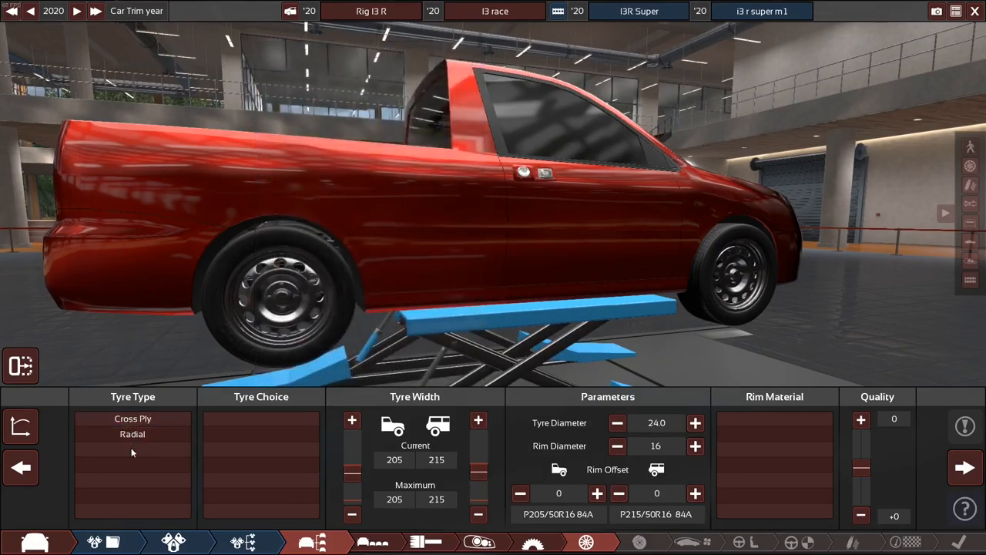
- Fit radial tyres on 10-inch alloy rims and grow tyre diameter to 25.2
click(132, 434)
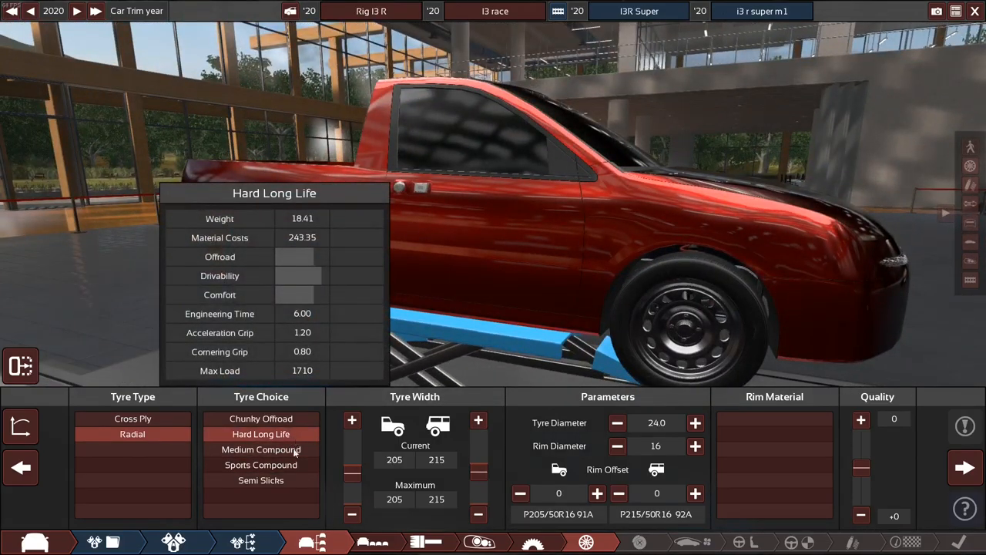
mouse_move(303, 433)
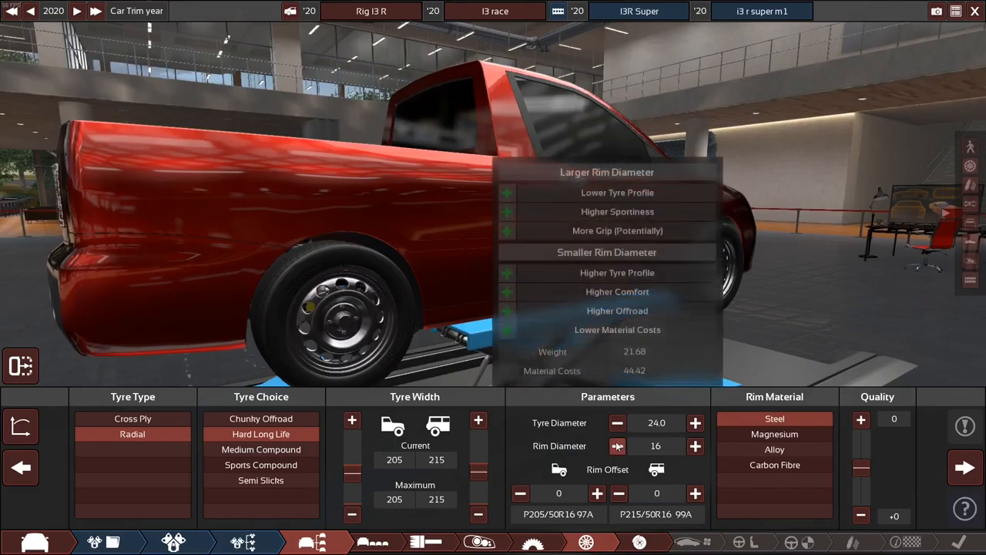
click(617, 445)
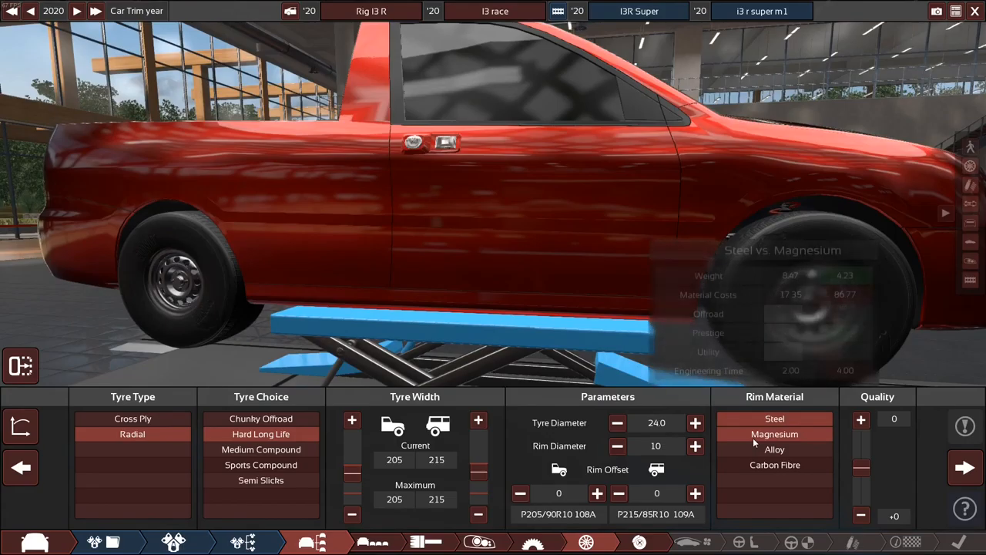
click(775, 450)
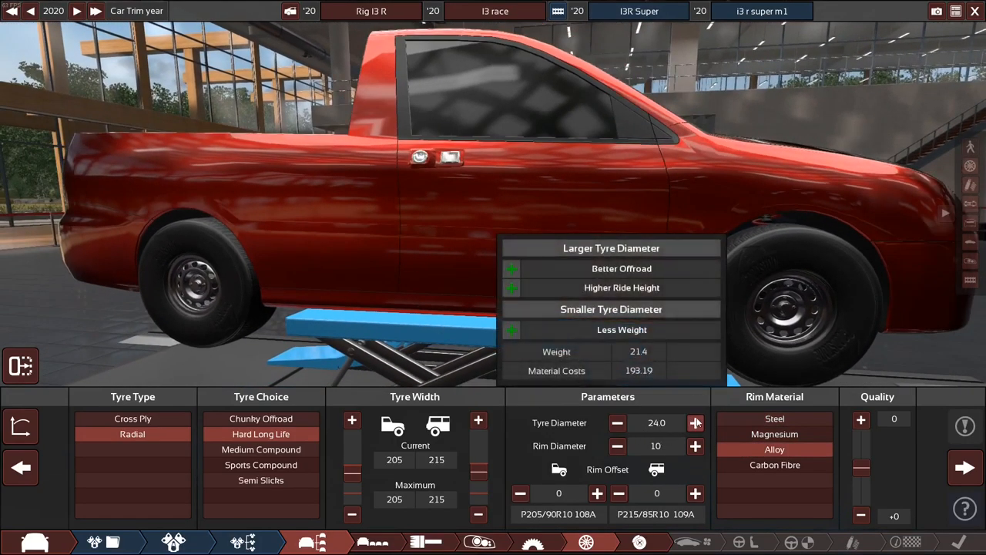
click(695, 422)
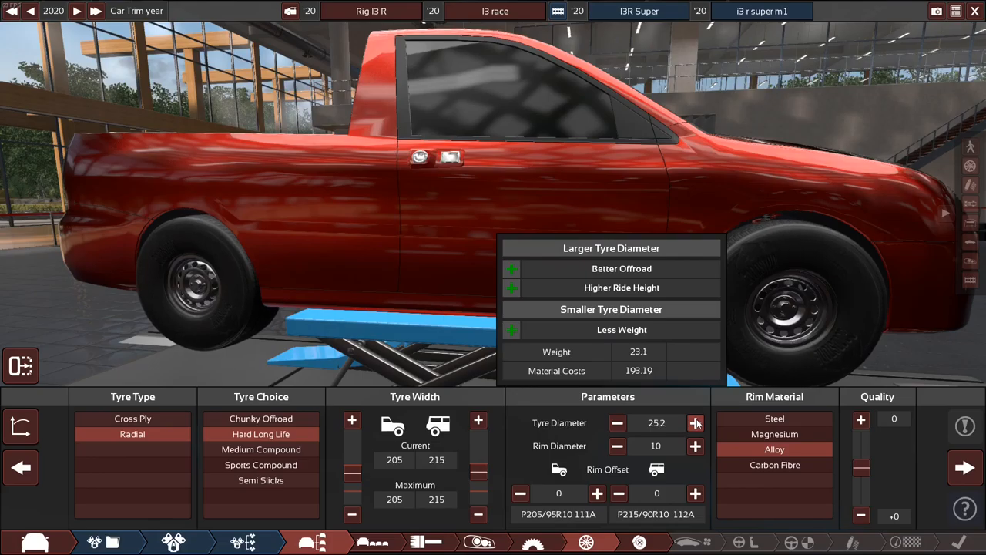
click(695, 422)
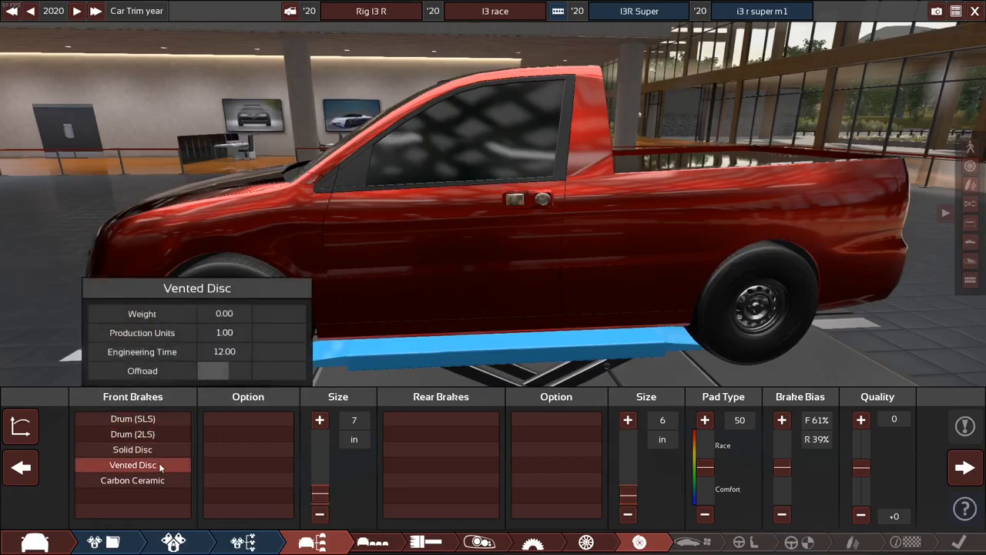
- Fit vented front and solid rear discs with pads pushed toward race at 60
click(132, 465)
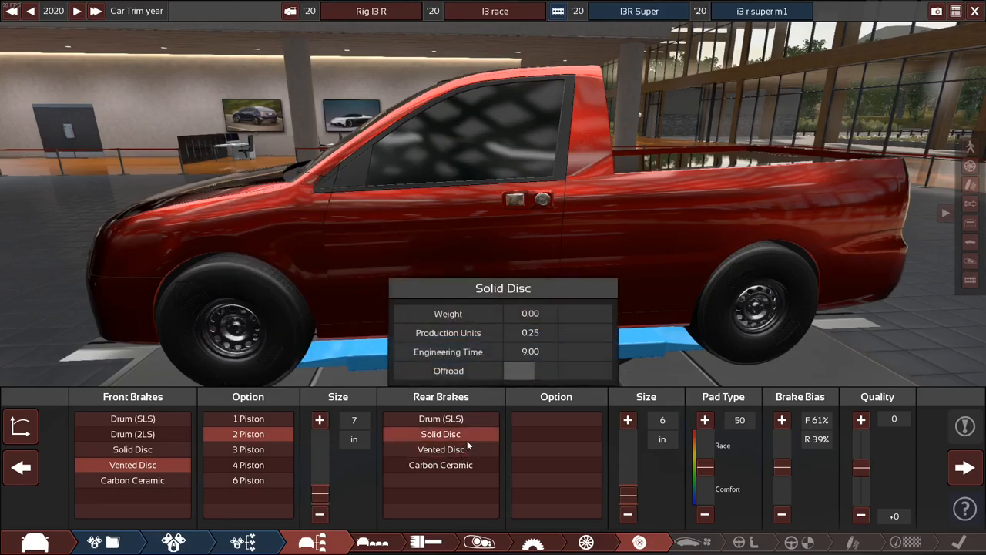
click(557, 434)
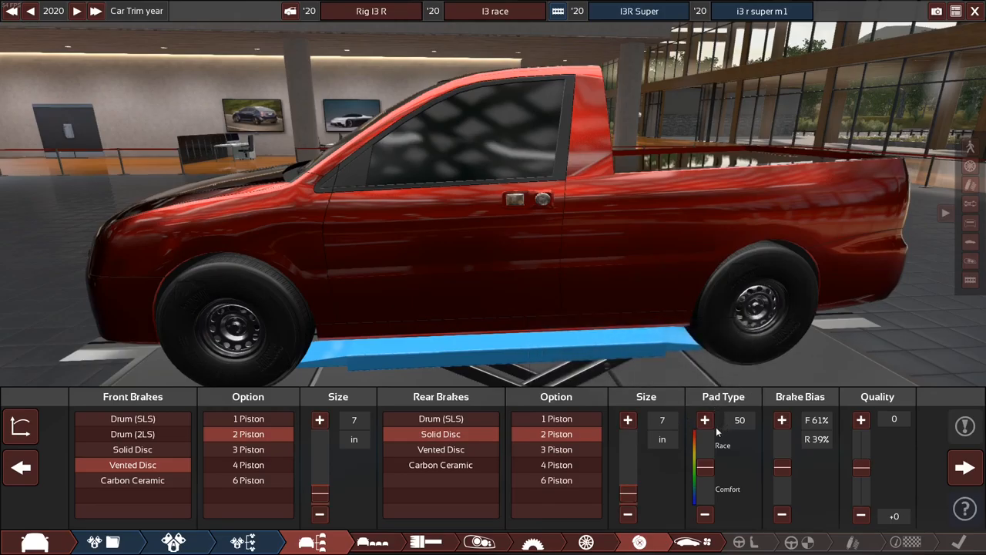
click(705, 419)
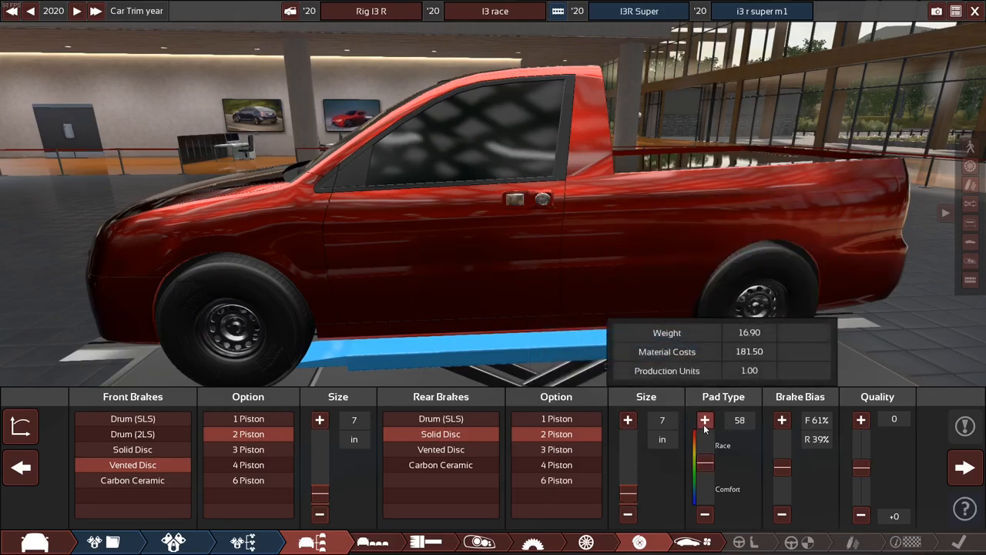
click(705, 419)
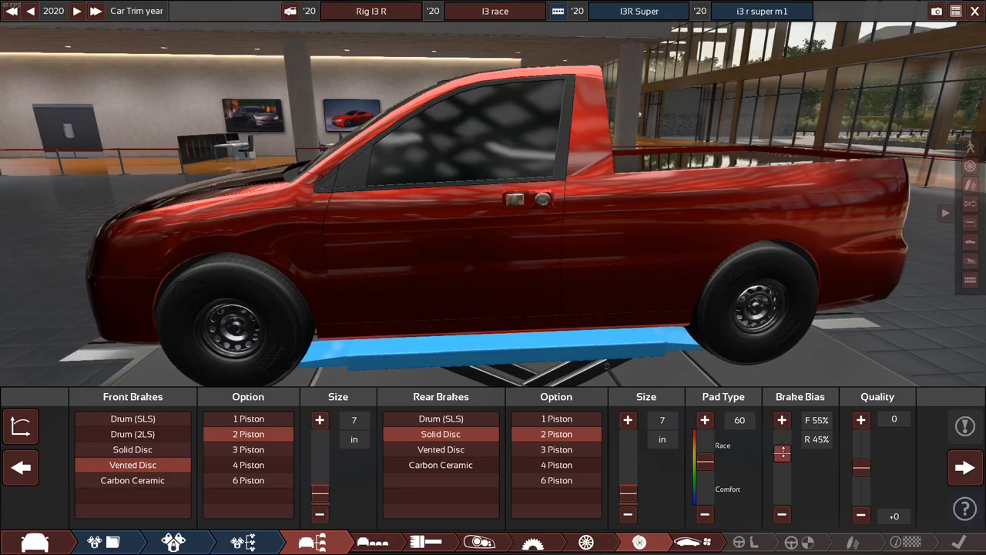
click(686, 542)
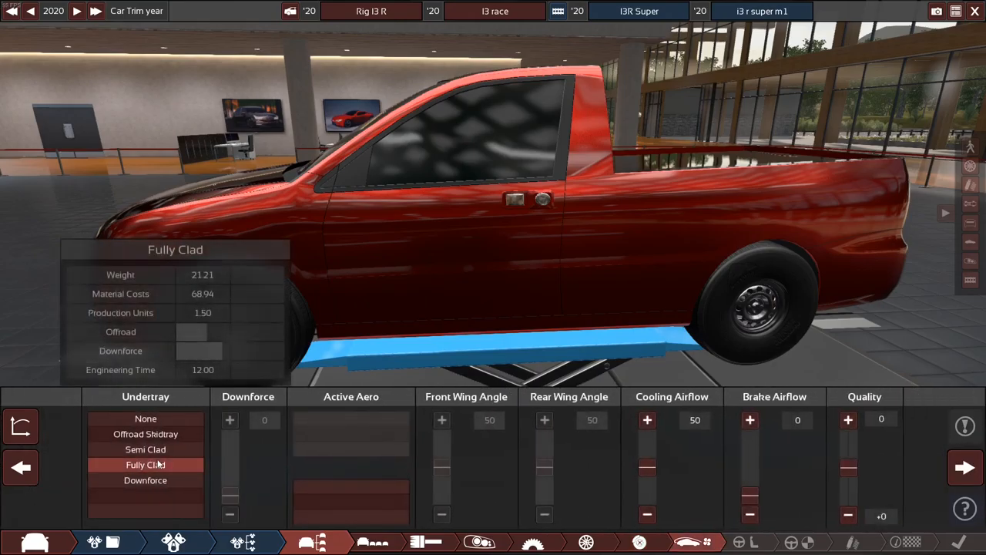
- Fit an offroad skidtray and set cooling airflow to 51
click(144, 418)
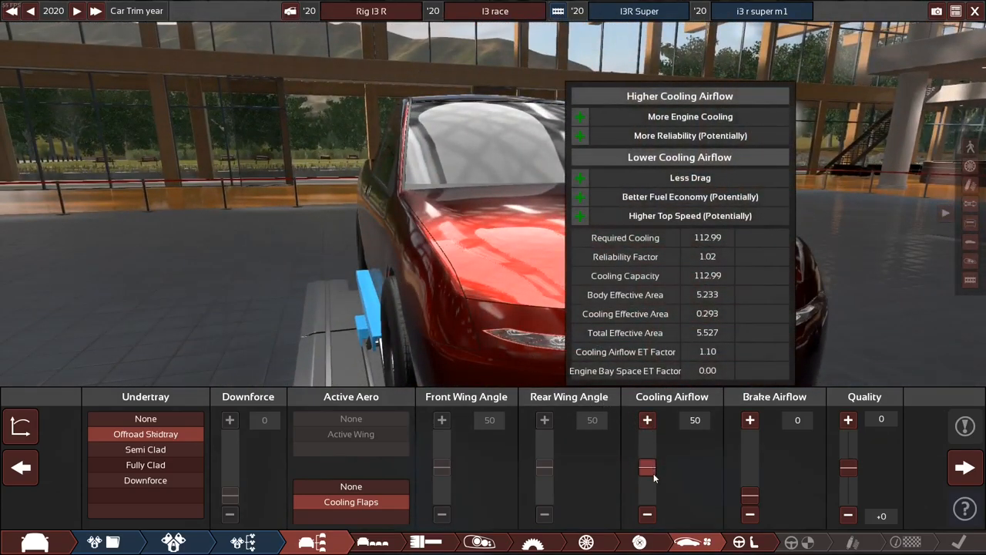
drag(647, 467, 647, 473)
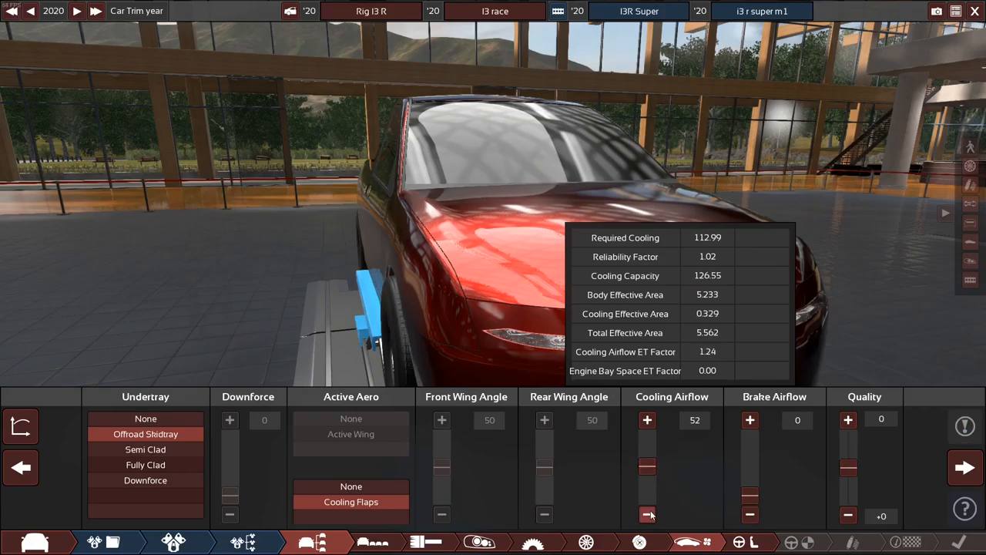
click(647, 514)
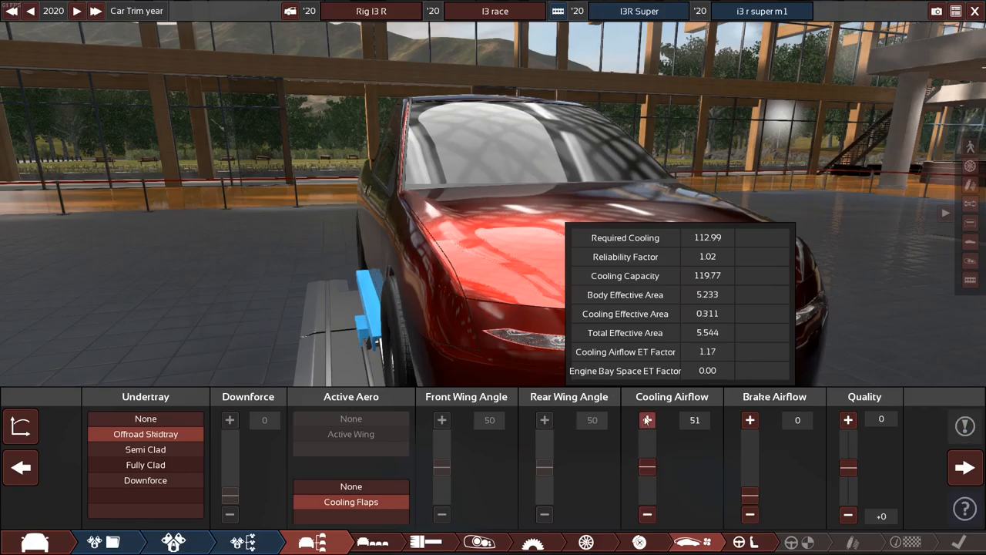
click(965, 467)
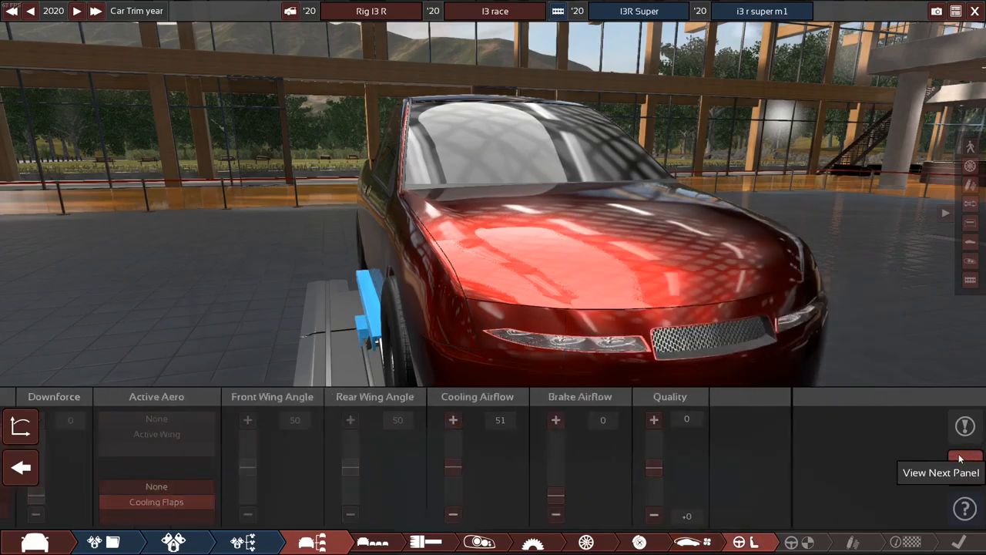
click(965, 467)
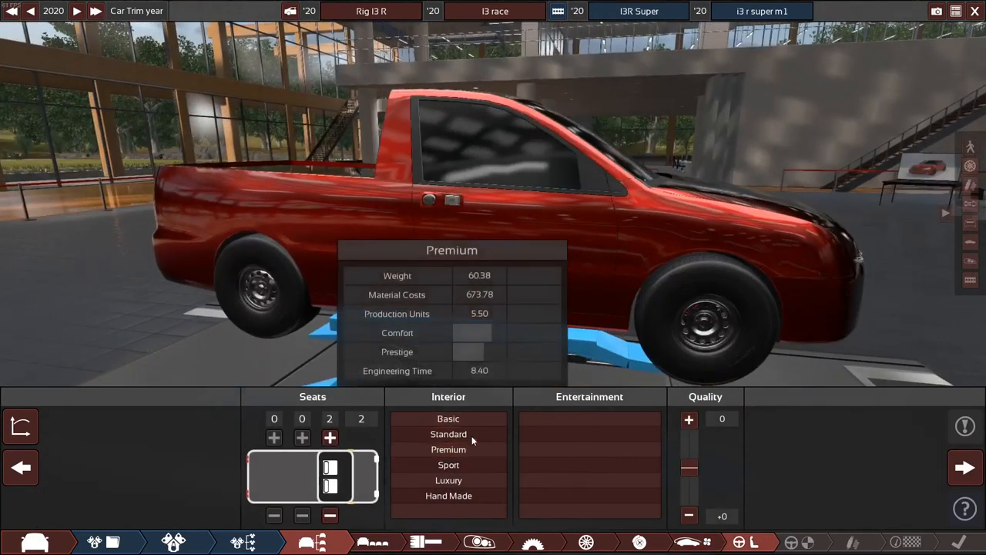
- Choose a Standard interior with Basic infotainment
click(589, 434)
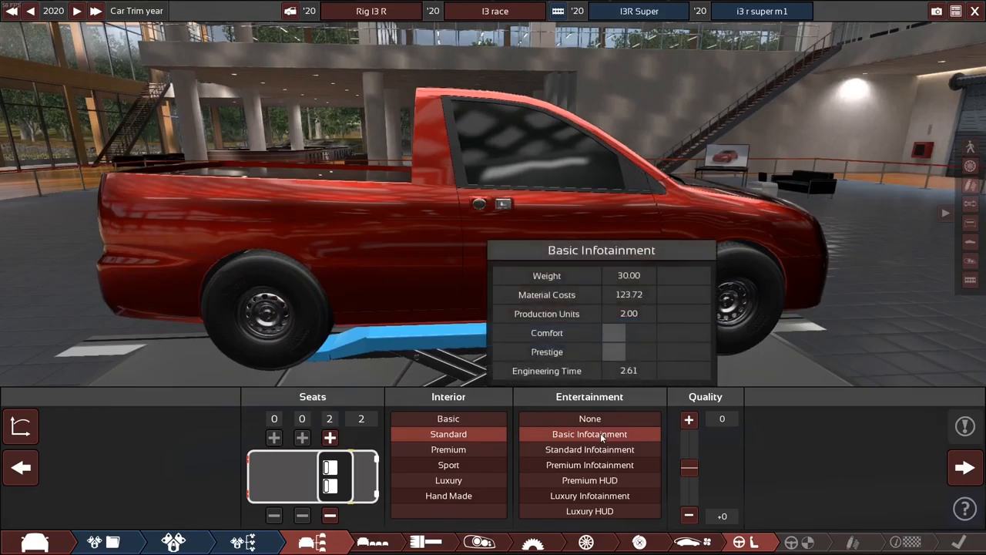
click(590, 450)
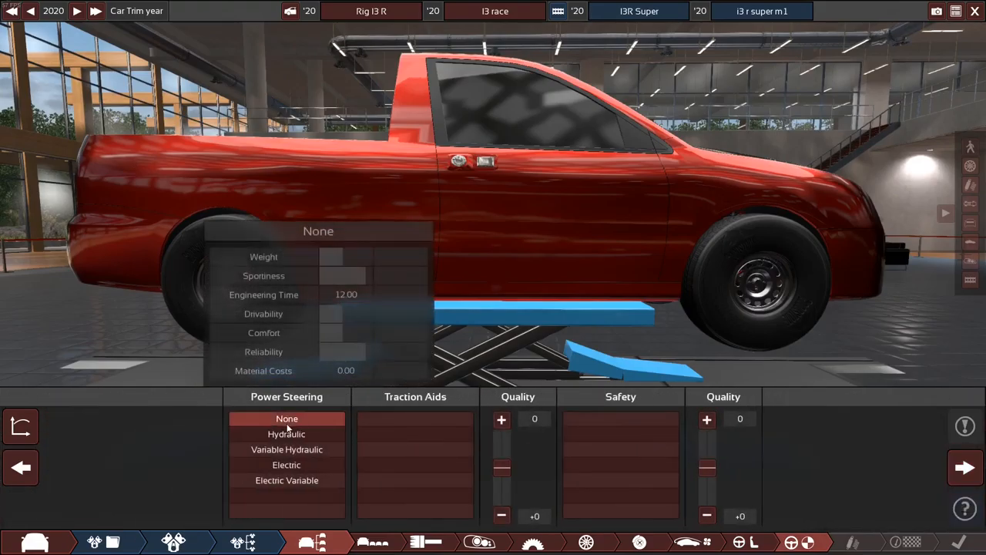
- Give the pickup electric power steering, ESC + LC traction aids and Standard 10s safety
click(286, 465)
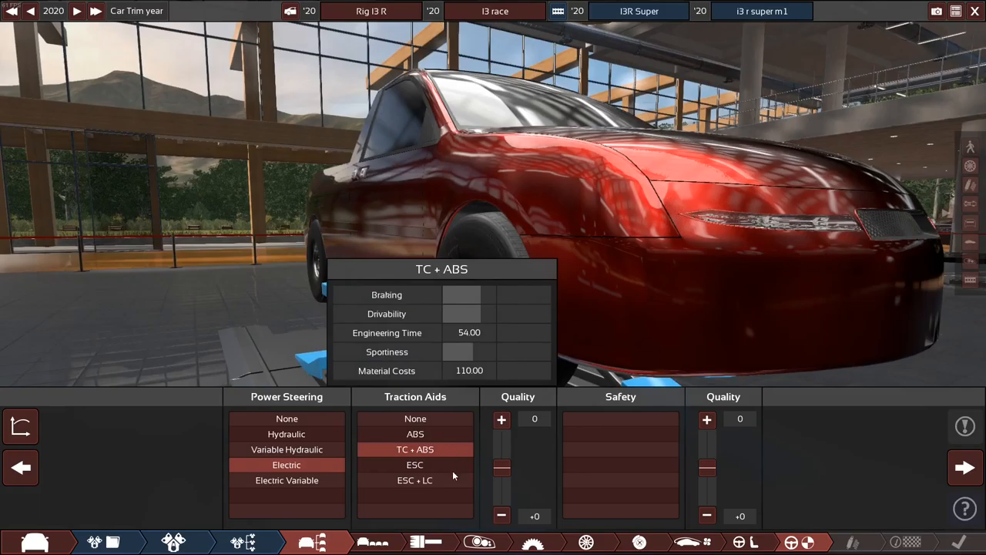
click(415, 480)
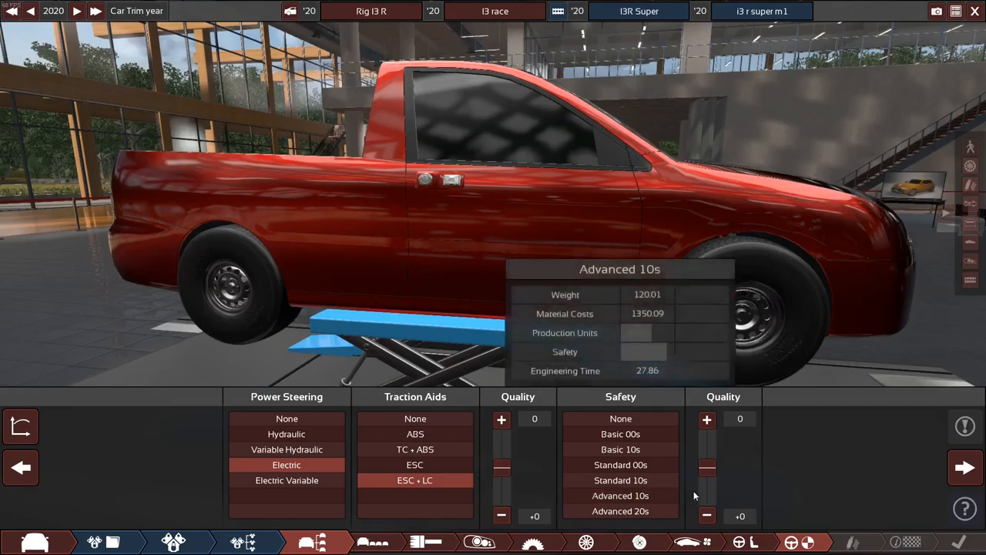
mouse_move(621, 480)
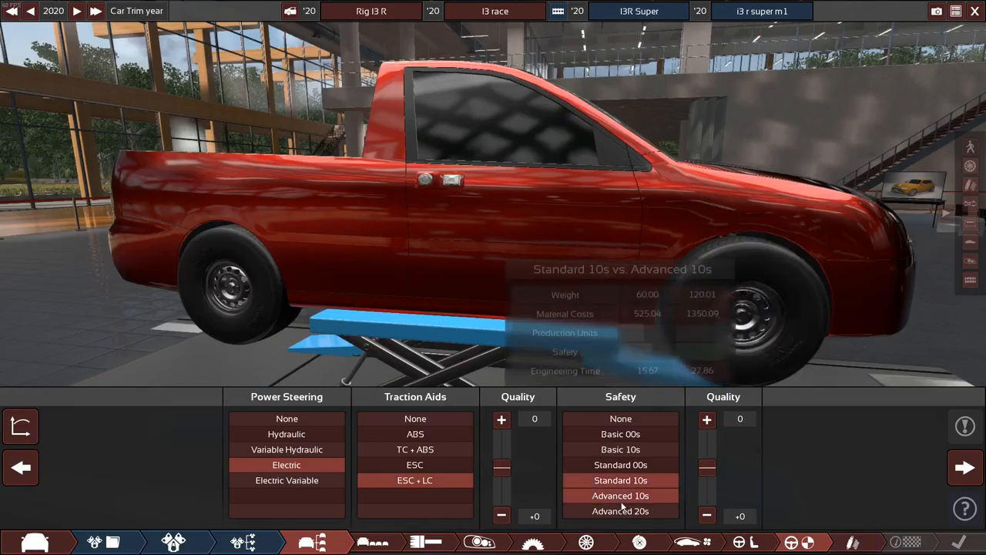
click(620, 495)
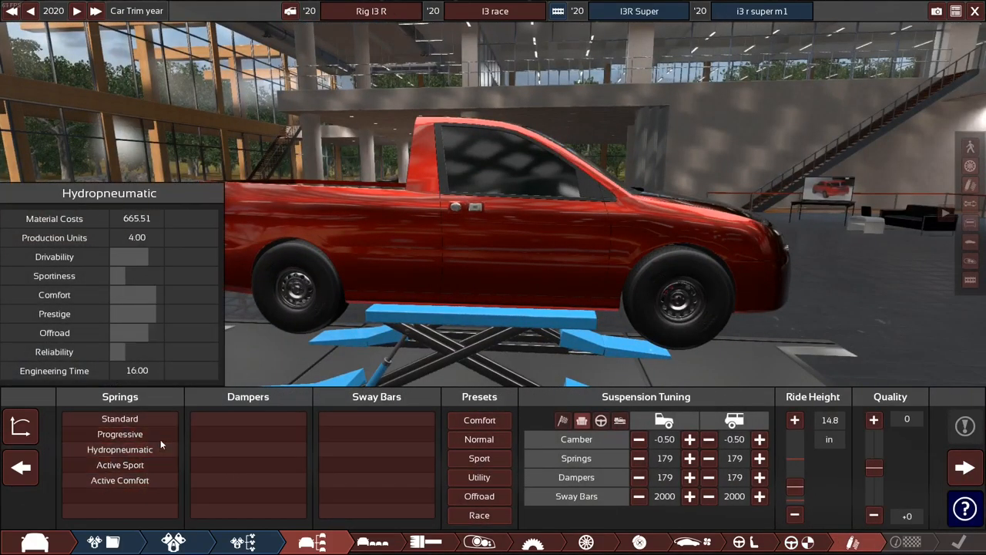
- Fit progressive springs, gas mono-tube dampers, offroad sway bars and raise ride height to 15.8 in
click(119, 419)
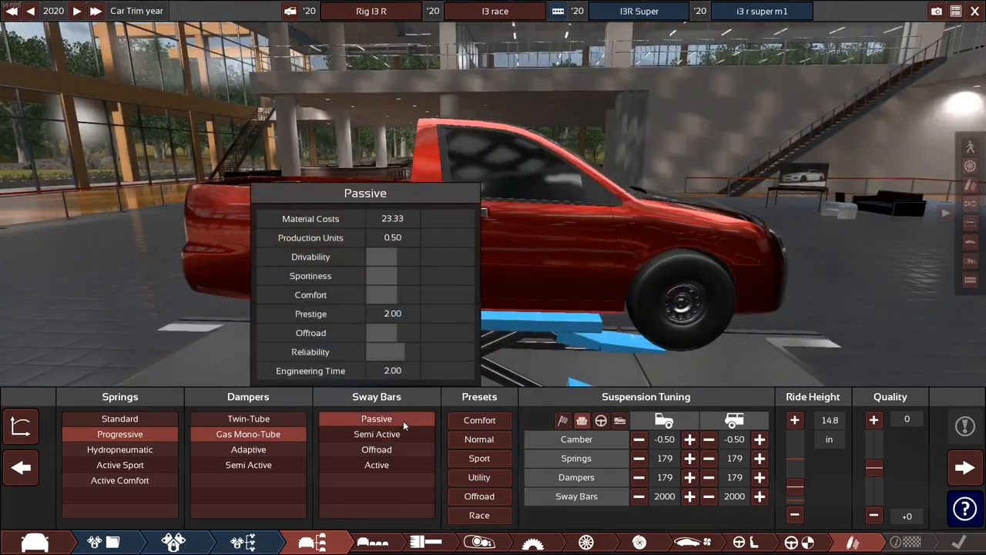
click(376, 433)
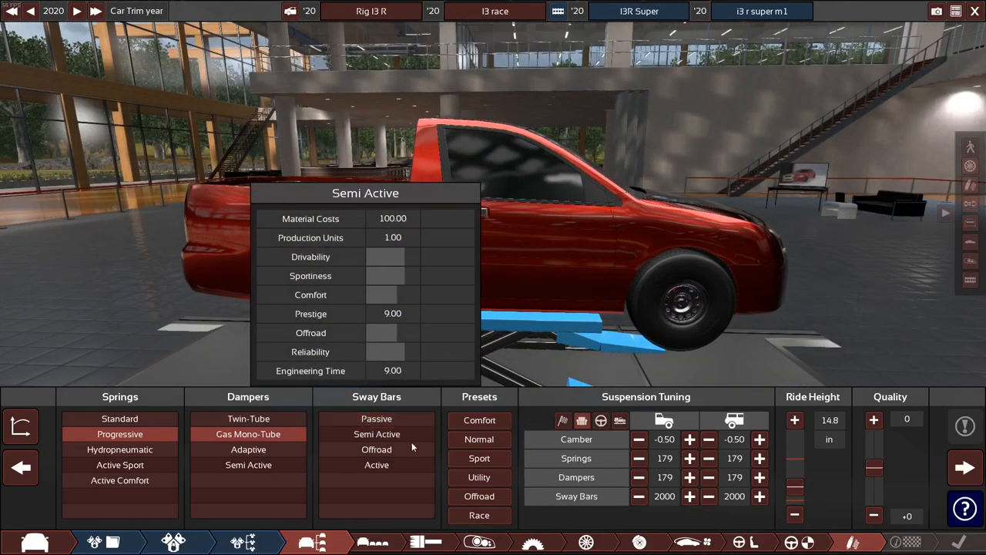
click(377, 449)
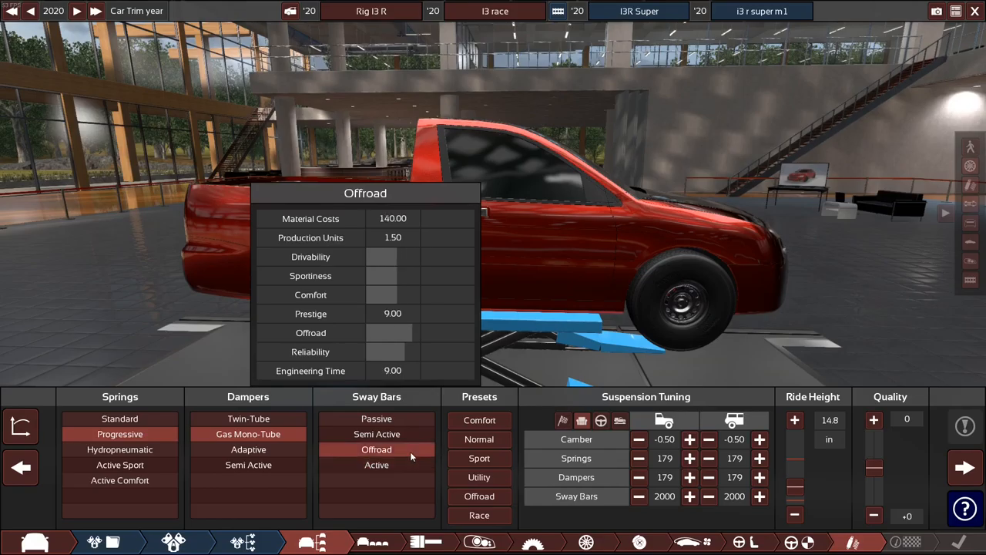
click(479, 439)
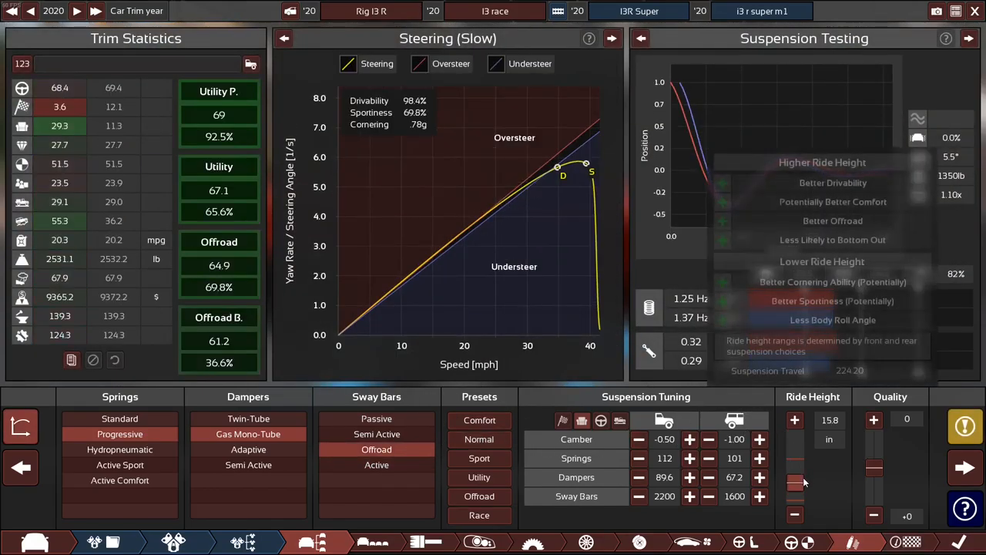
click(794, 419)
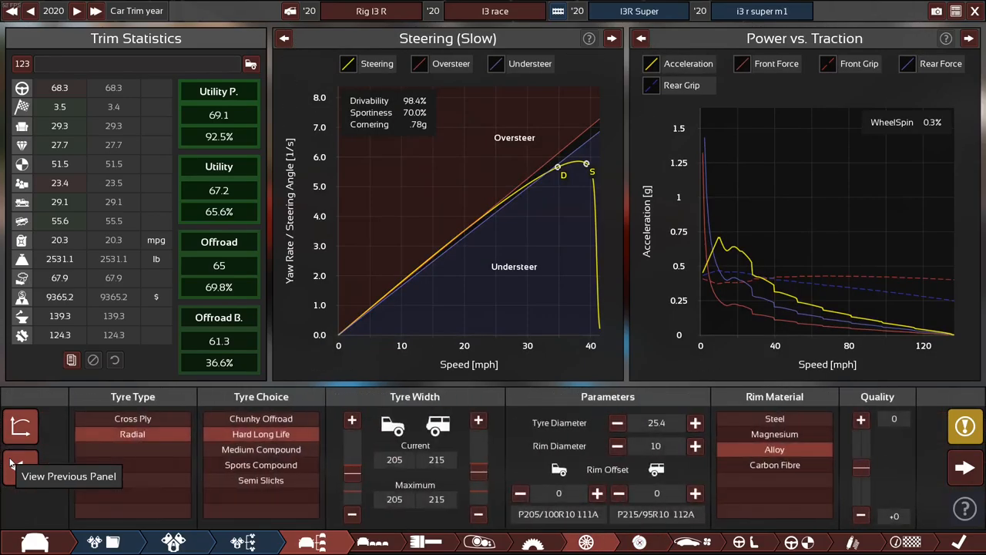
- Keep front tyres at 205, narrow the rears to 195 and continue to the drivetrain setup
click(352, 514)
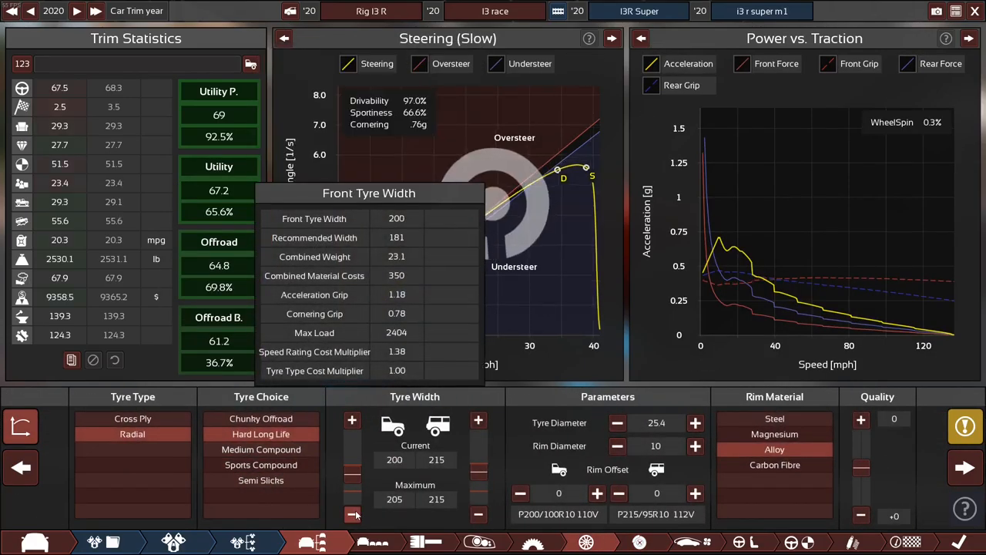
click(352, 420)
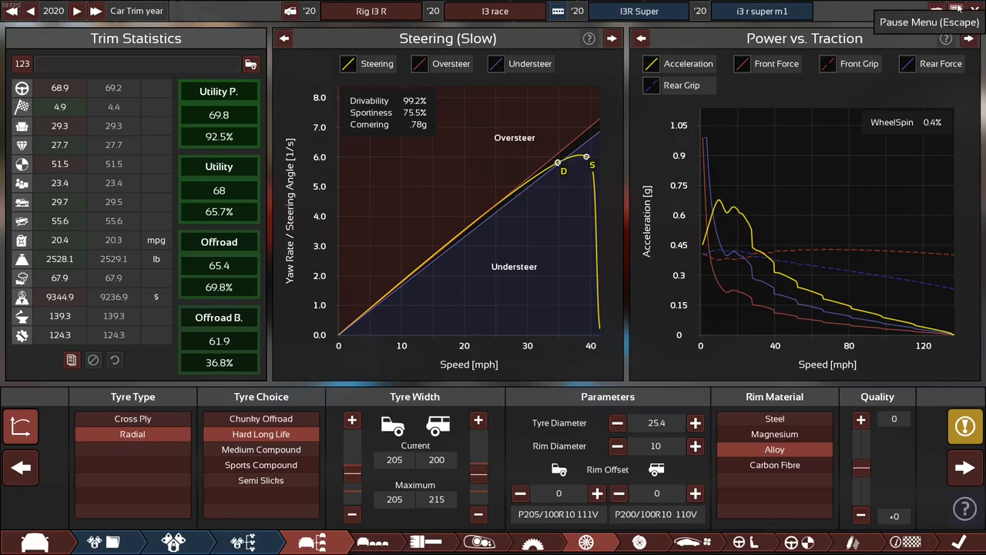
mouse_move(534, 173)
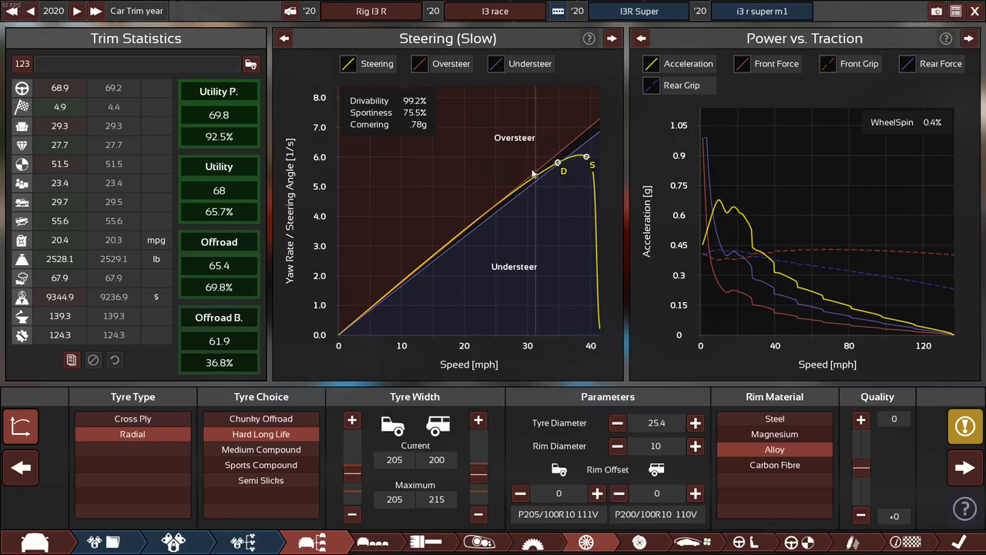
mouse_move(936, 429)
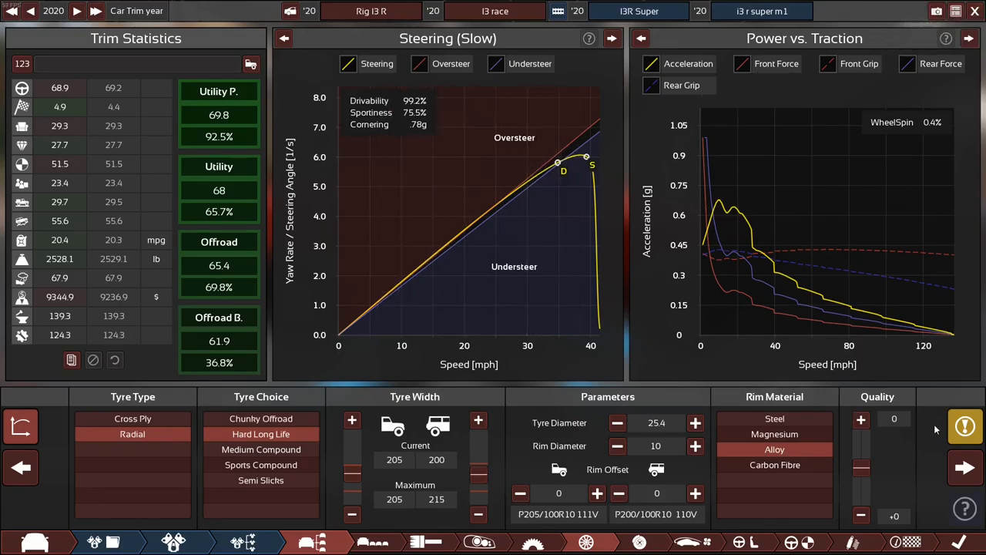
click(964, 426)
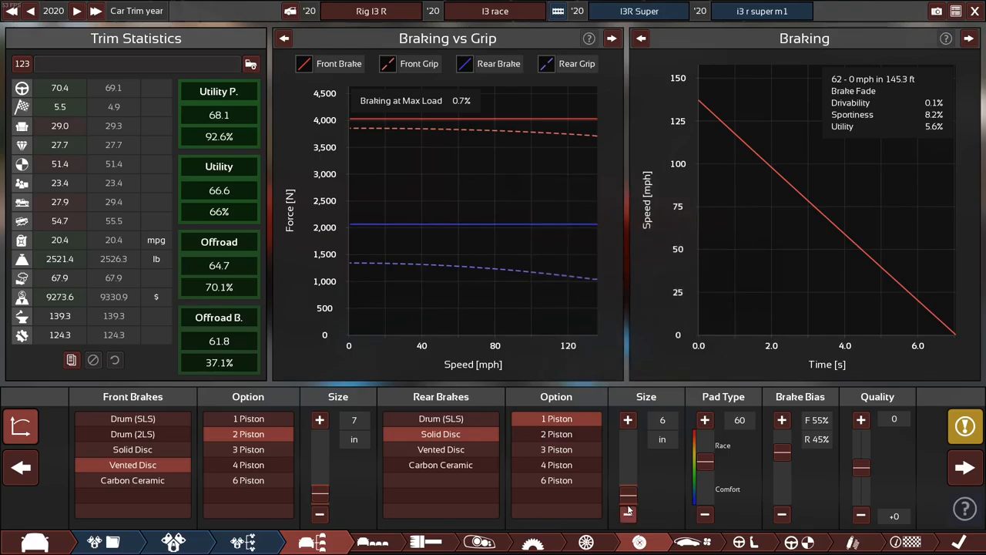
click(964, 426)
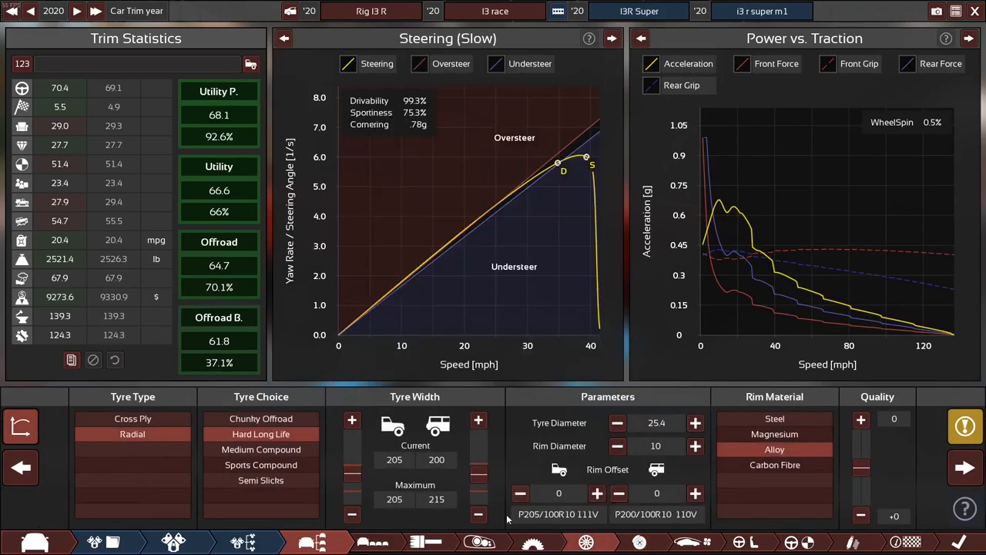
click(478, 514)
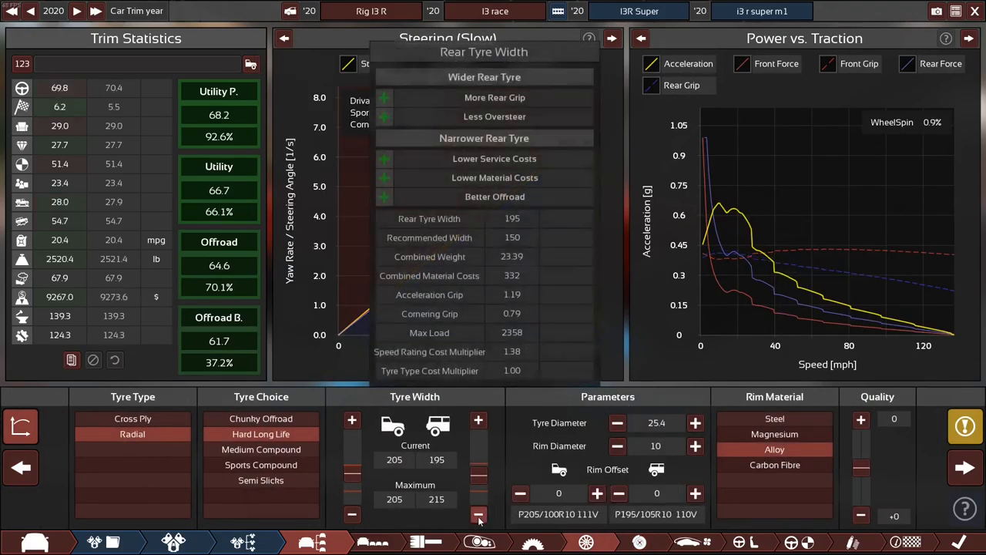
click(478, 514)
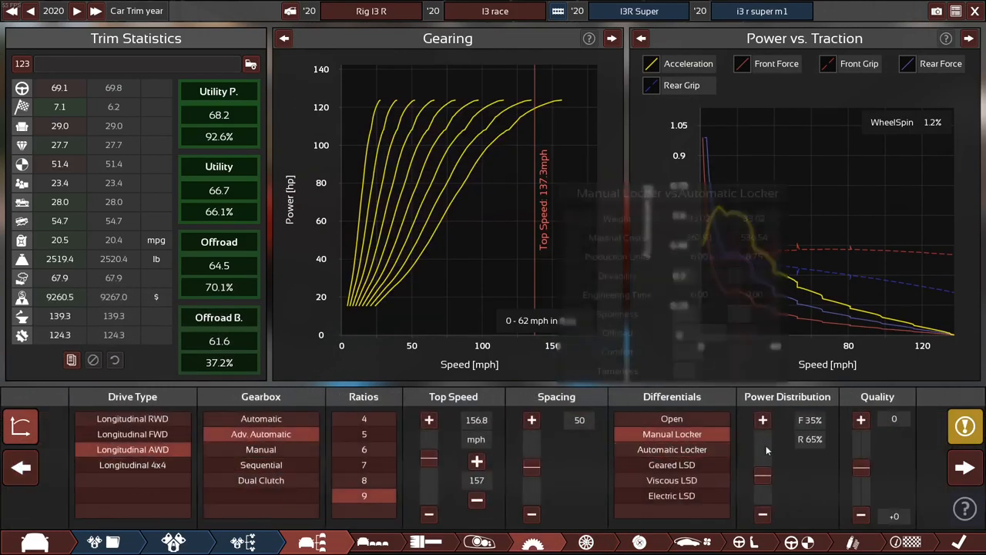
- Set power split to F37/R63, top speed gearing near 152 mph and gear spacing 35
click(762, 420)
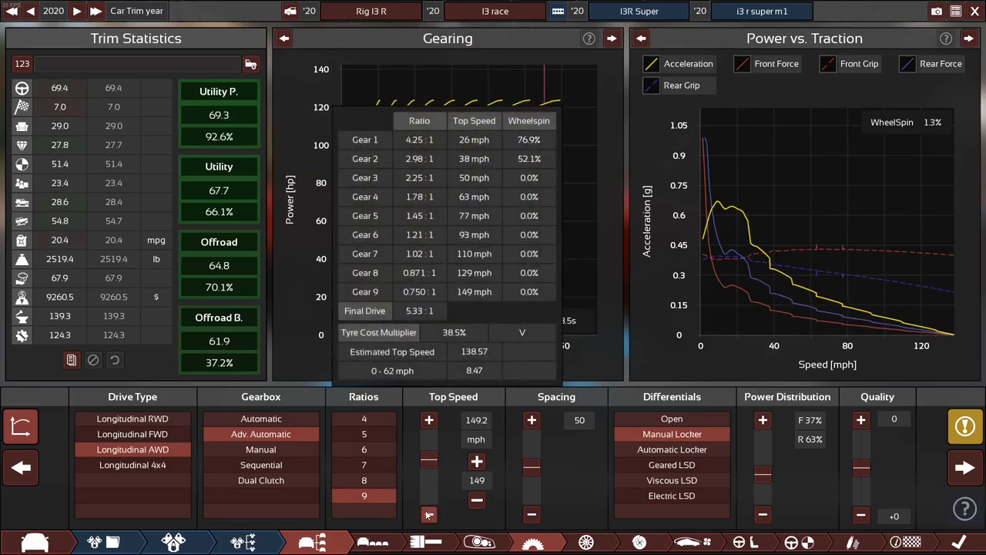
click(428, 515)
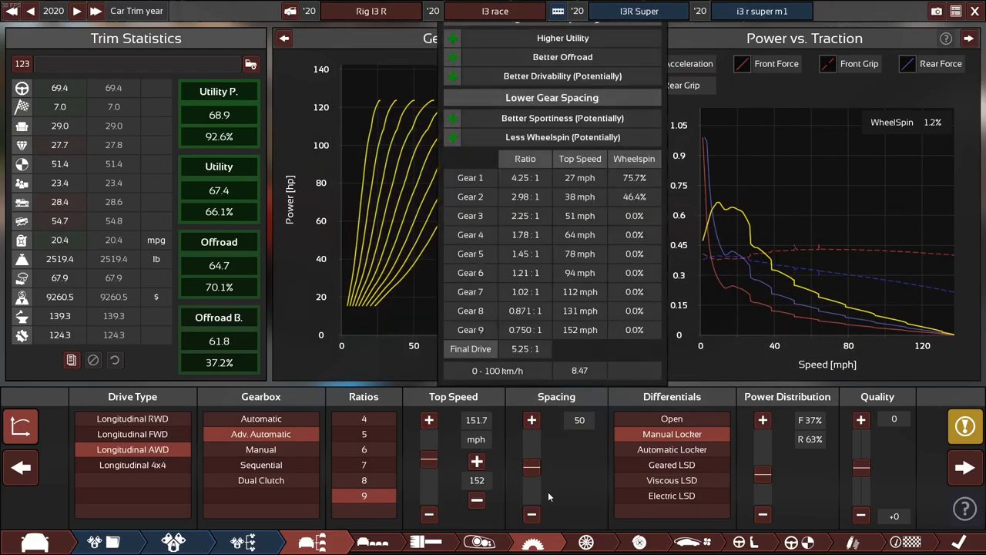
click(530, 514)
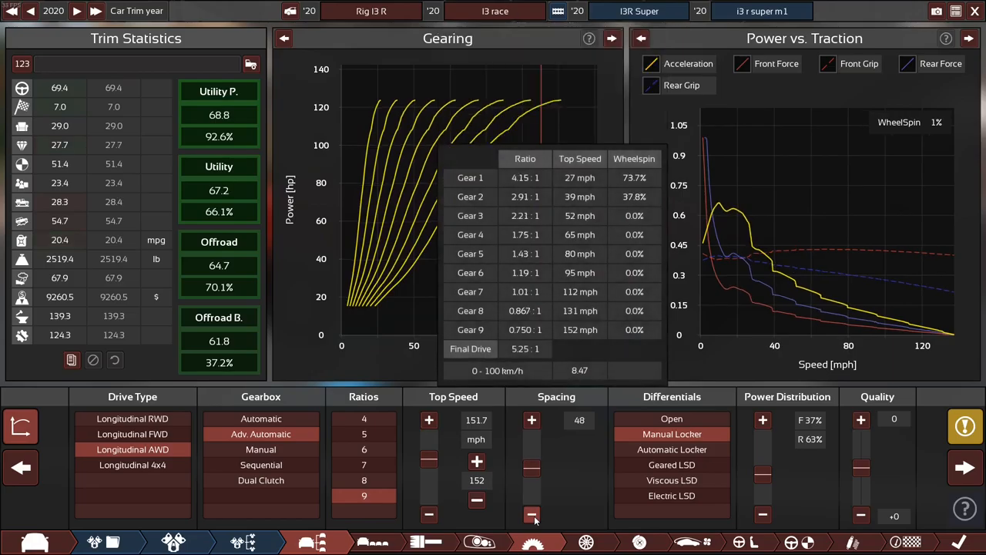
click(531, 514)
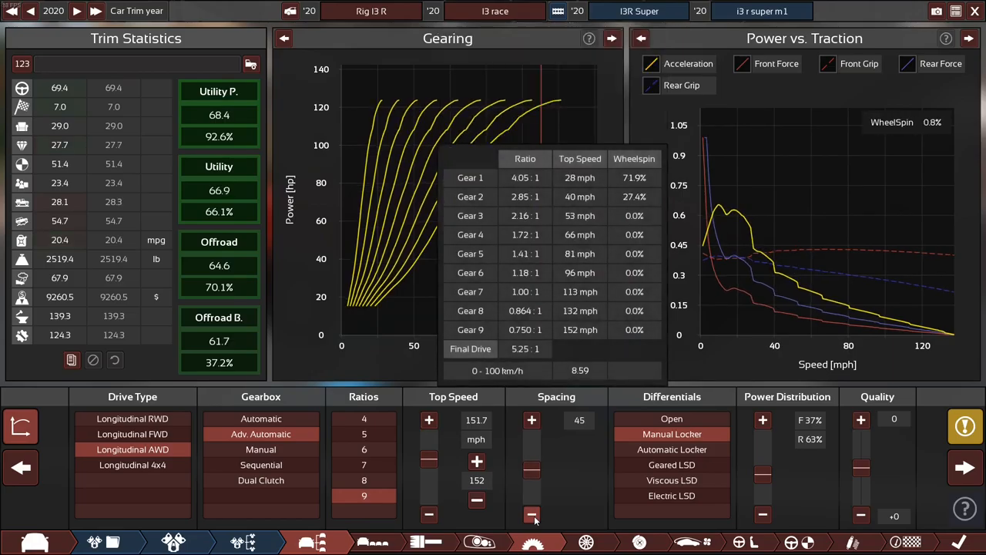
click(532, 515)
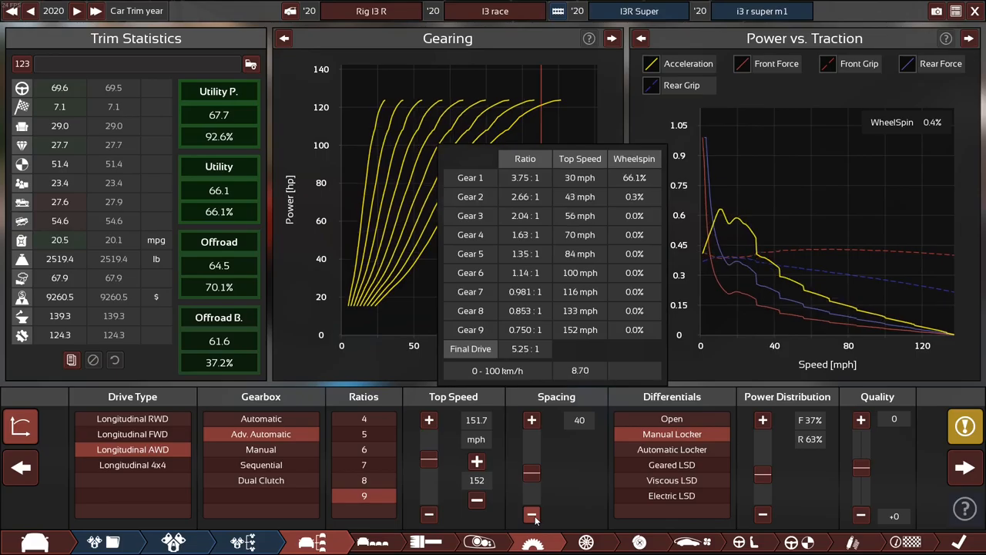
click(531, 514)
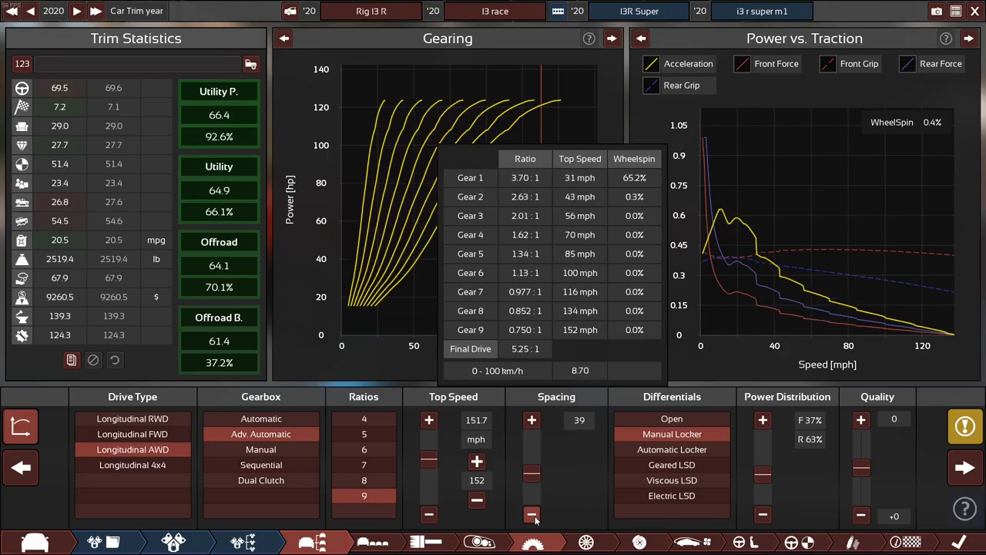
click(531, 514)
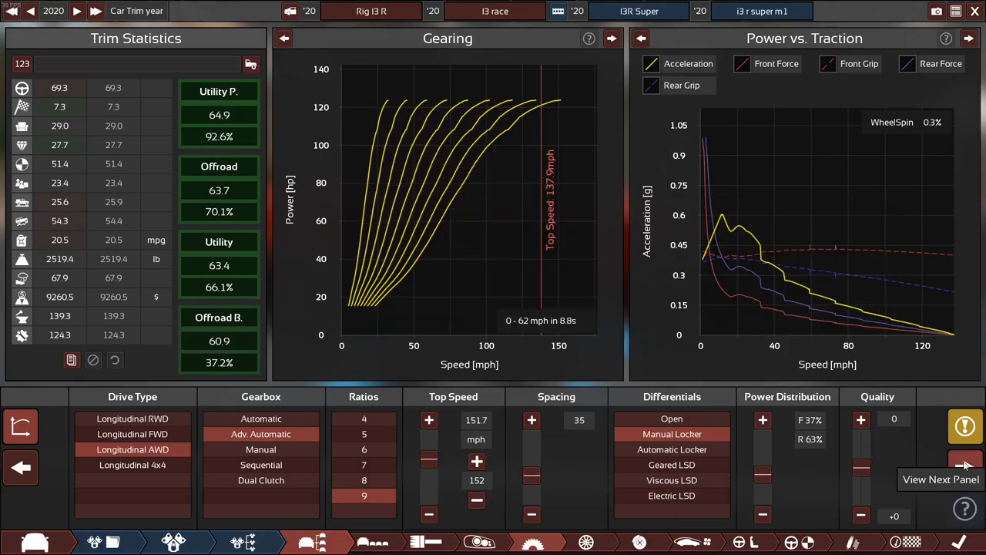
- Step through the remaining design panels to the final overview of the 2519 lb AWD pickup
click(966, 465)
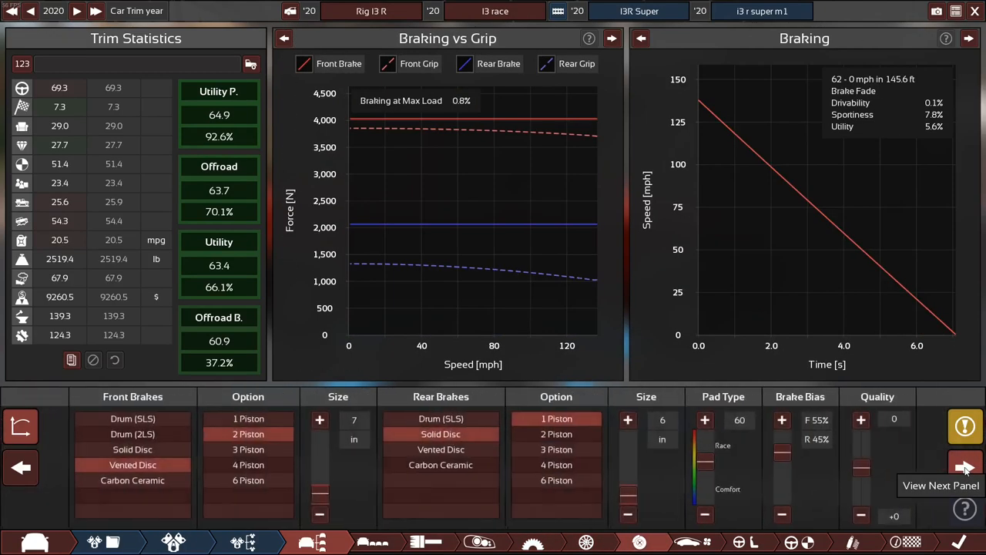
click(965, 467)
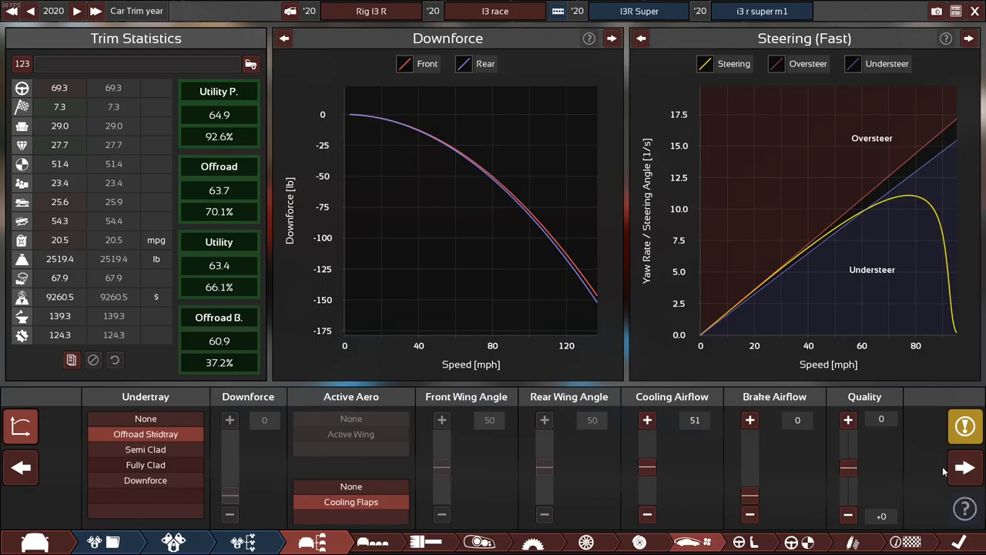
click(965, 467)
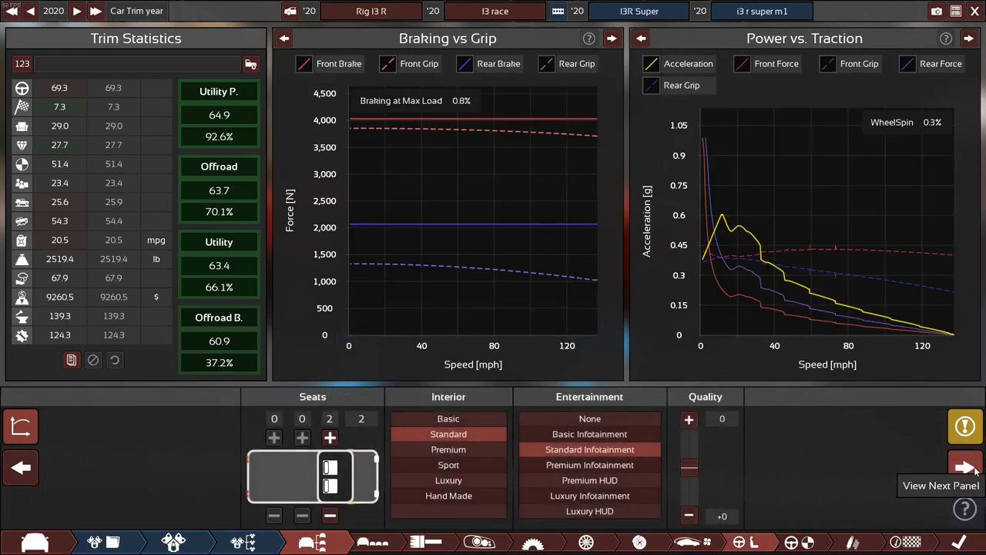
click(966, 466)
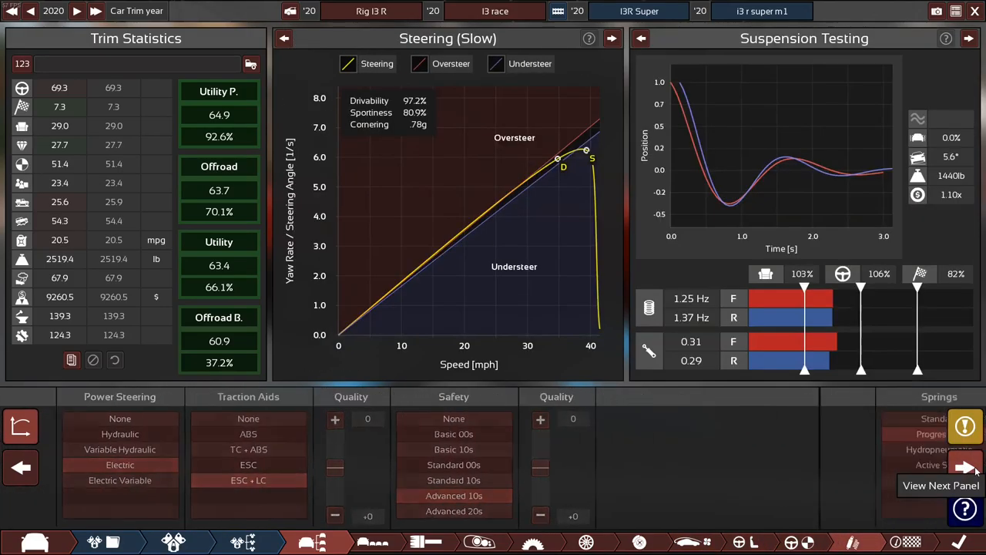
click(967, 466)
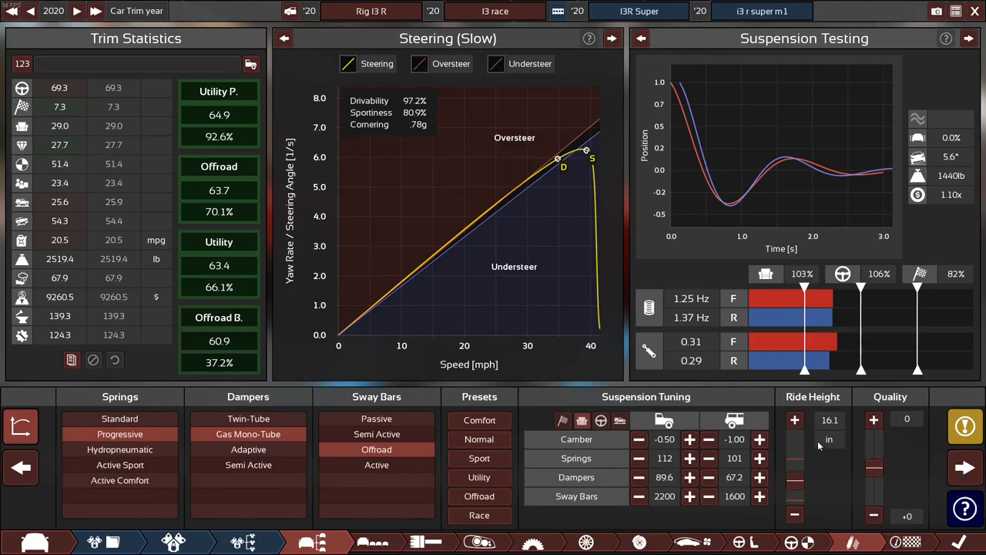
click(965, 468)
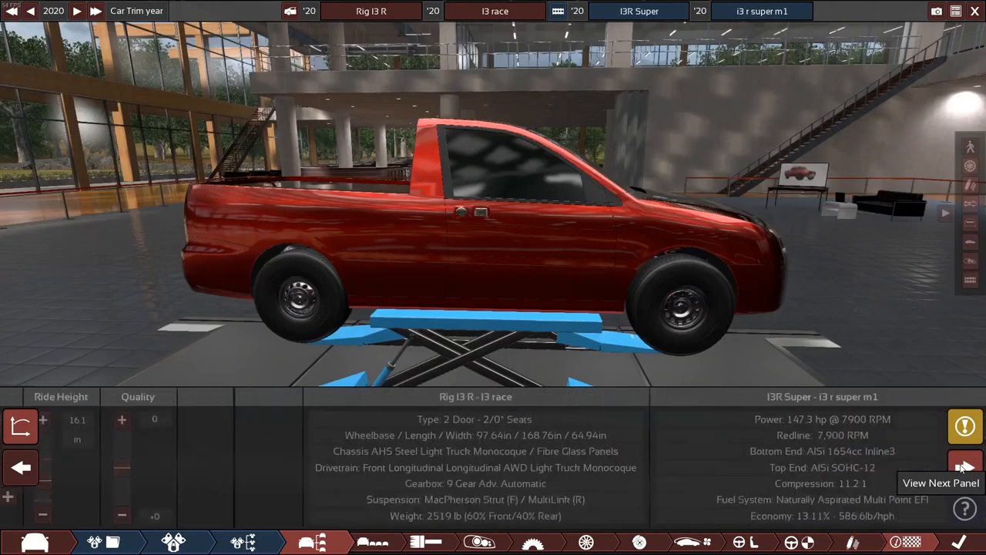
click(965, 468)
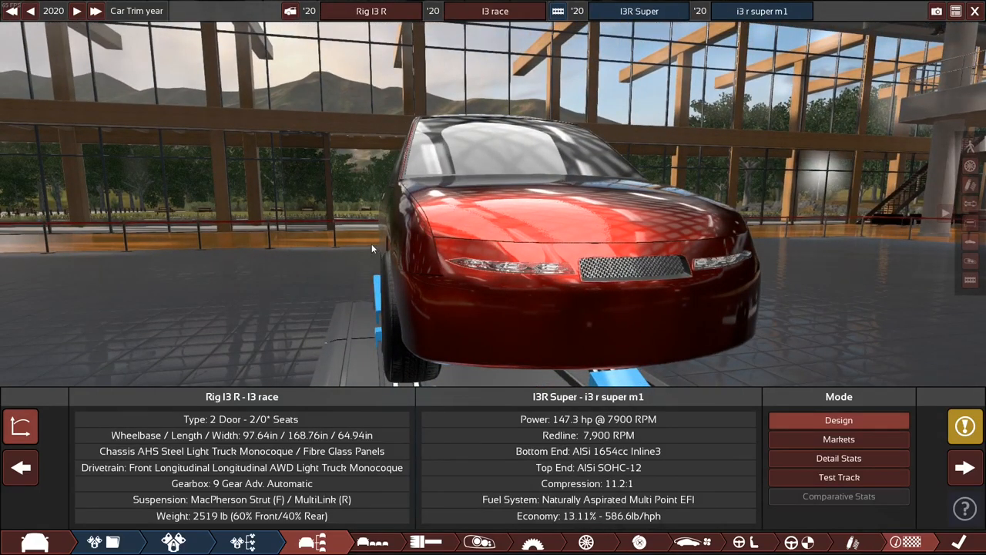
mouse_move(736, 408)
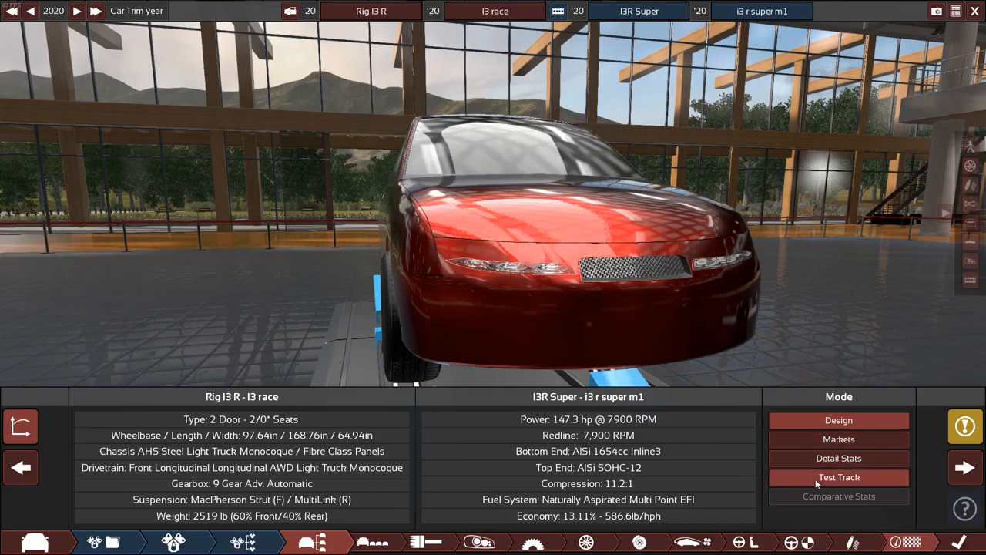
- Run the pickup on the test track: 138 mph, 8.82 s, 0.780 g
click(838, 477)
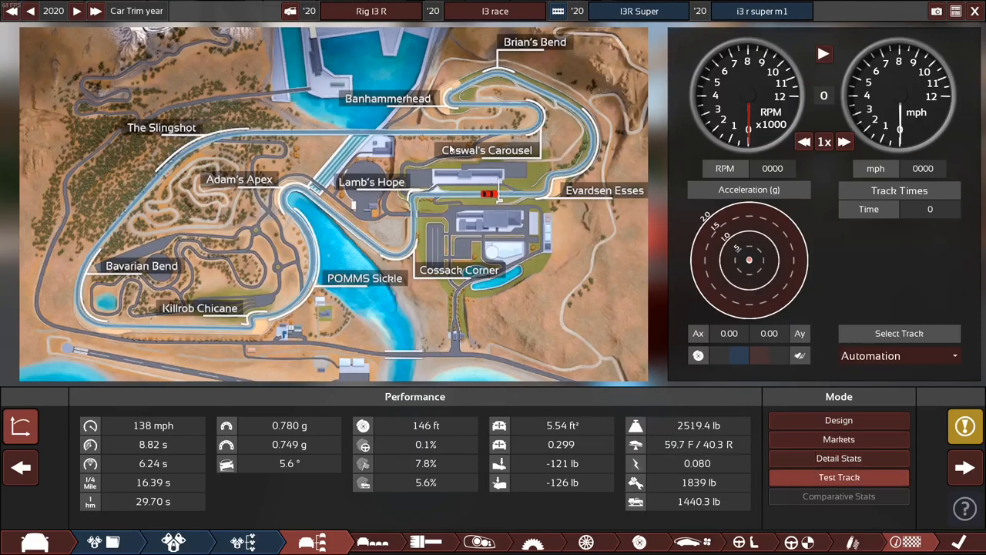
mouse_move(230, 254)
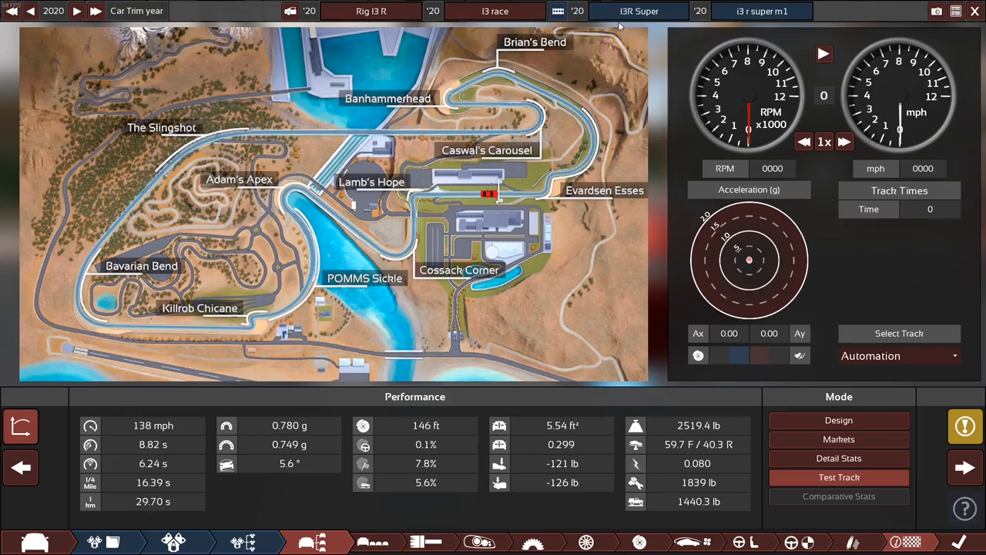
- Bring up the pause menu with Escape, then dismiss it to return to Car & Engine Suggestions
key(Escape)
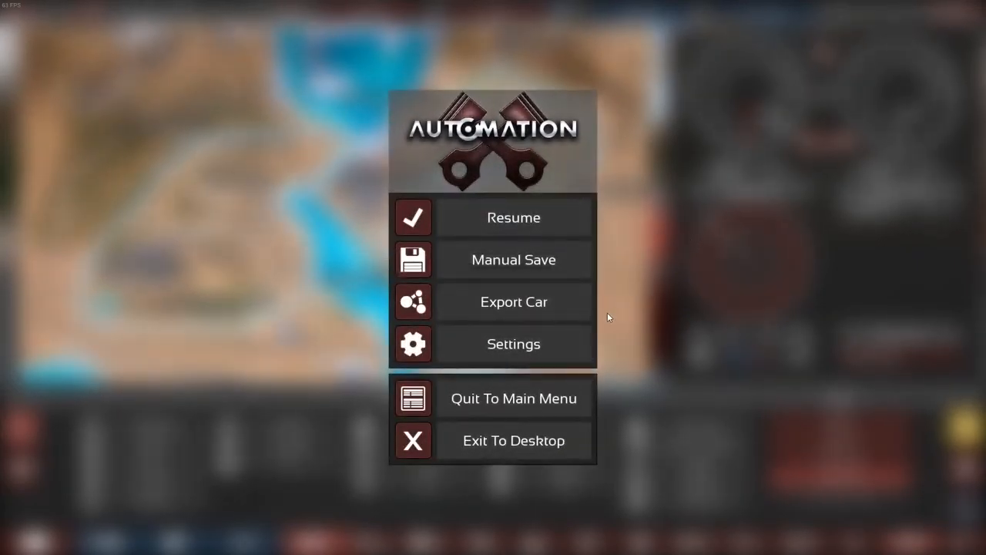
click(513, 218)
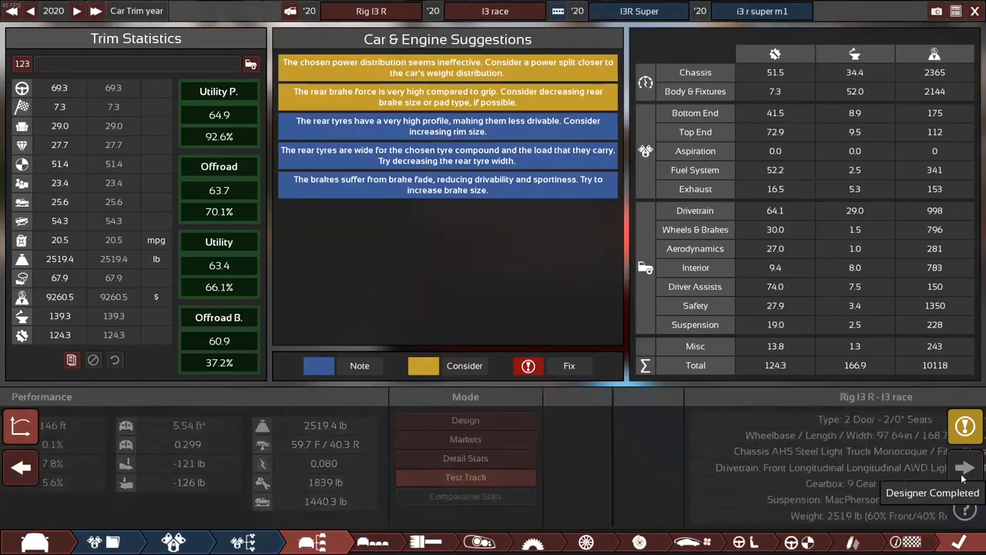